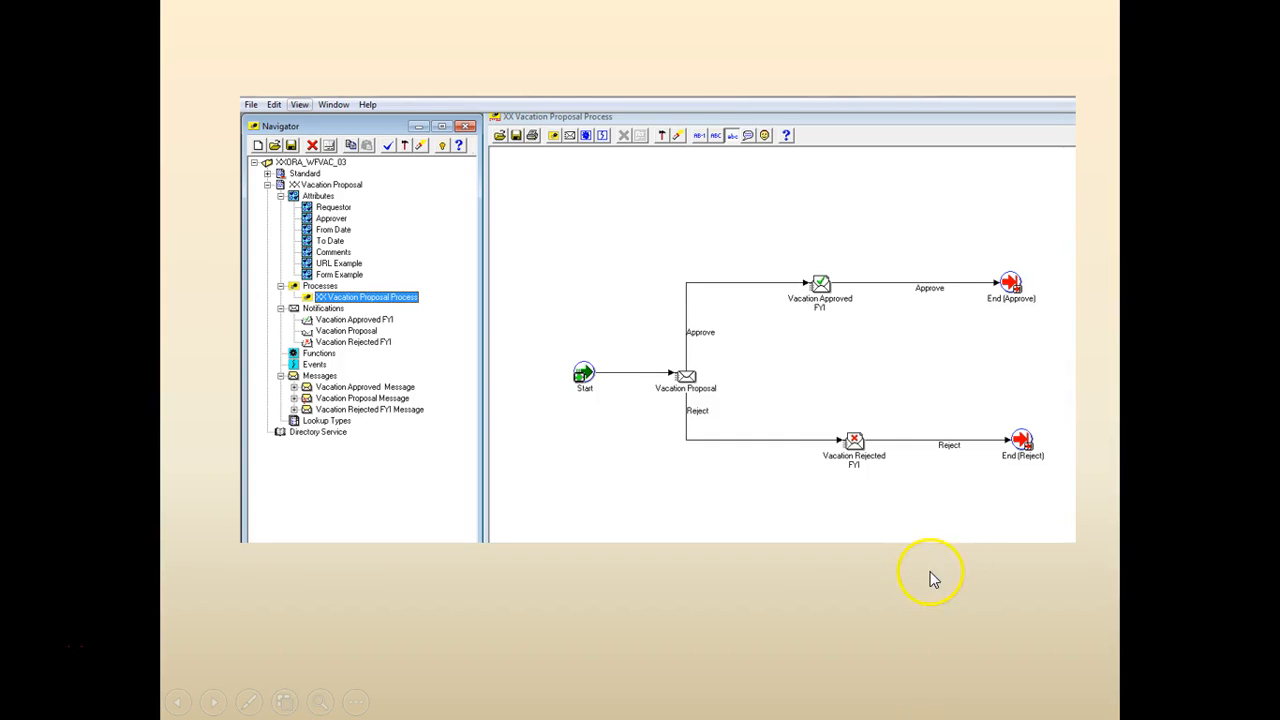
mouse_move(640, 510)
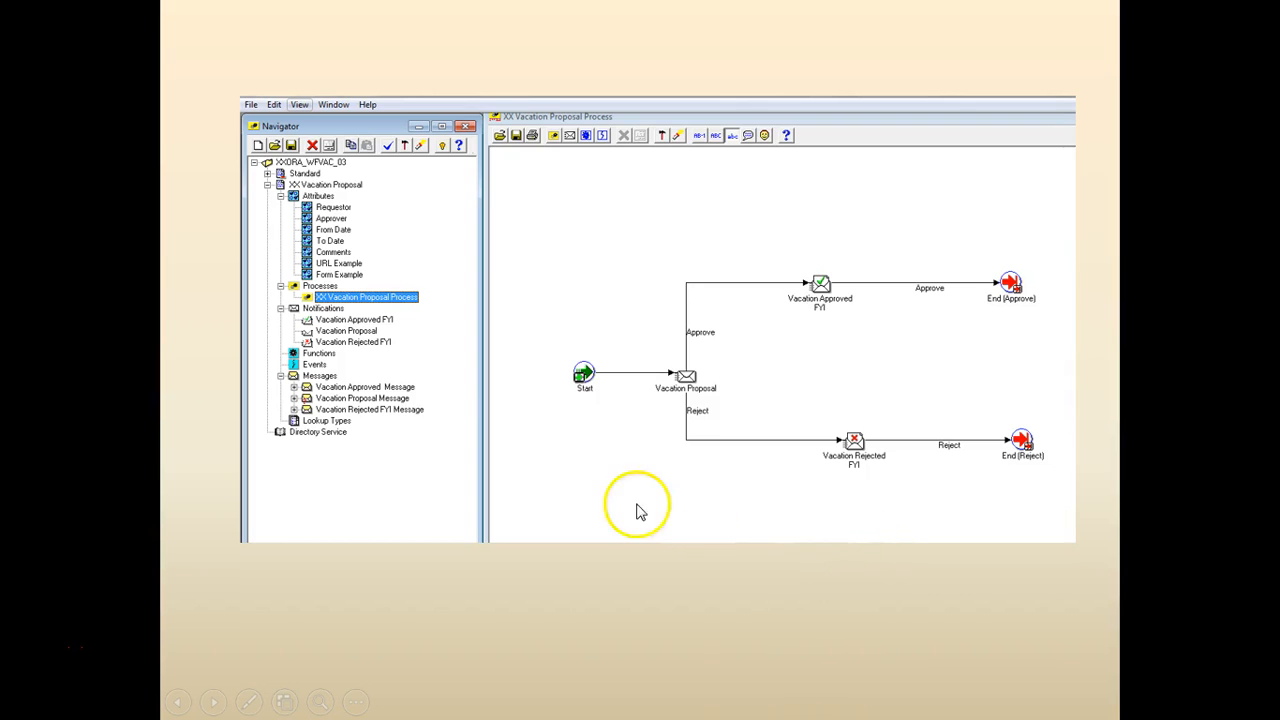
mouse_move(328, 200)
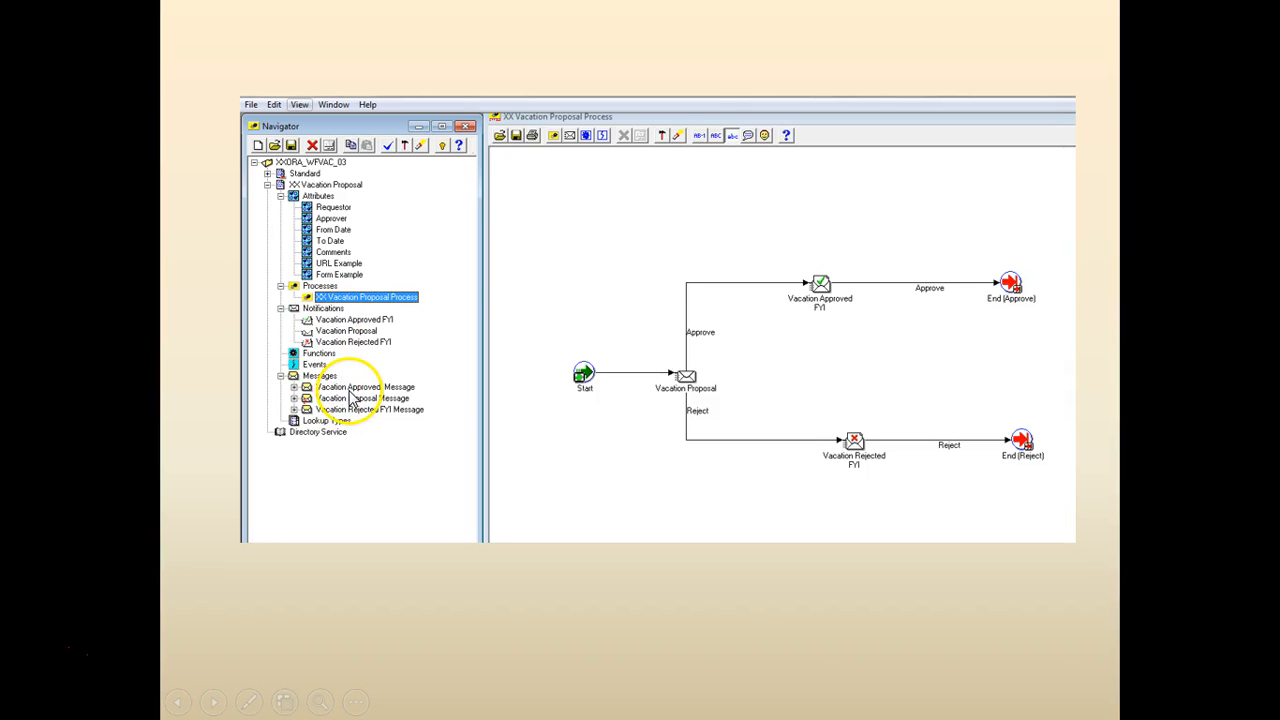
mouse_move(322, 204)
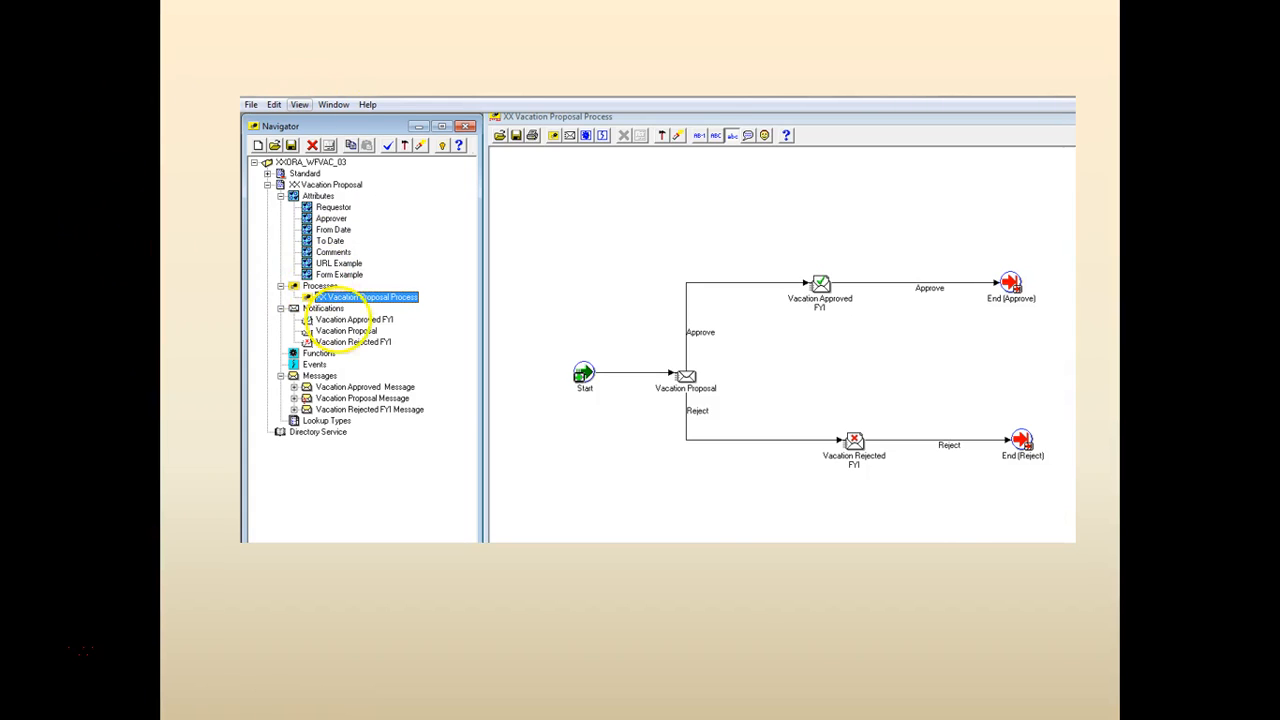
mouse_move(750, 428)
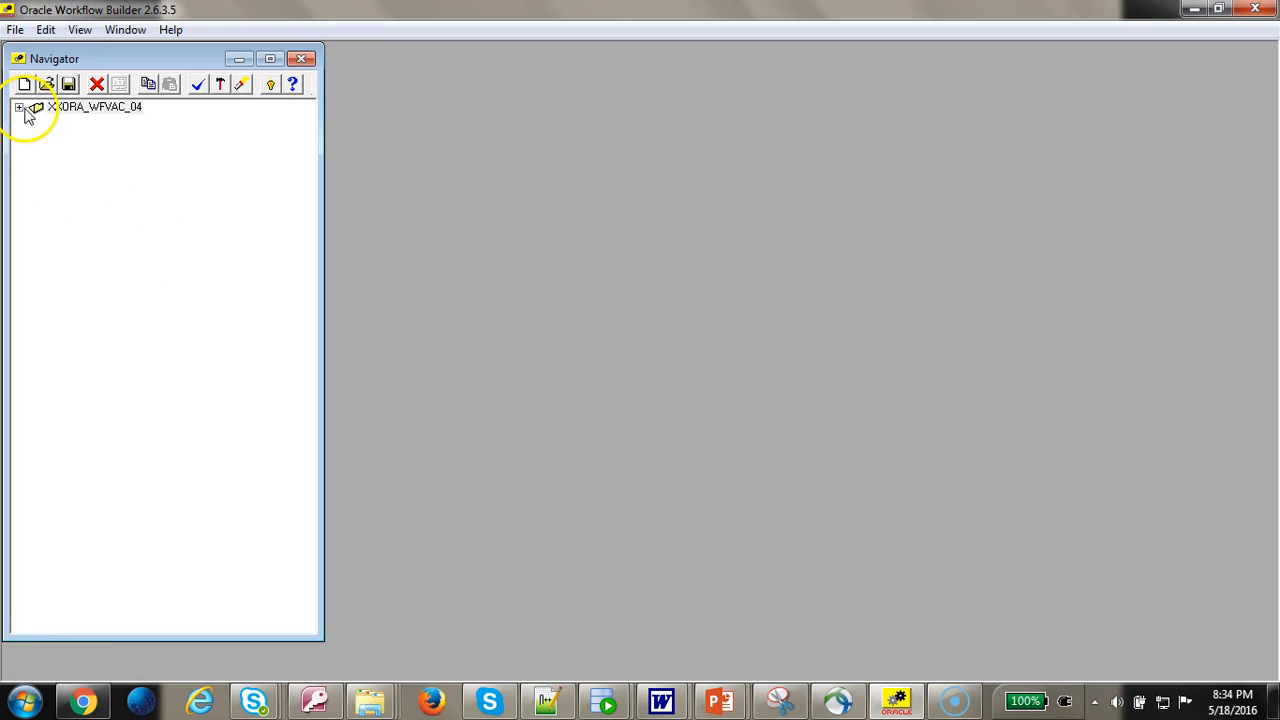
Step: Create ALT_FROM_DATE and ALT_TO_DATE as Date attributes formatted DD-MON-RRRR under XX Vacation Proposal
left_click(20, 108)
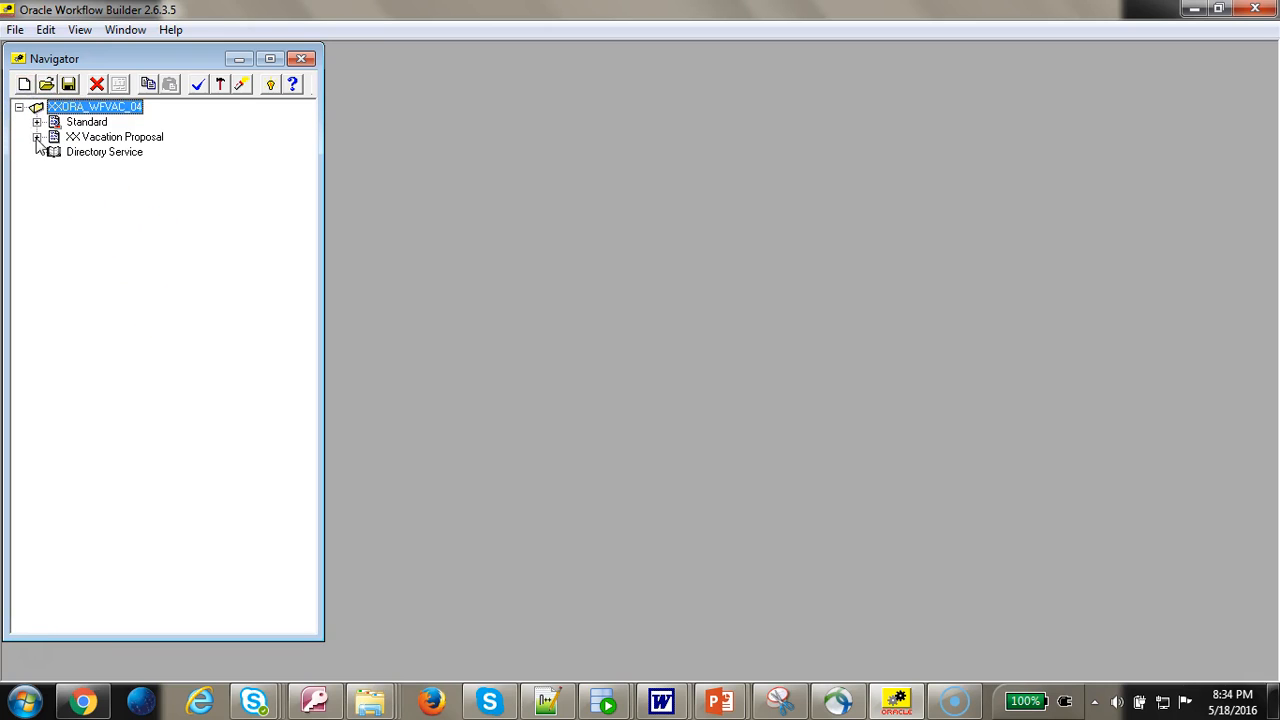
left_click(36, 136)
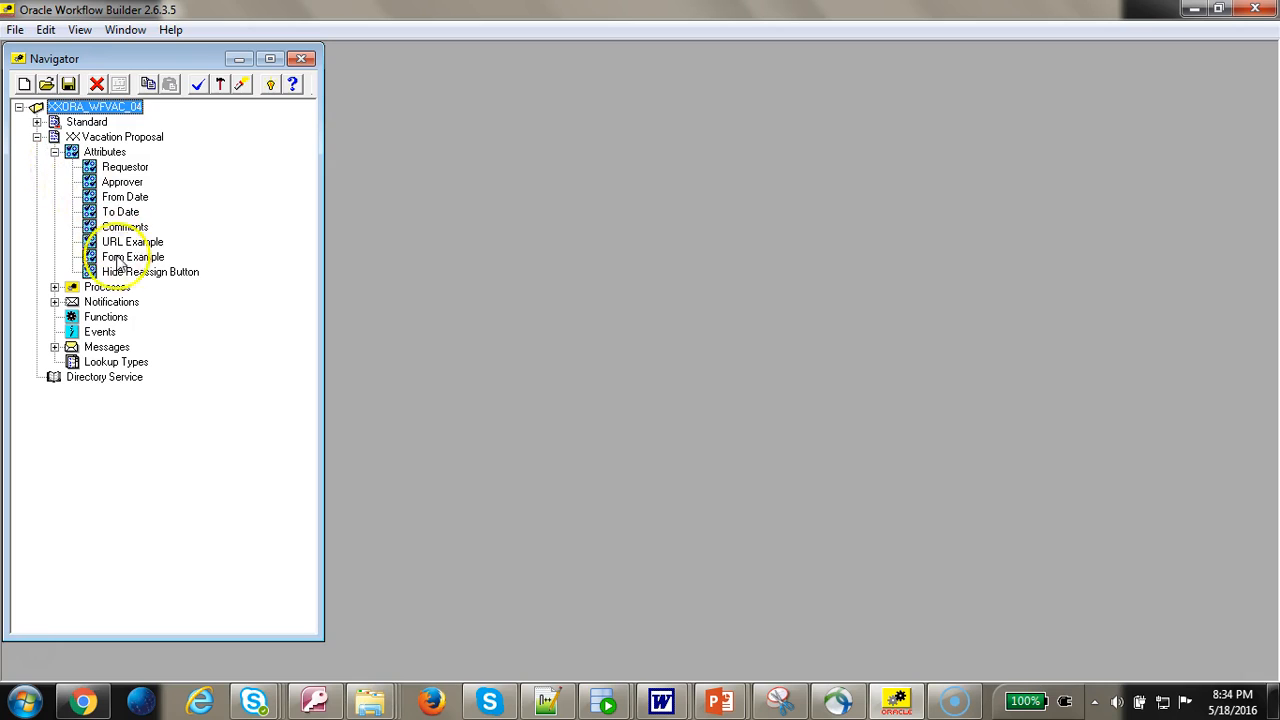
left_click(54, 288)
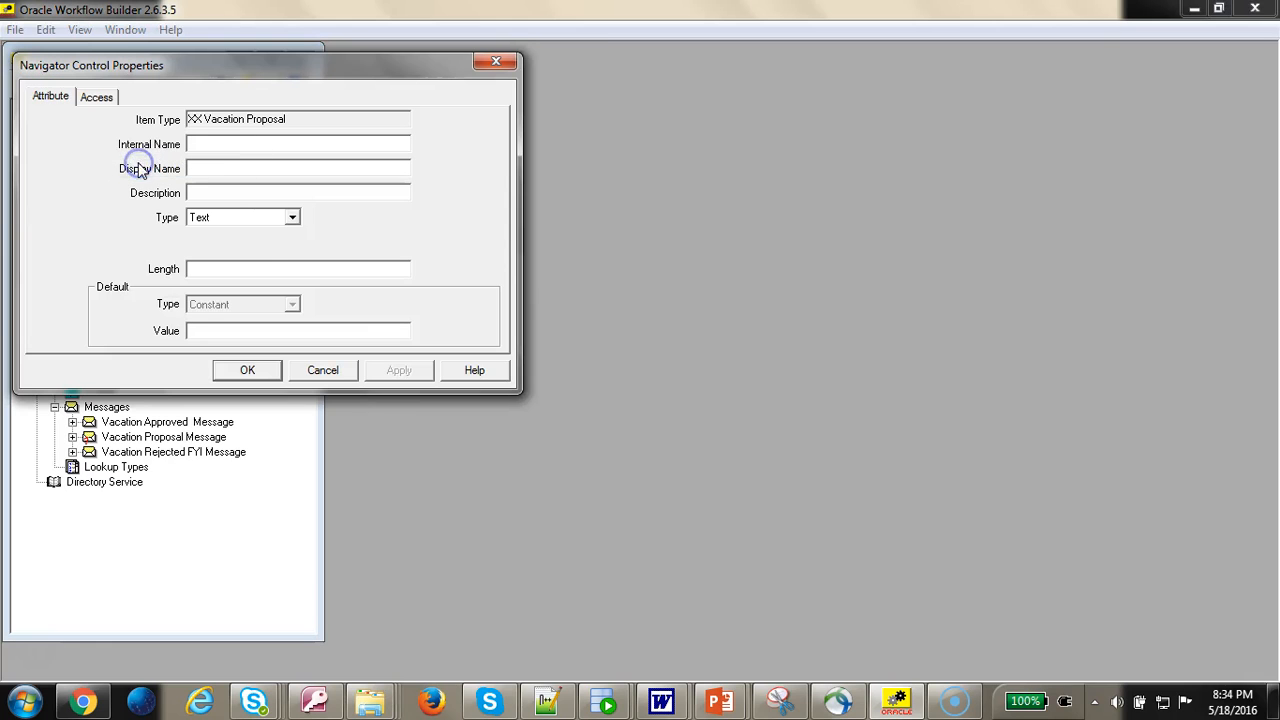
mouse_move(660, 700)
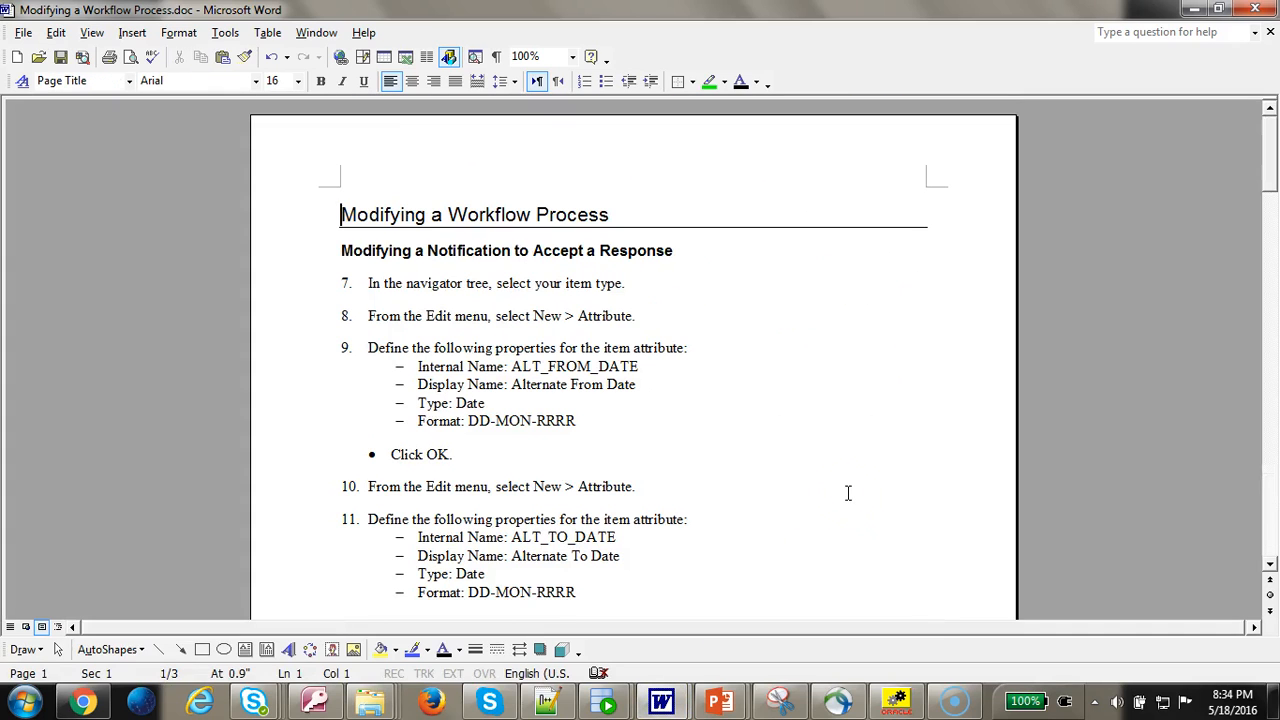
double_click(572, 366)
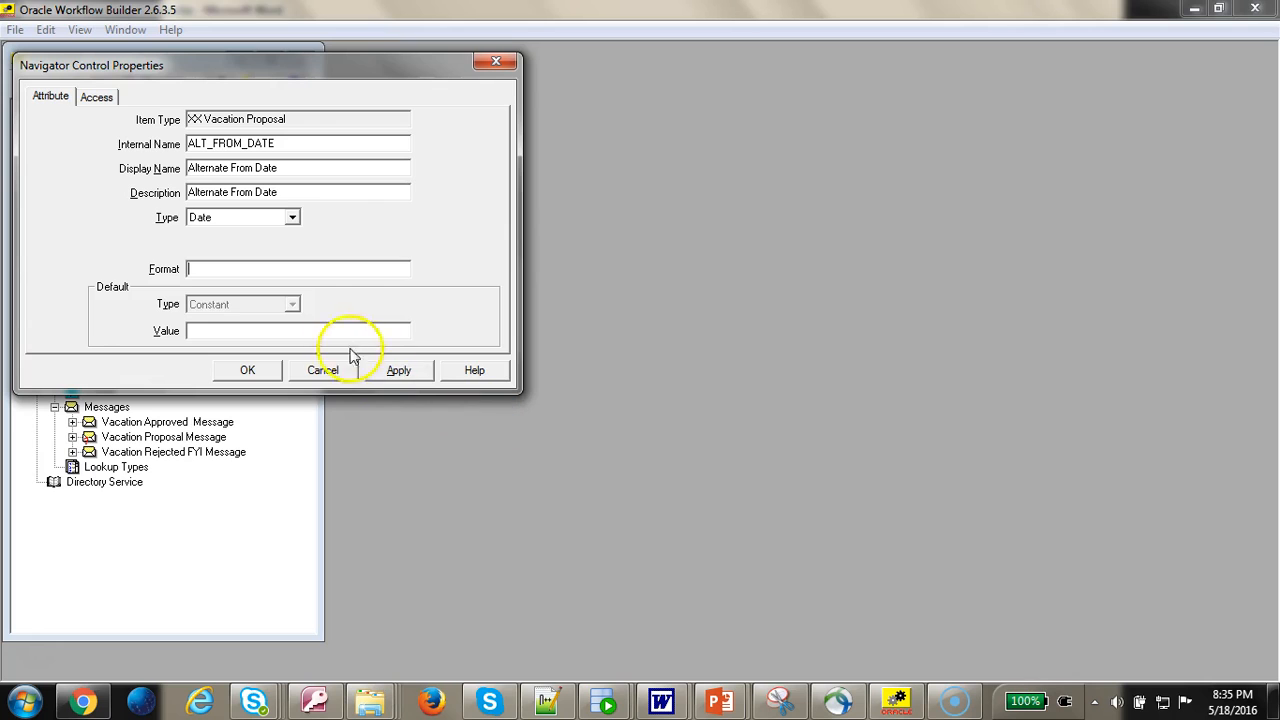
left_click(248, 370)
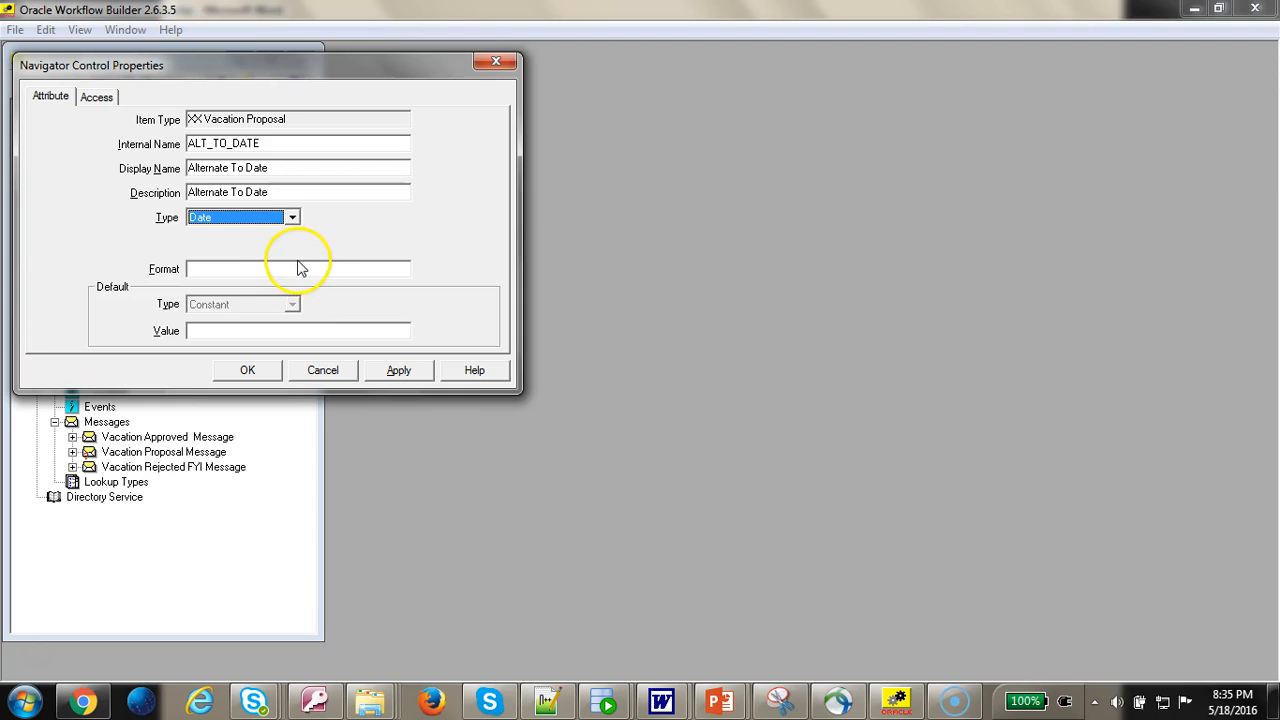
type("DD-MON-RRRR")
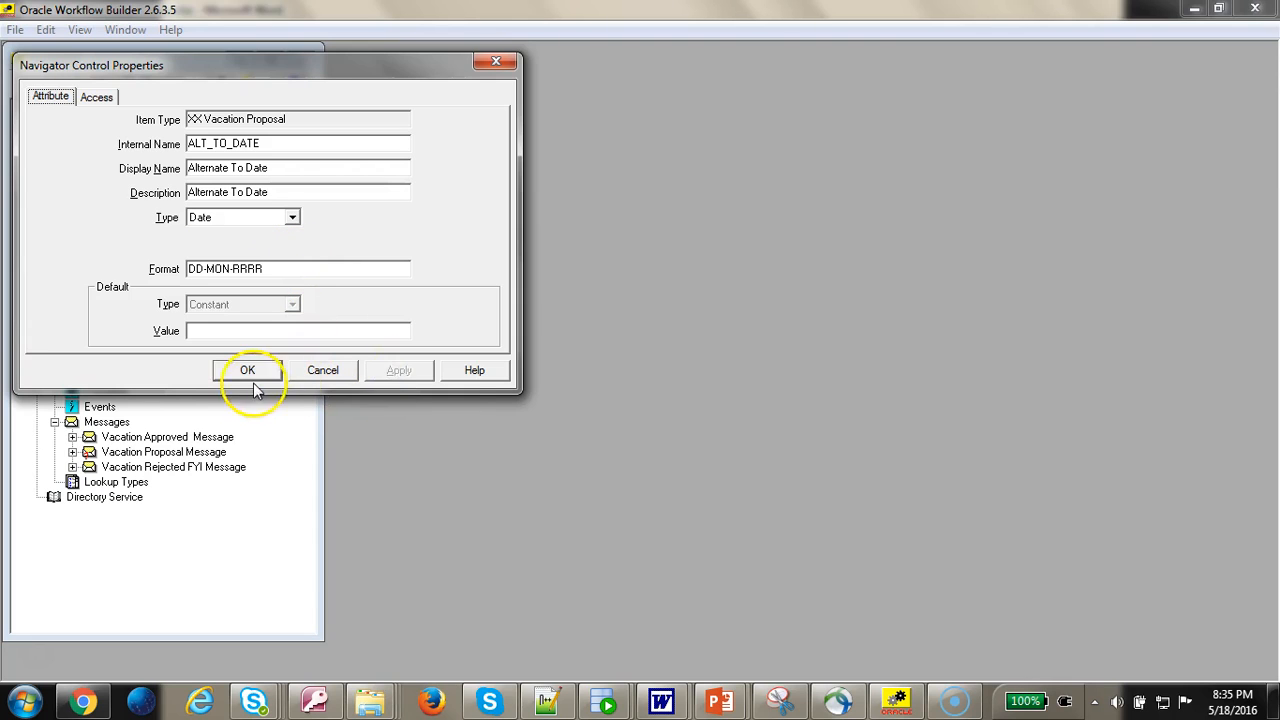
left_click(248, 370)
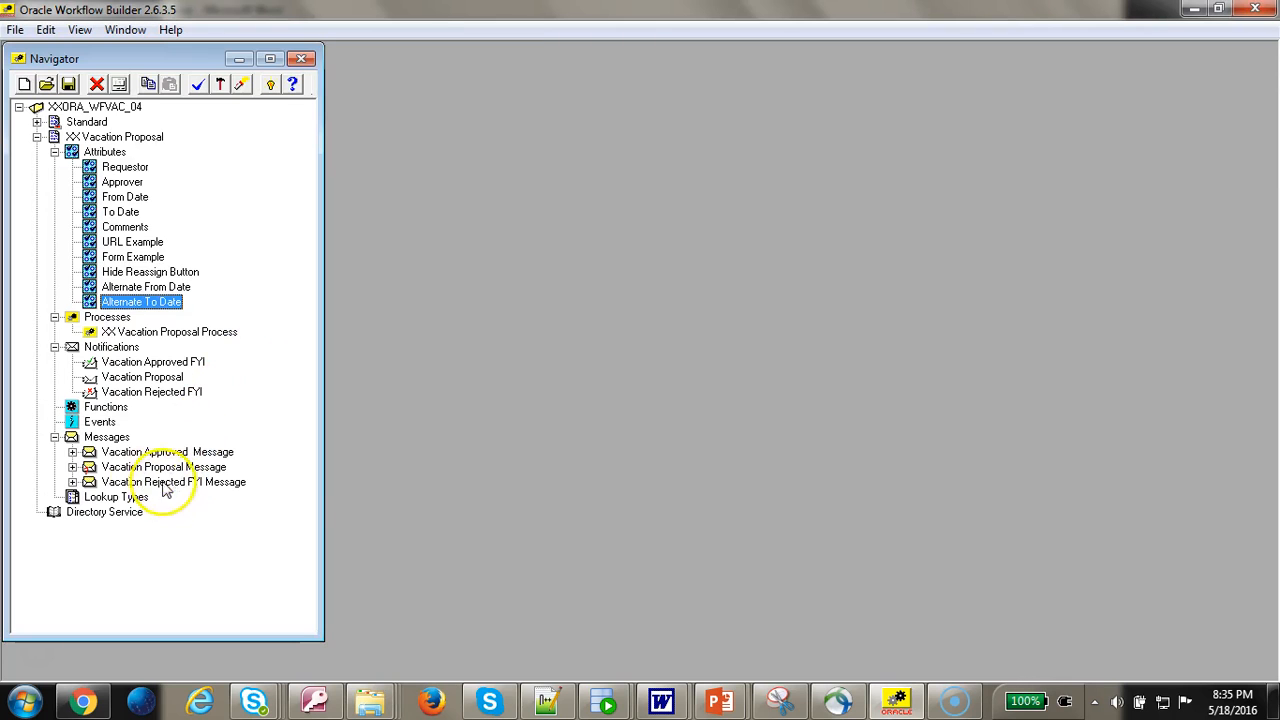
Step: Add both alternate date attributes to the two messages, defaulting the Rejected FYI ones to Item Attribute
left_click(72, 468)
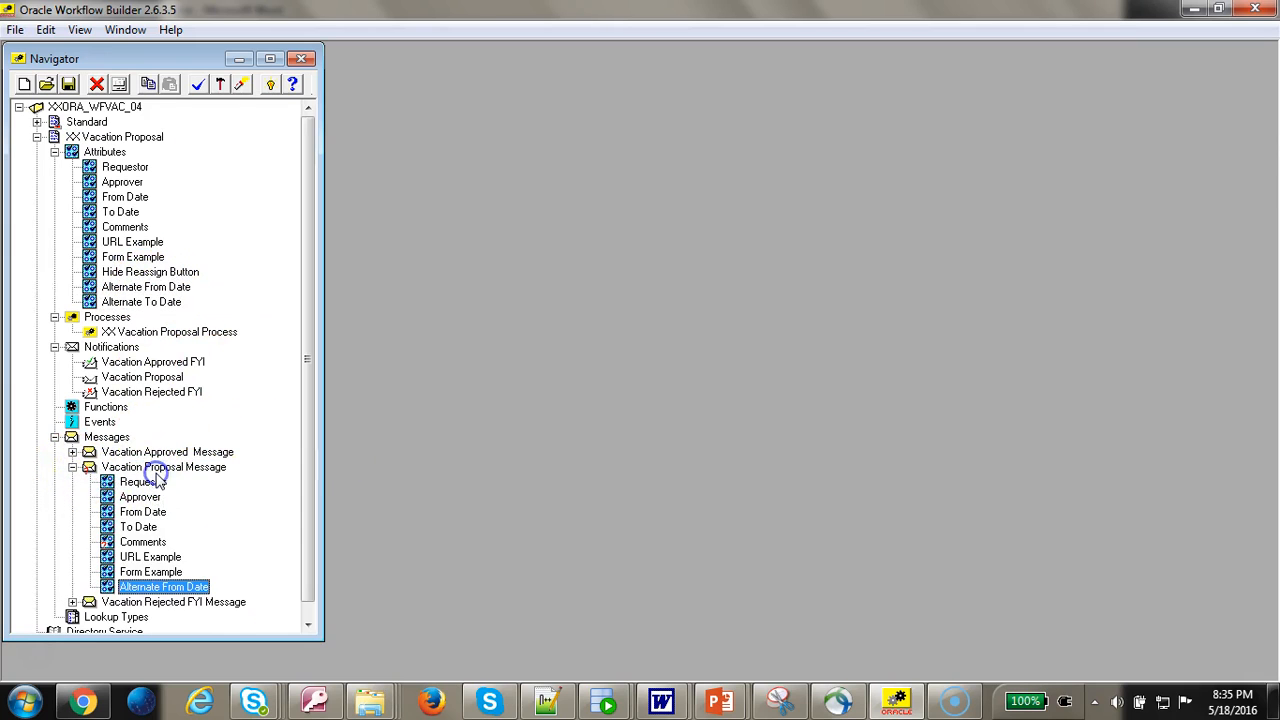
left_click(164, 468)
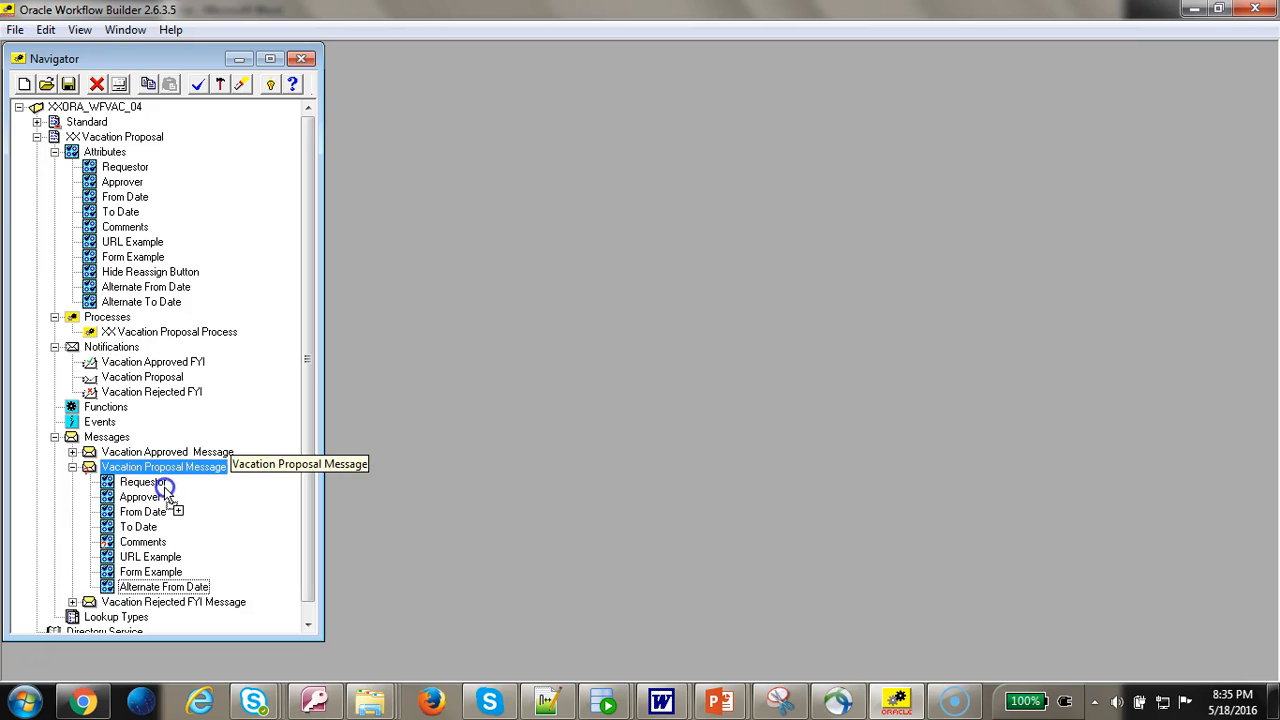
scroll("down", 3)
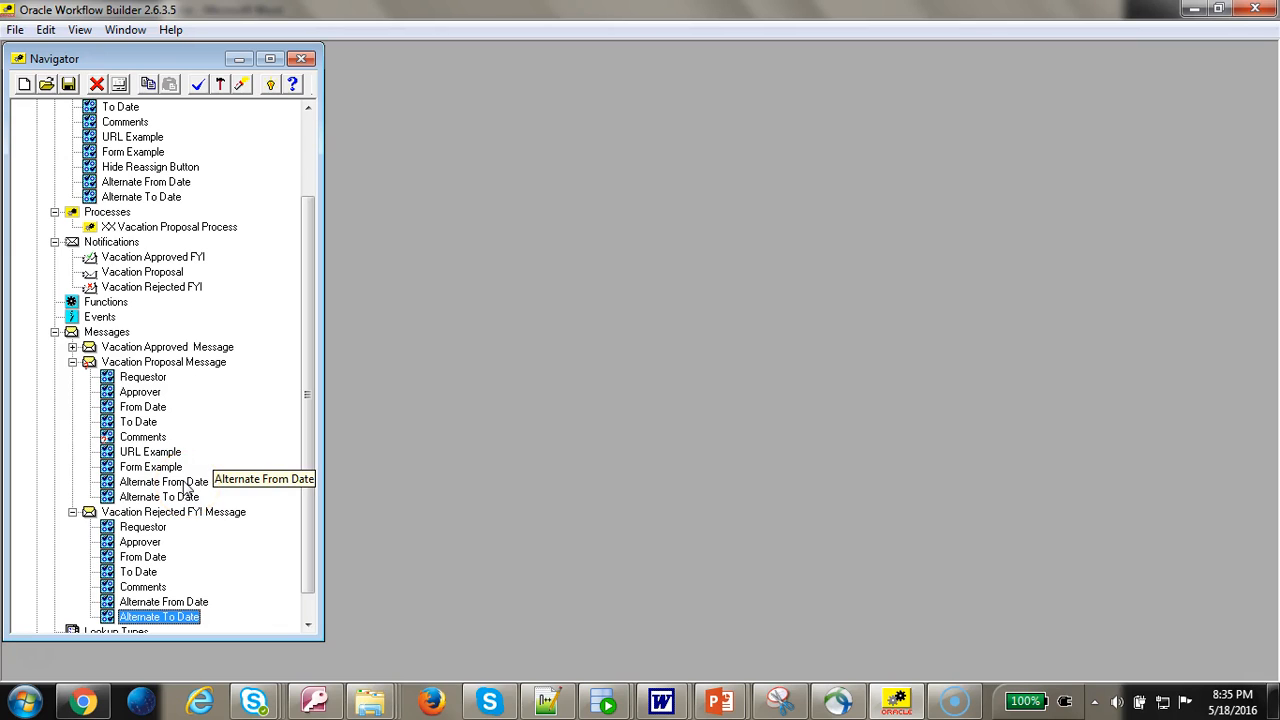
double_click(164, 480)
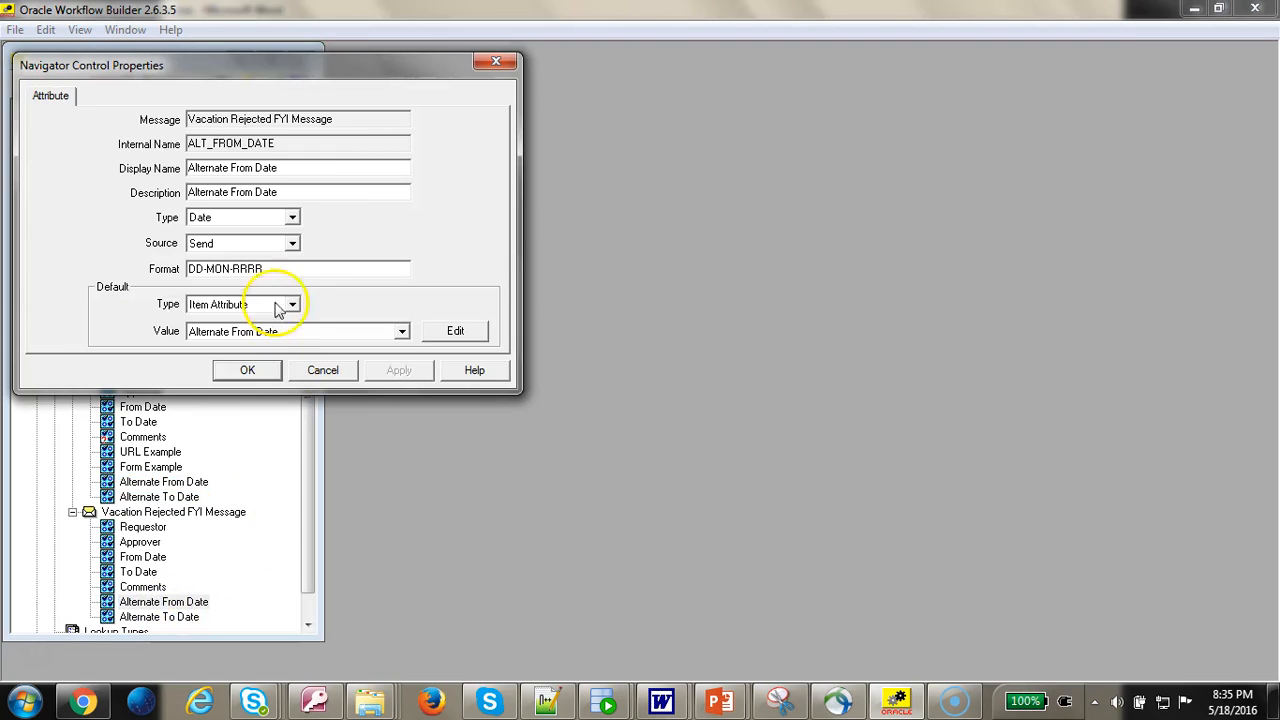
left_click(240, 244)
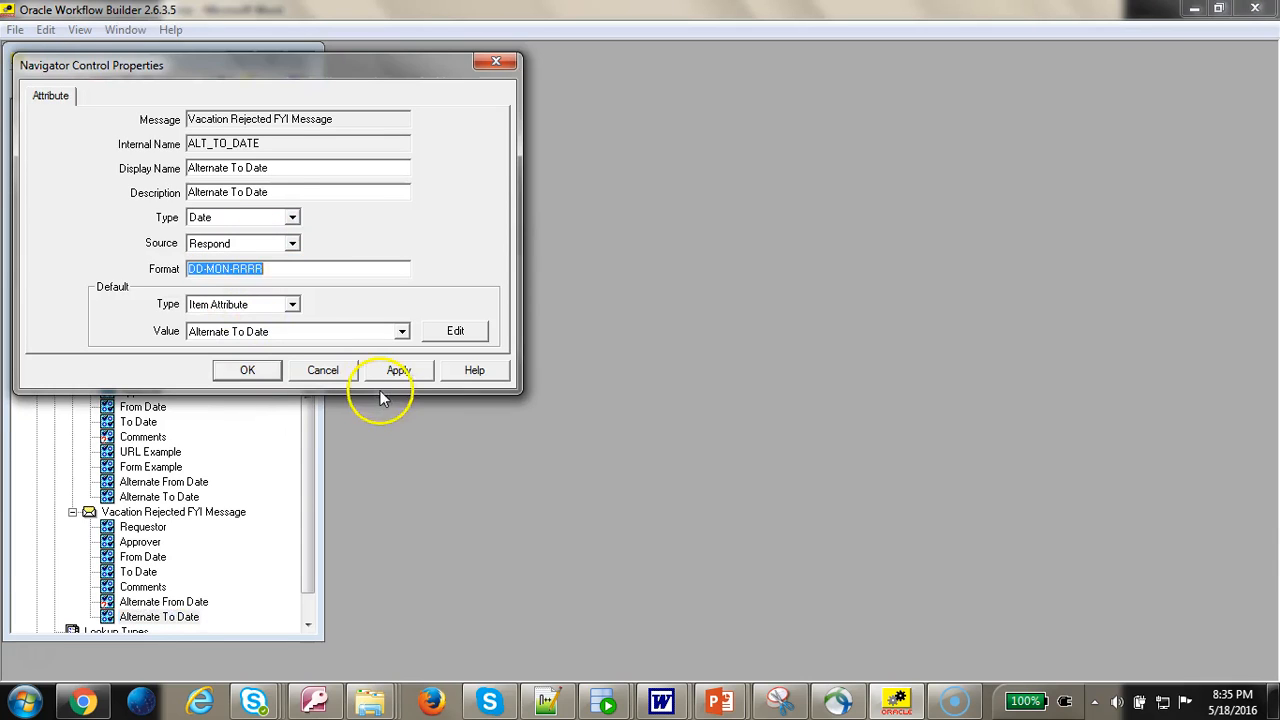
left_click(248, 370)
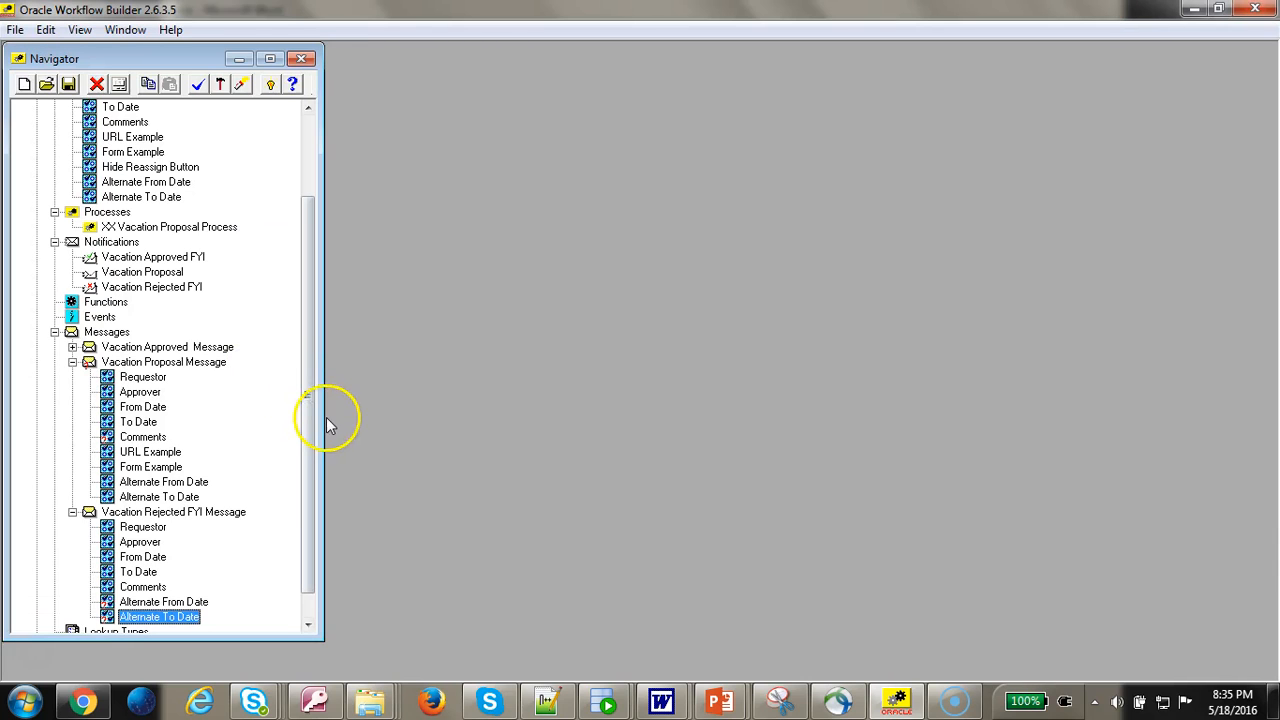
mouse_move(296, 420)
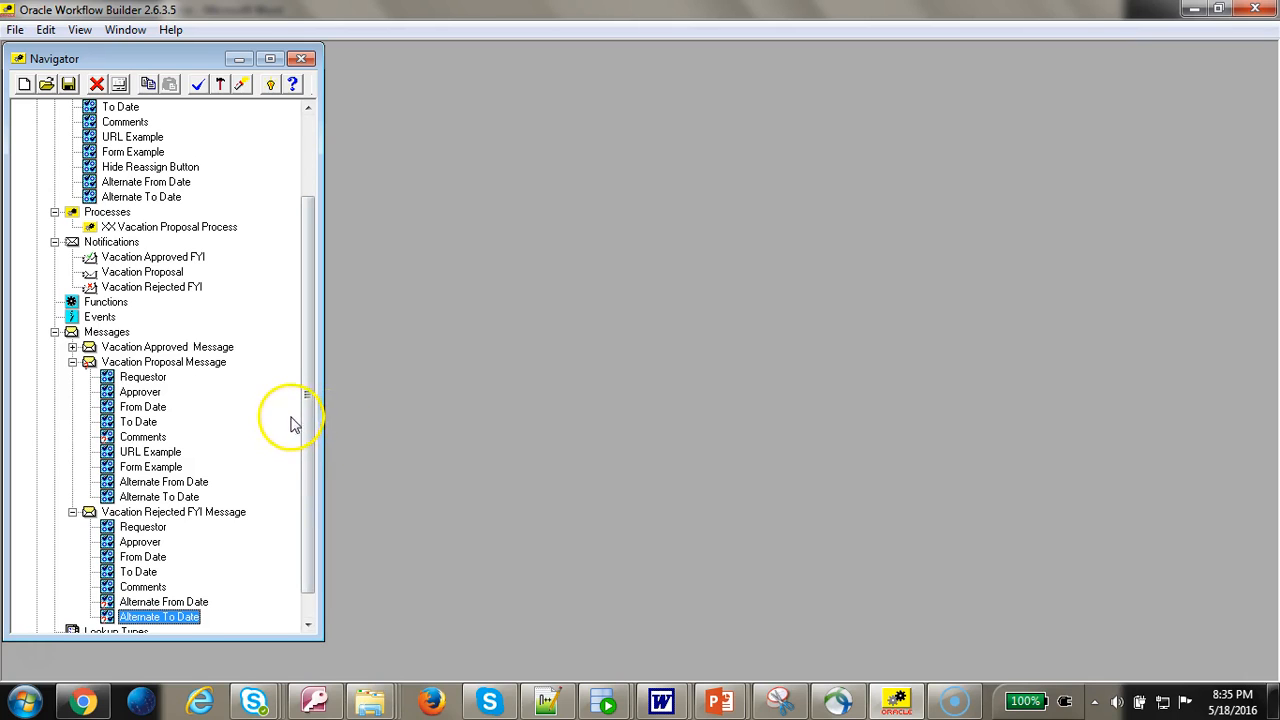
Step: In the XX Vacation Proposal Process diagram, bend the Approve transition into a right angle
double_click(168, 226)
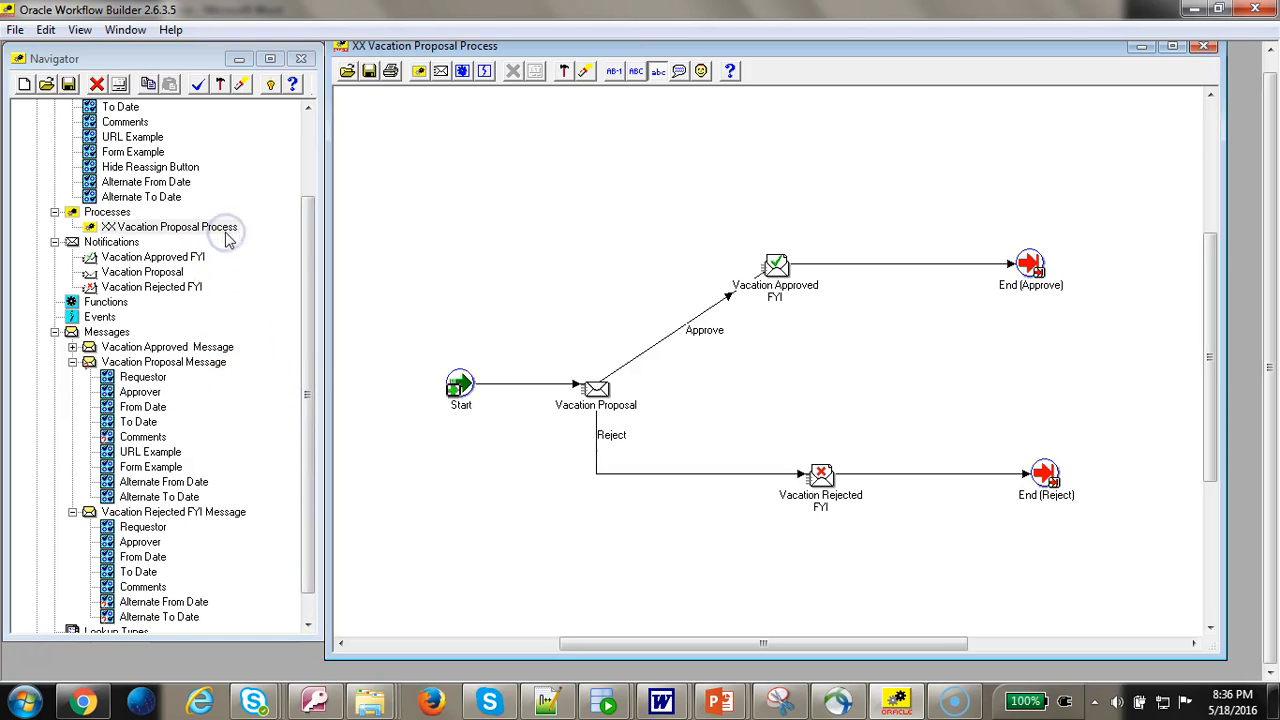
left_click(704, 330)
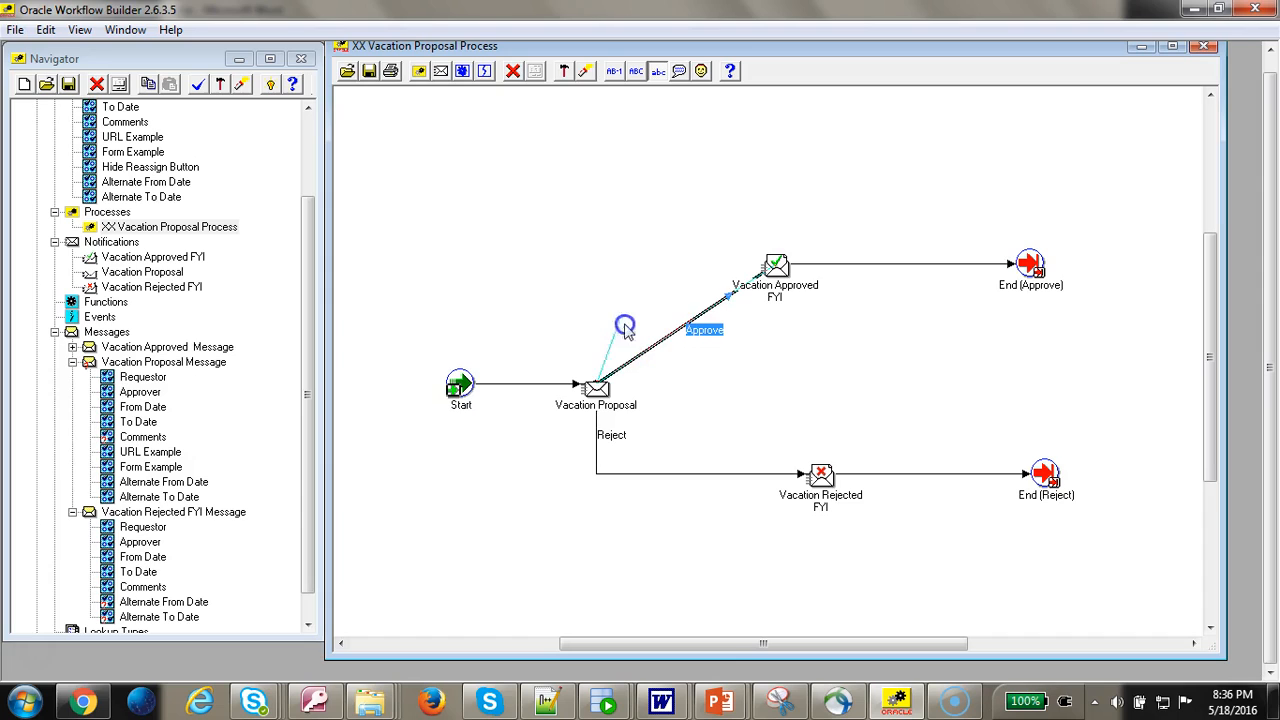
left_click_drag(624, 328, 596, 260)
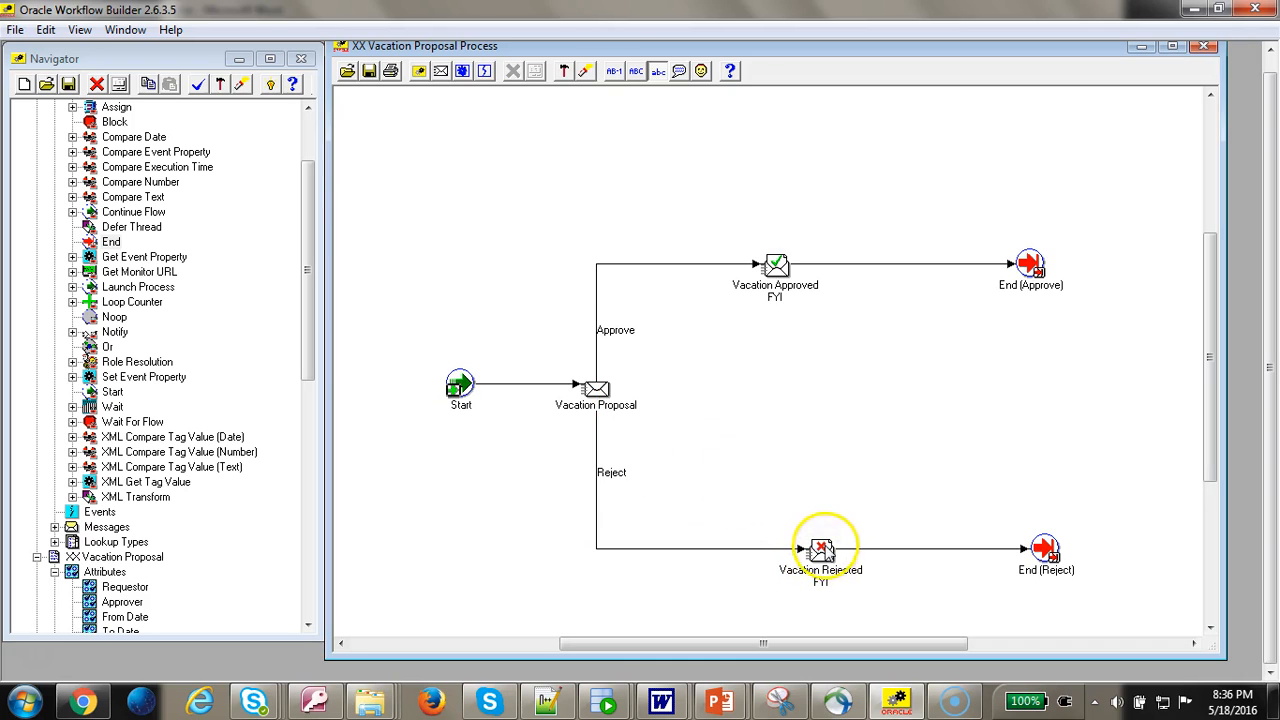
Step: Give the Vacation Rejected FYI notification a Yes/No result type, keeping Requestor as performer
double_click(820, 548)
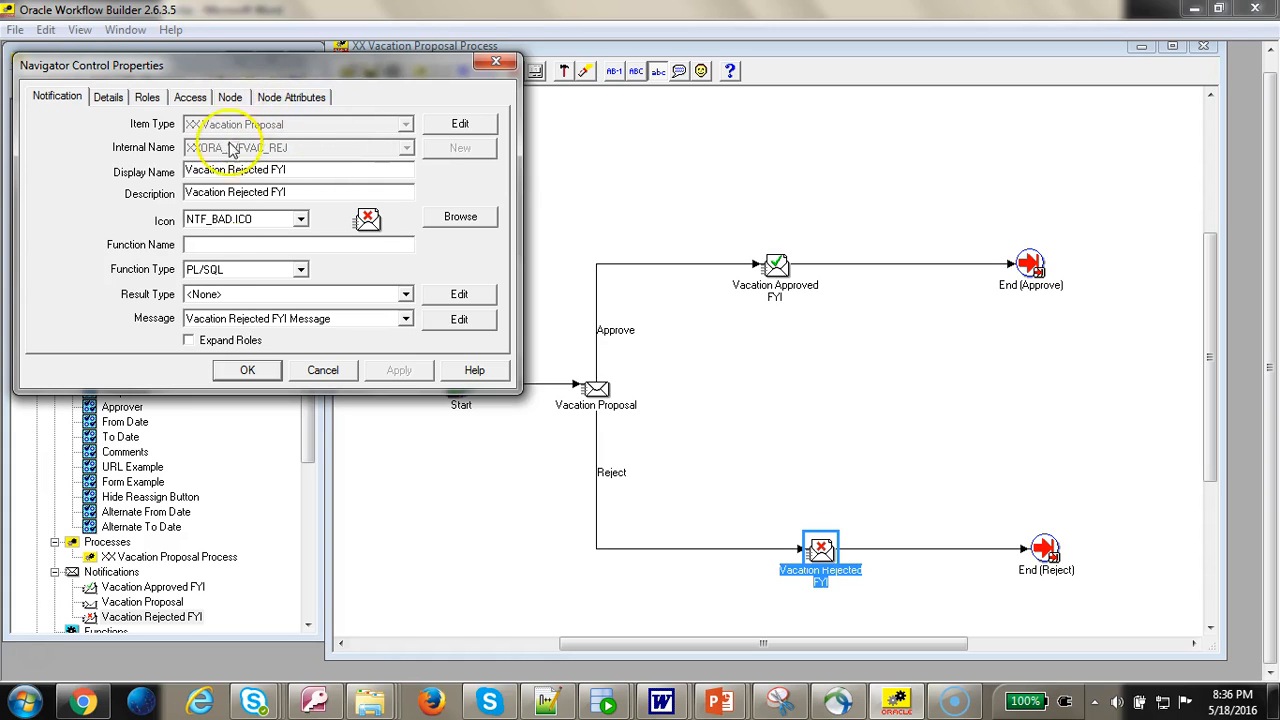
mouse_move(376, 300)
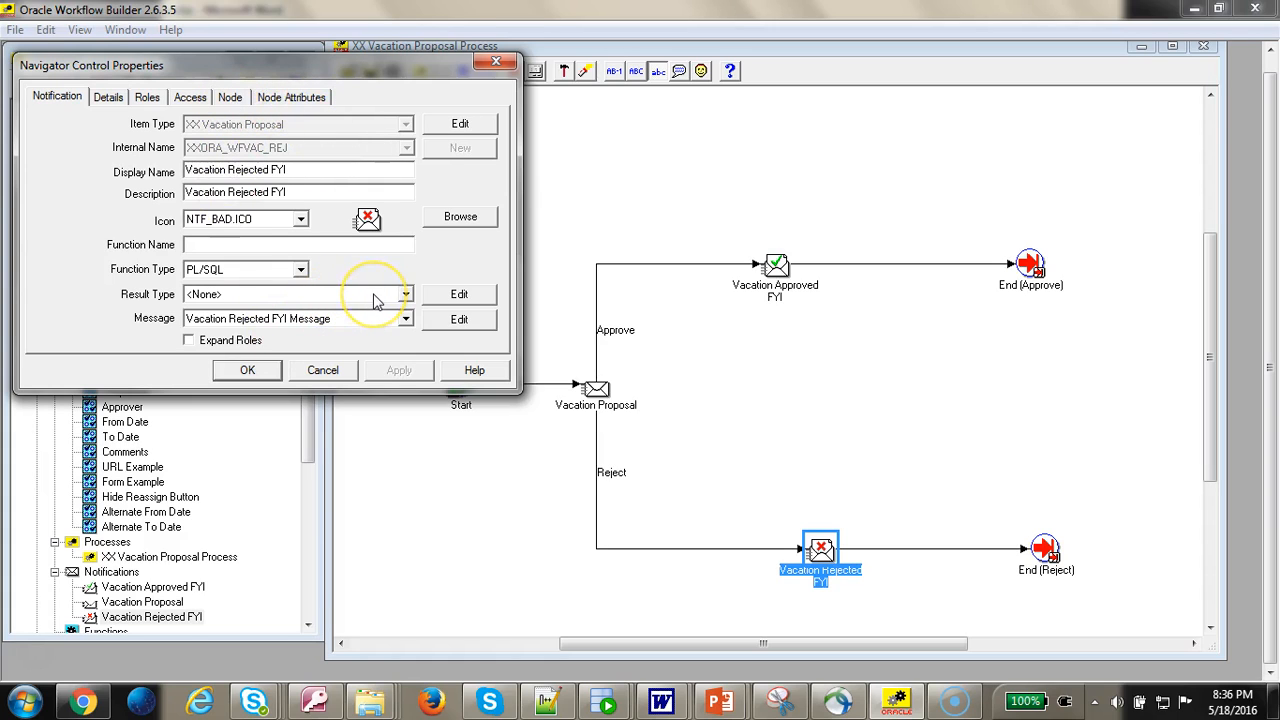
left_click(404, 294)
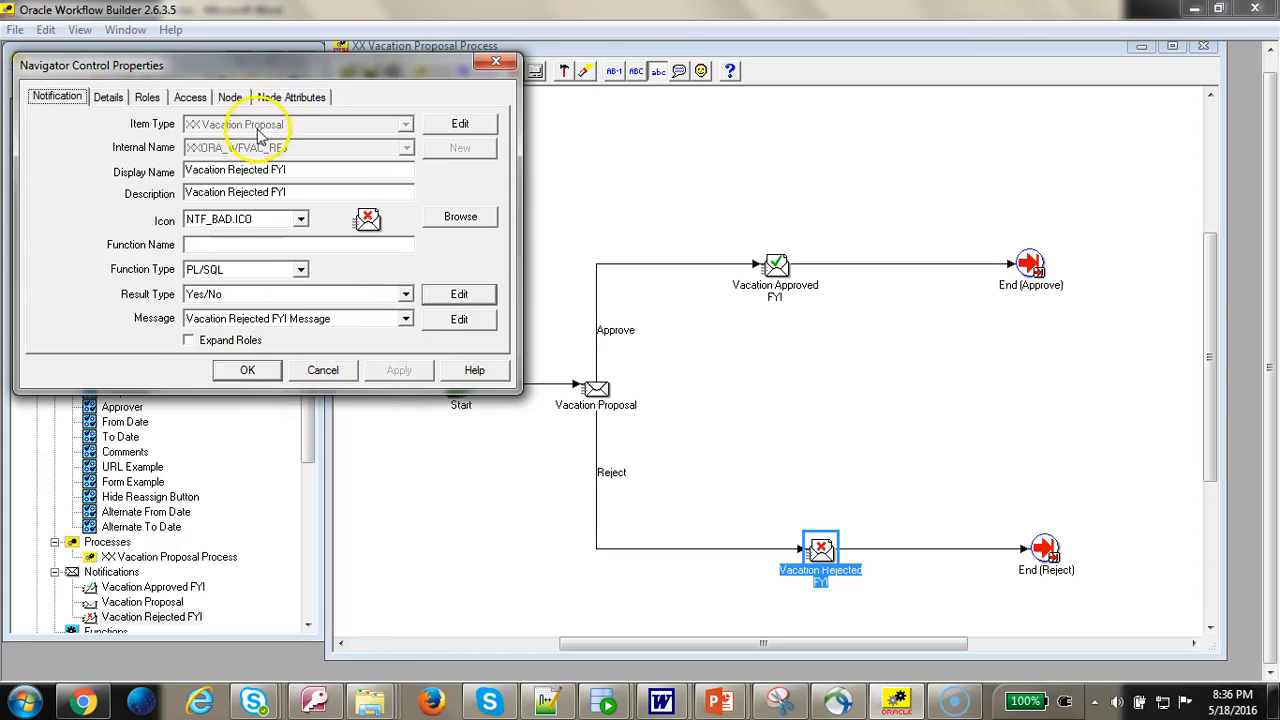
left_click(230, 96)
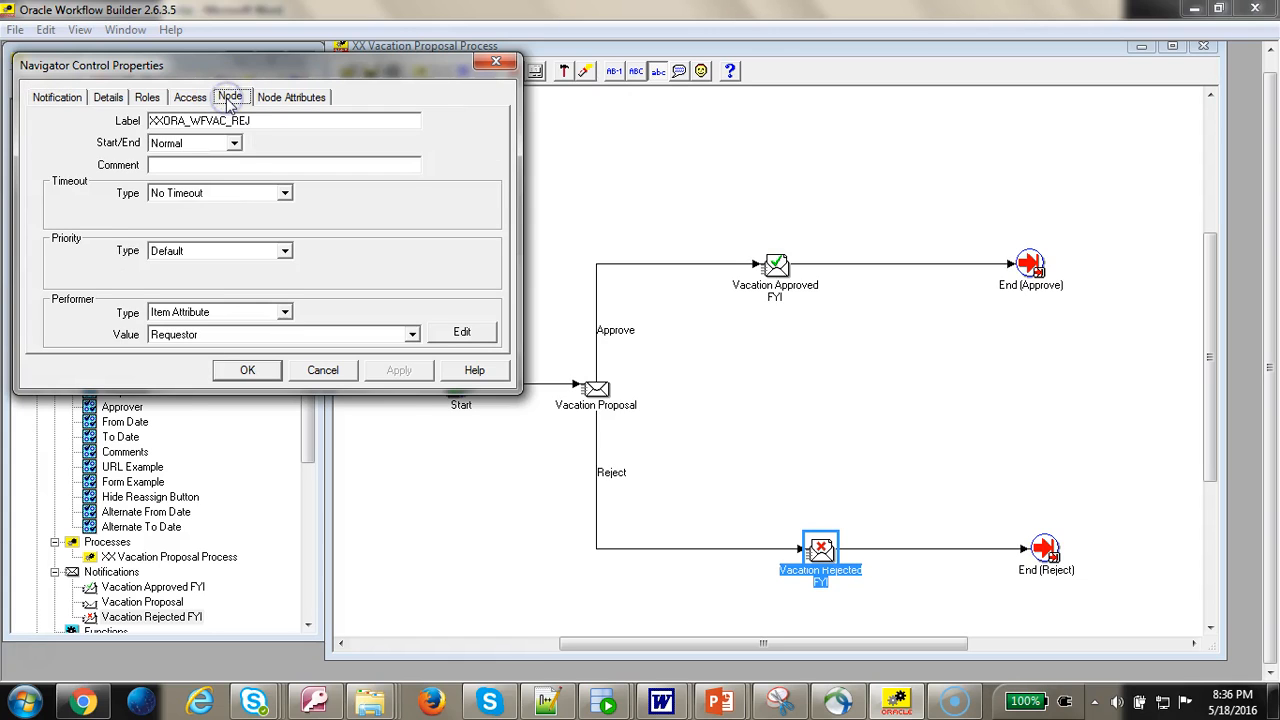
mouse_move(258, 250)
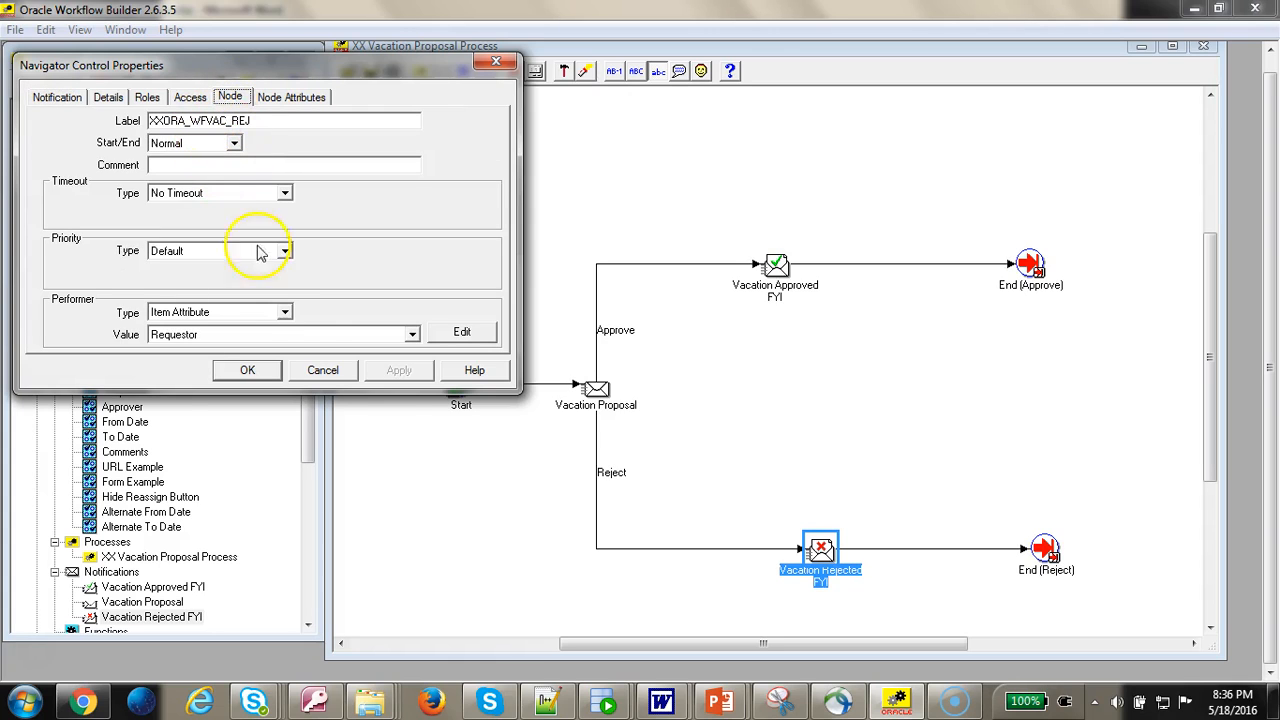
left_click(322, 370)
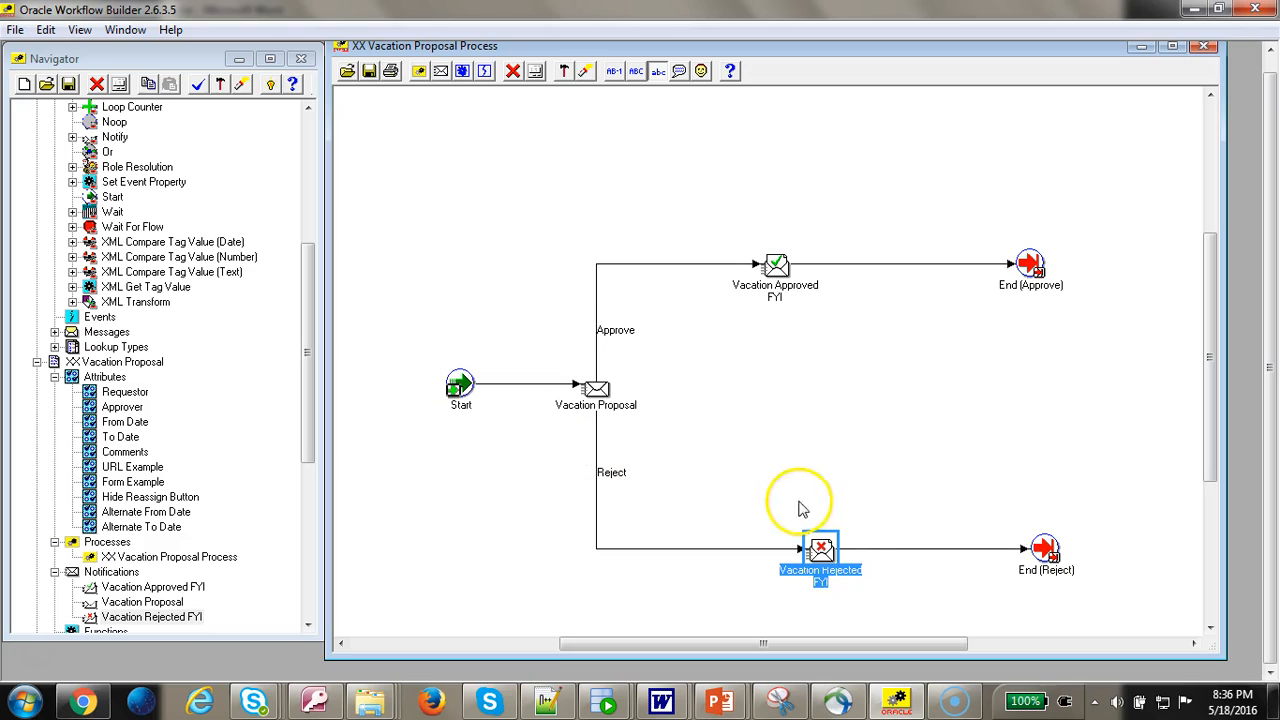
Step: Route Vacation Rejected FYI's Yes back to Vacation Proposal and its No to End (Reject)
right_click(596, 390)
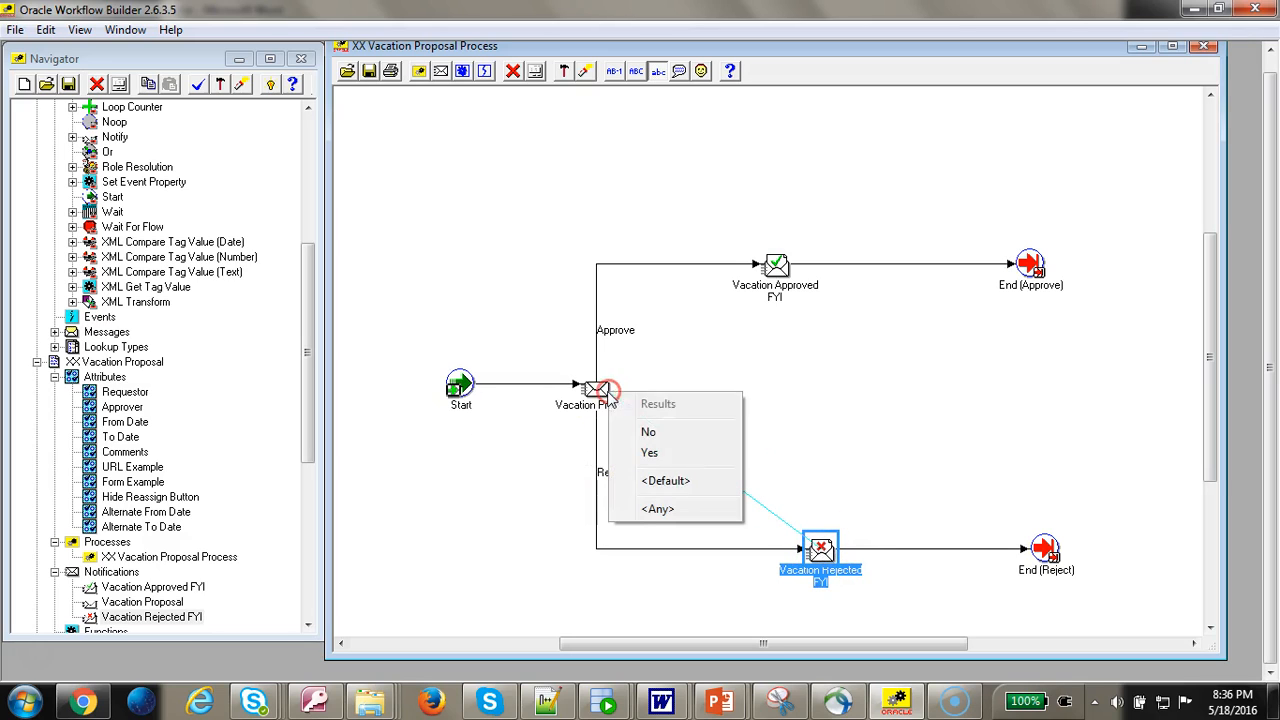
left_click(648, 452)
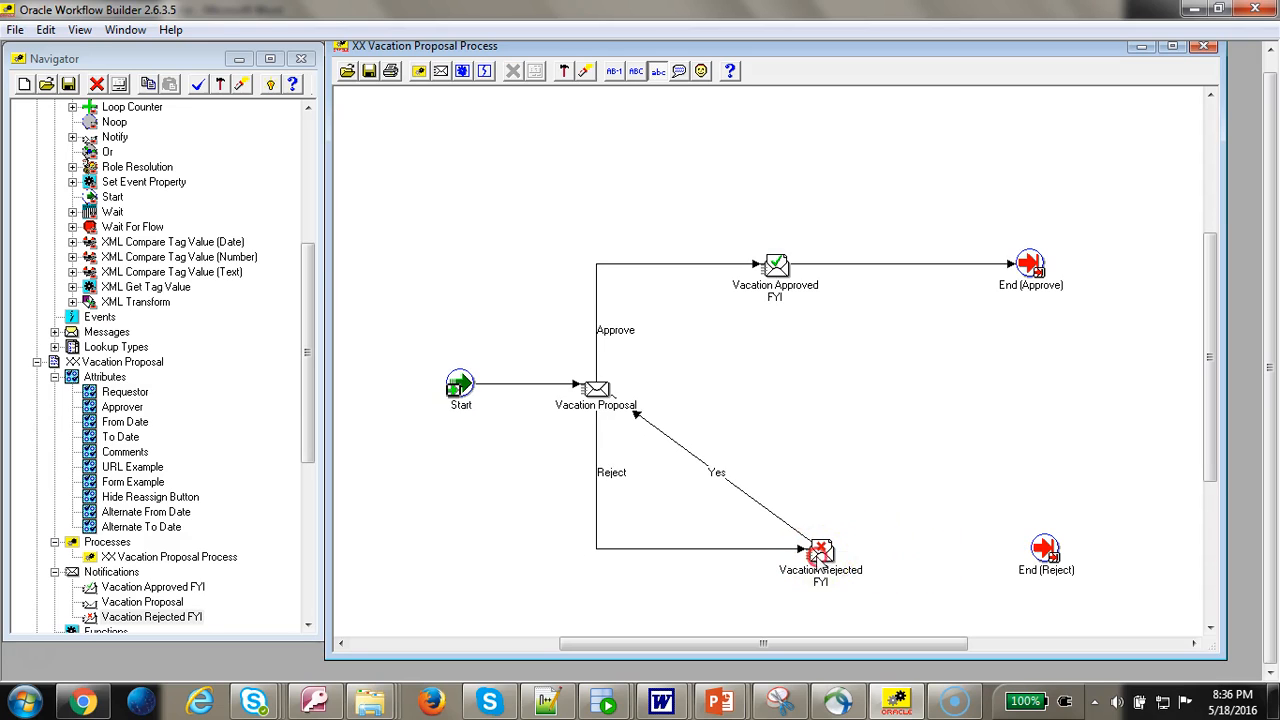
left_click_drag(820, 556, 1044, 548)
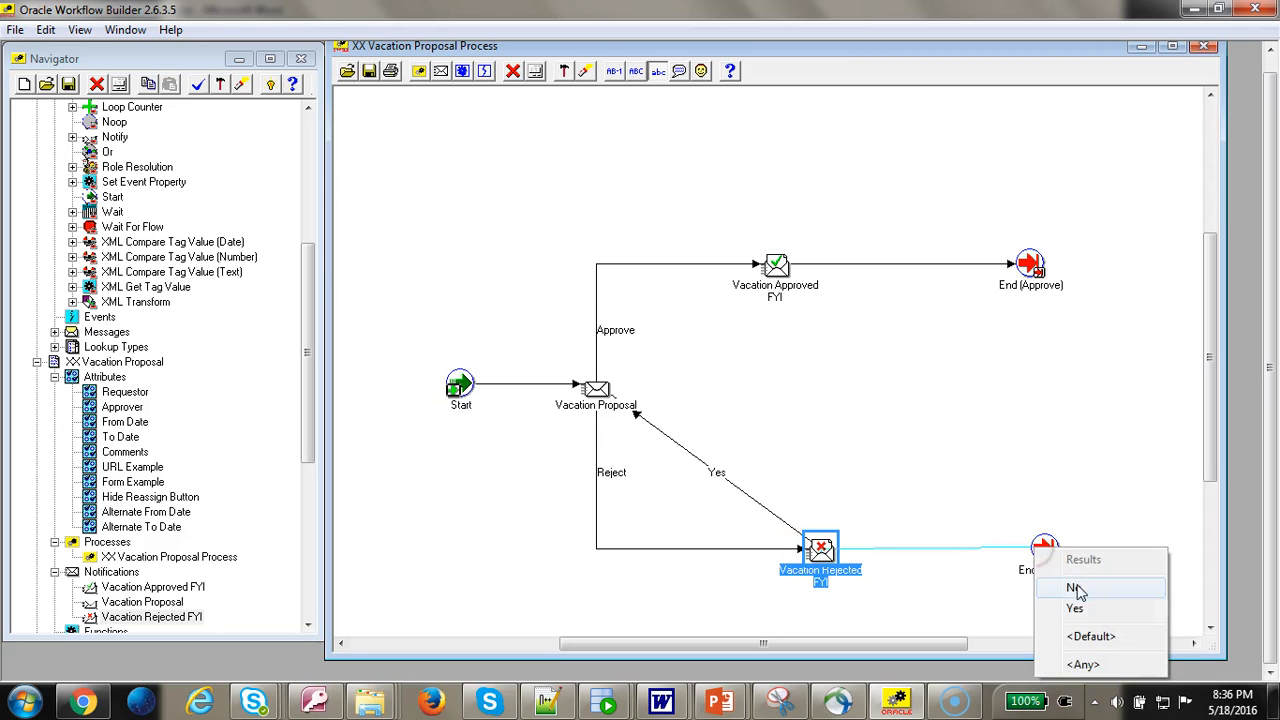
left_click(1072, 588)
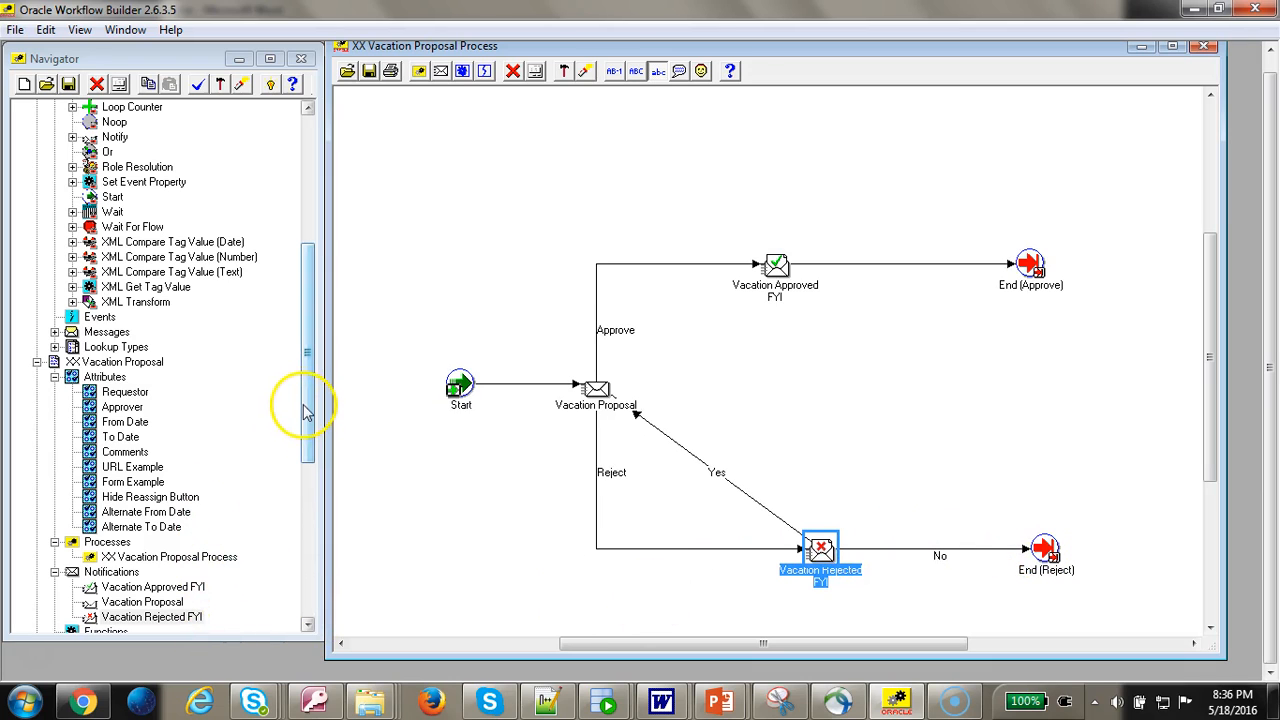
scroll("down", 3)
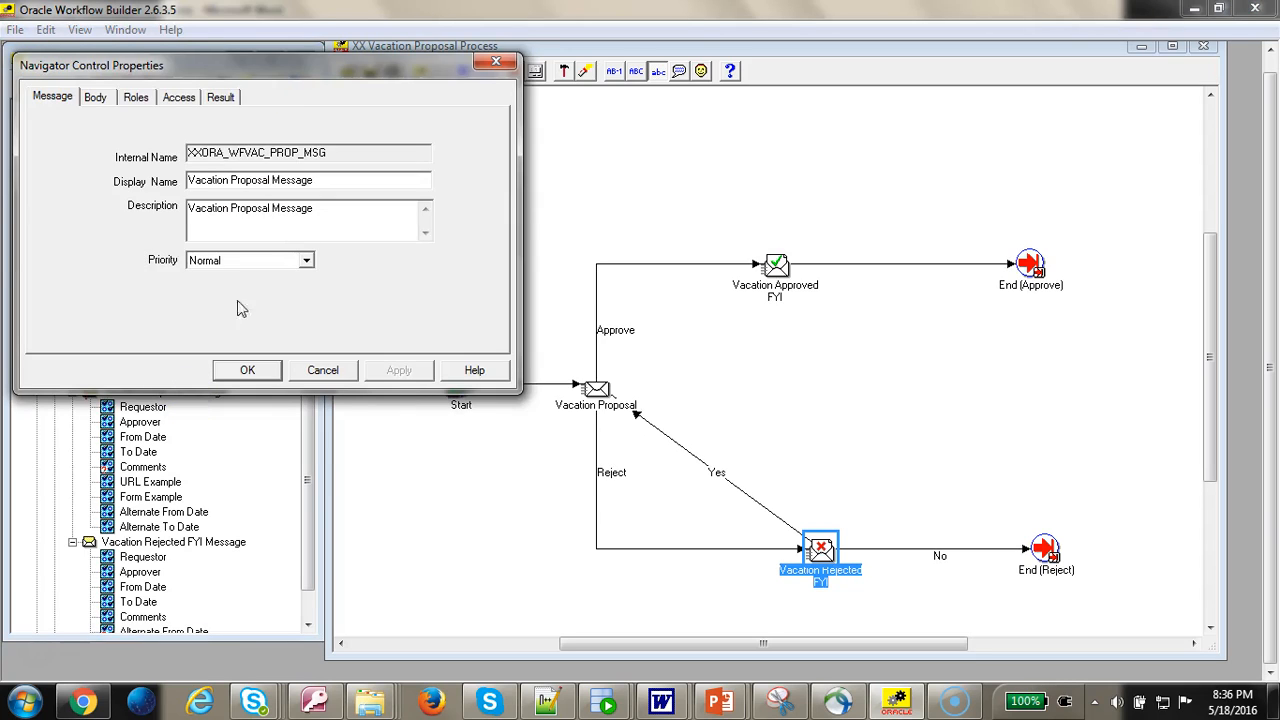
left_click(96, 96)
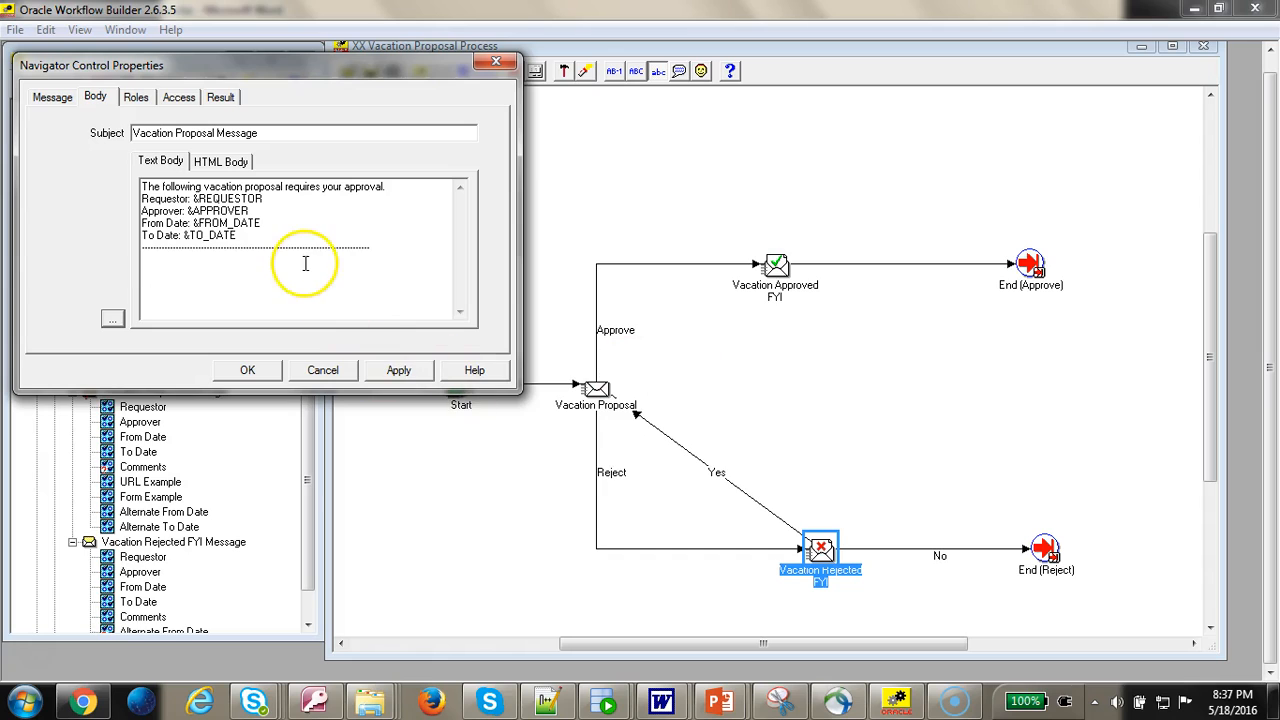
type("Alternate From Date: &ALT_FROM_DATE")
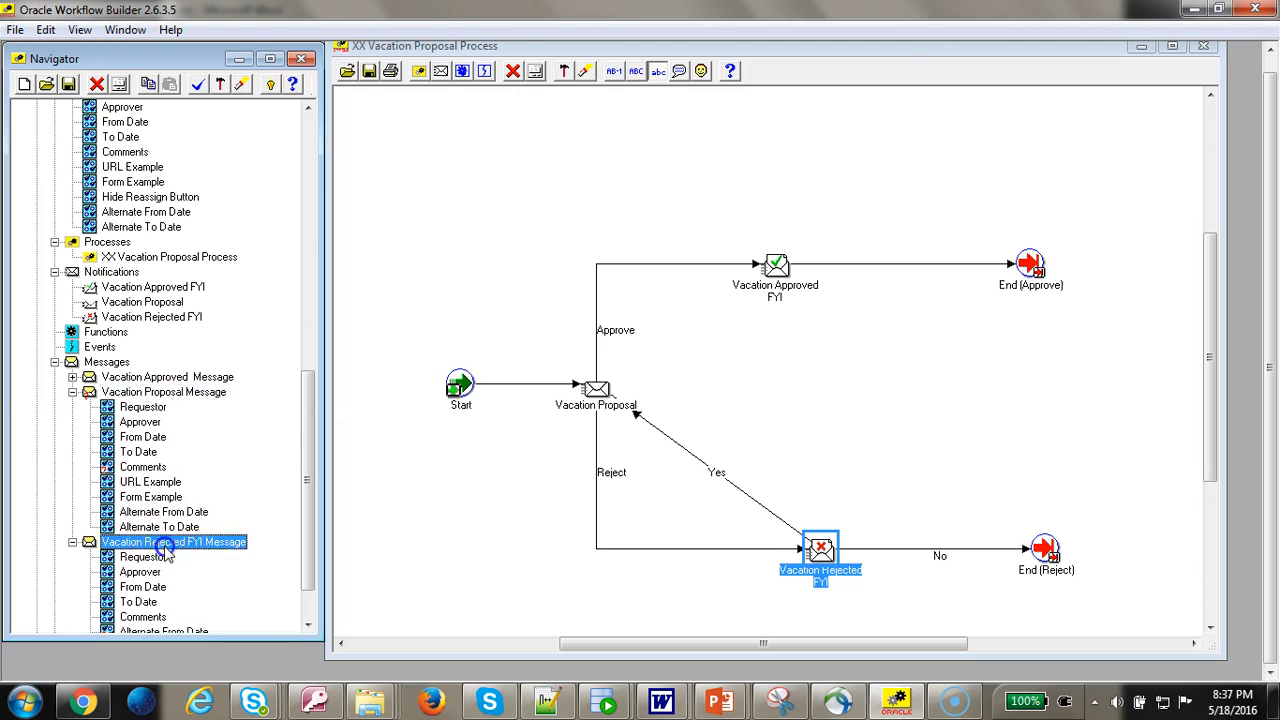
double_click(172, 540)
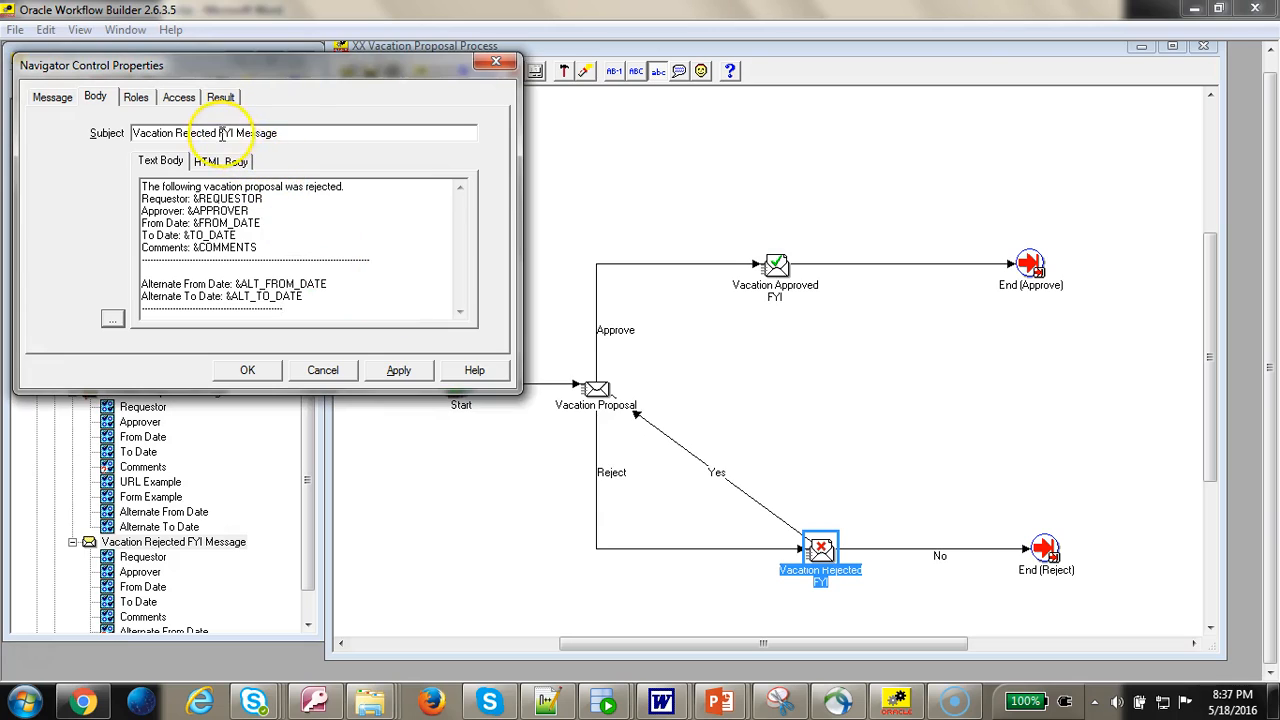
type("Vacation Rejected - Resu")
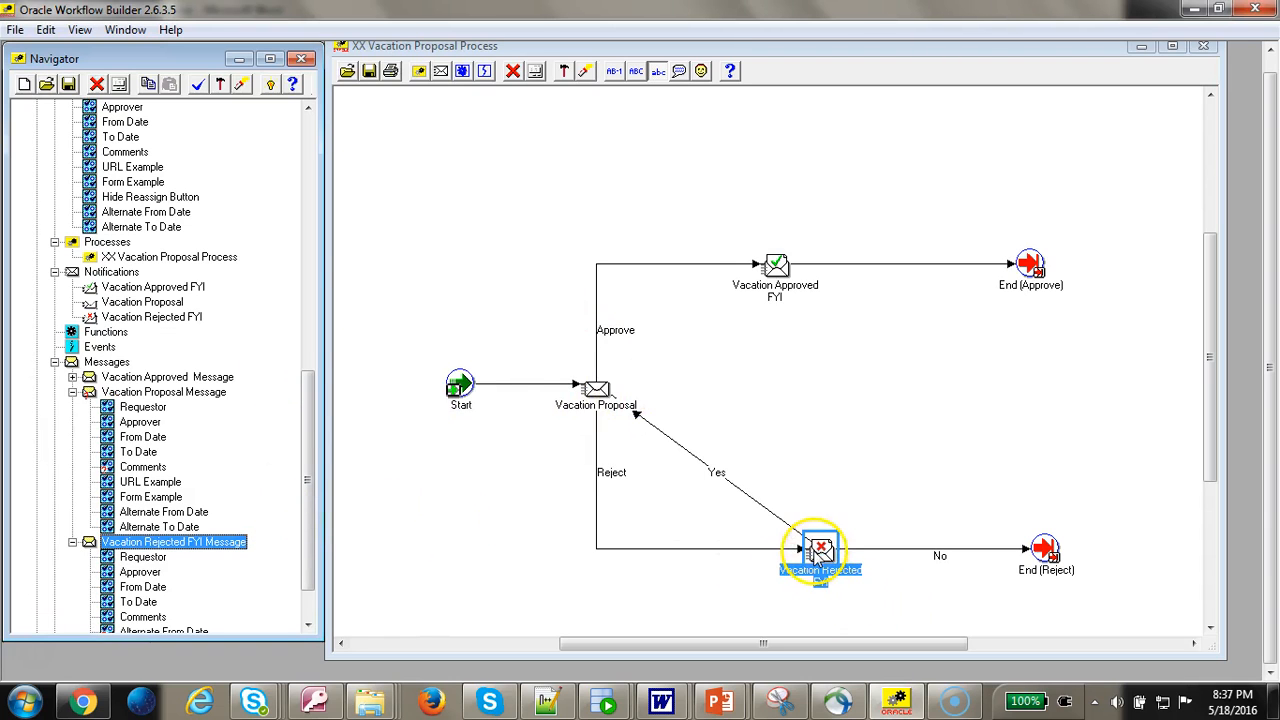
double_click(820, 550)
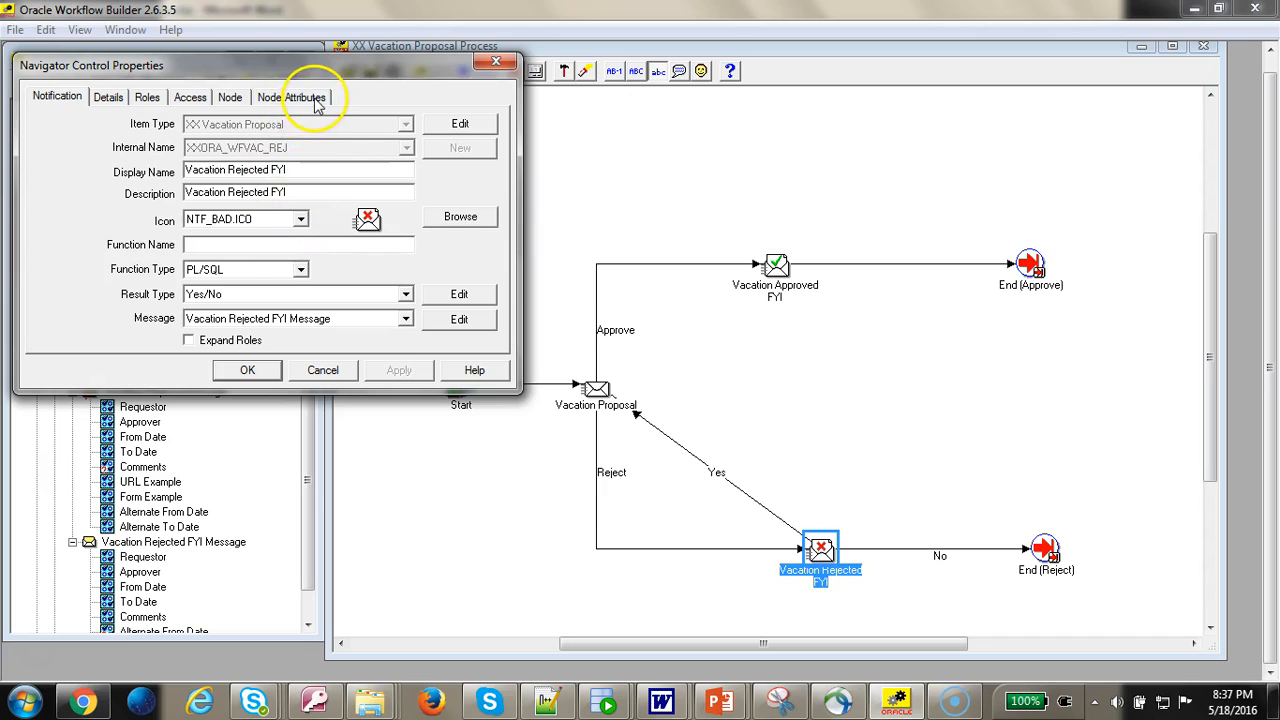
left_click(230, 96)
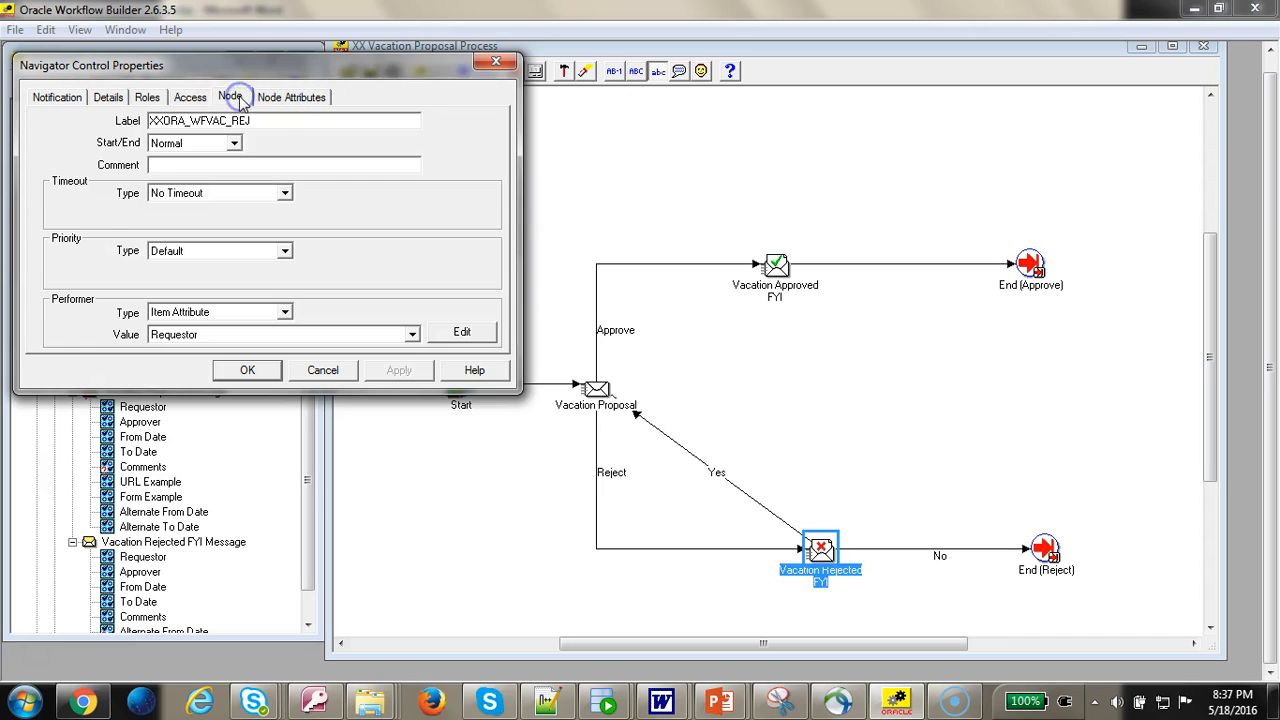
left_click(148, 96)
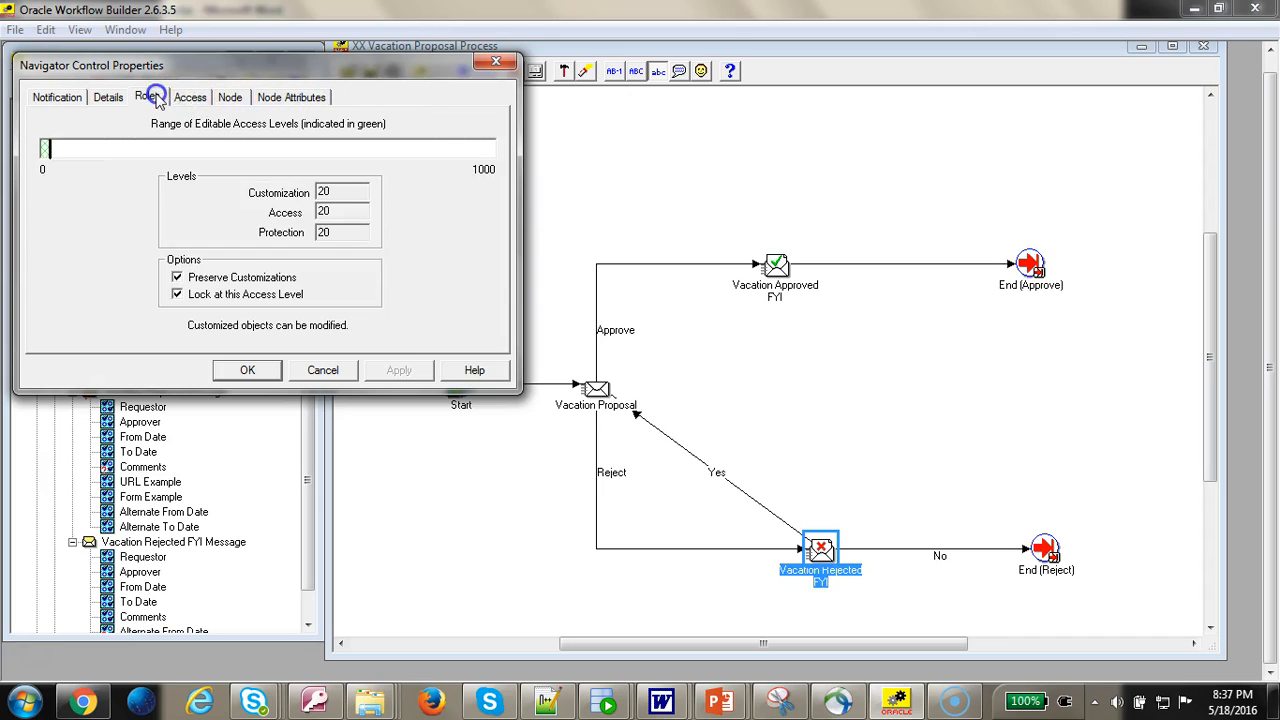
left_click(230, 96)
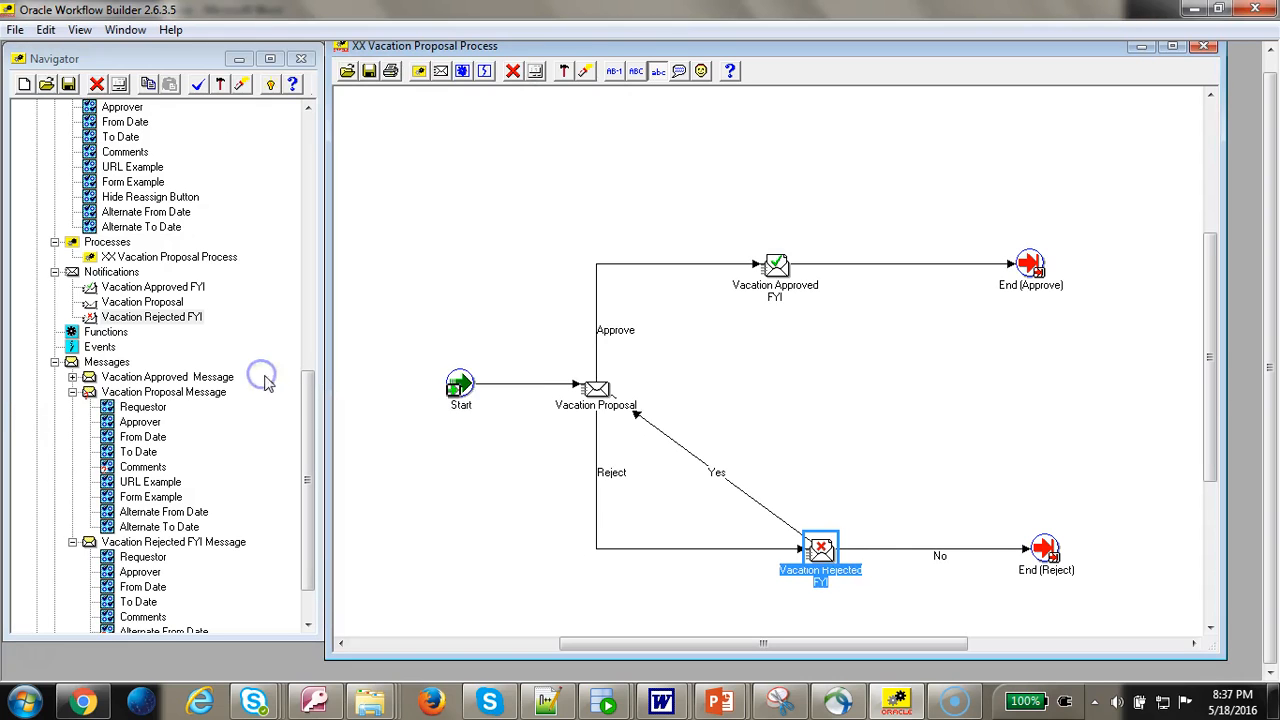
mouse_move(678, 572)
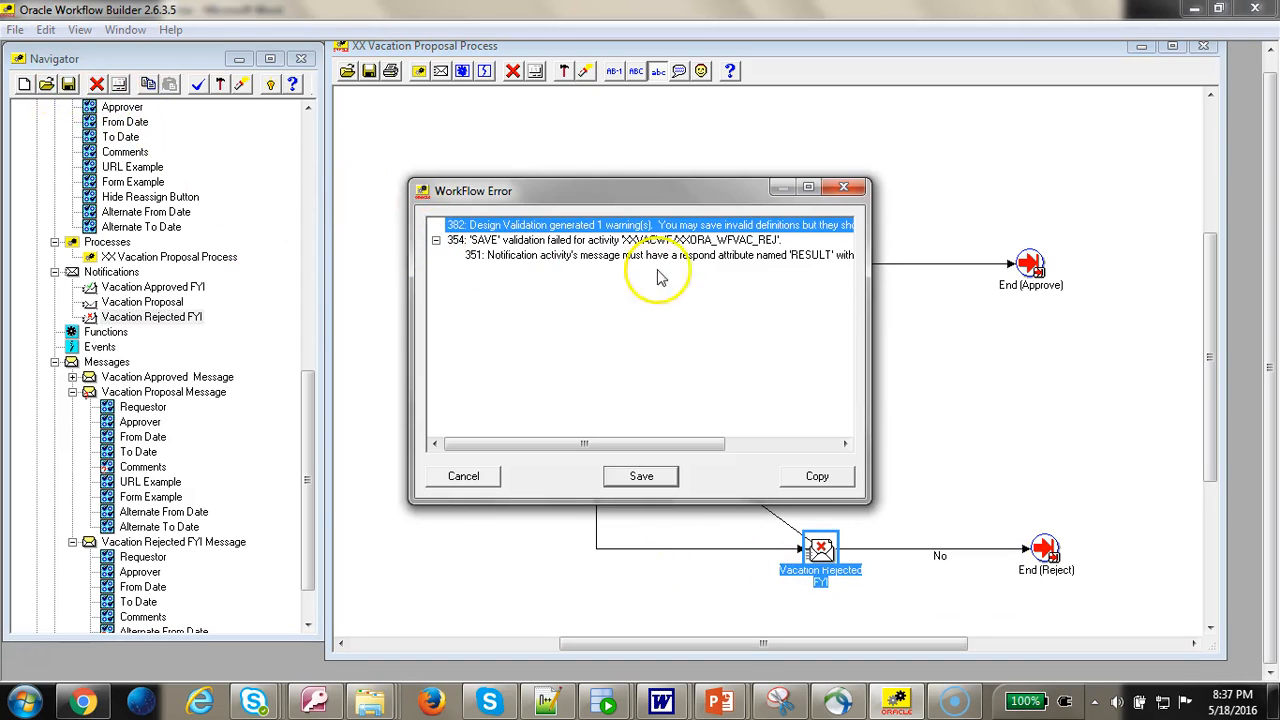
mouse_move(556, 488)
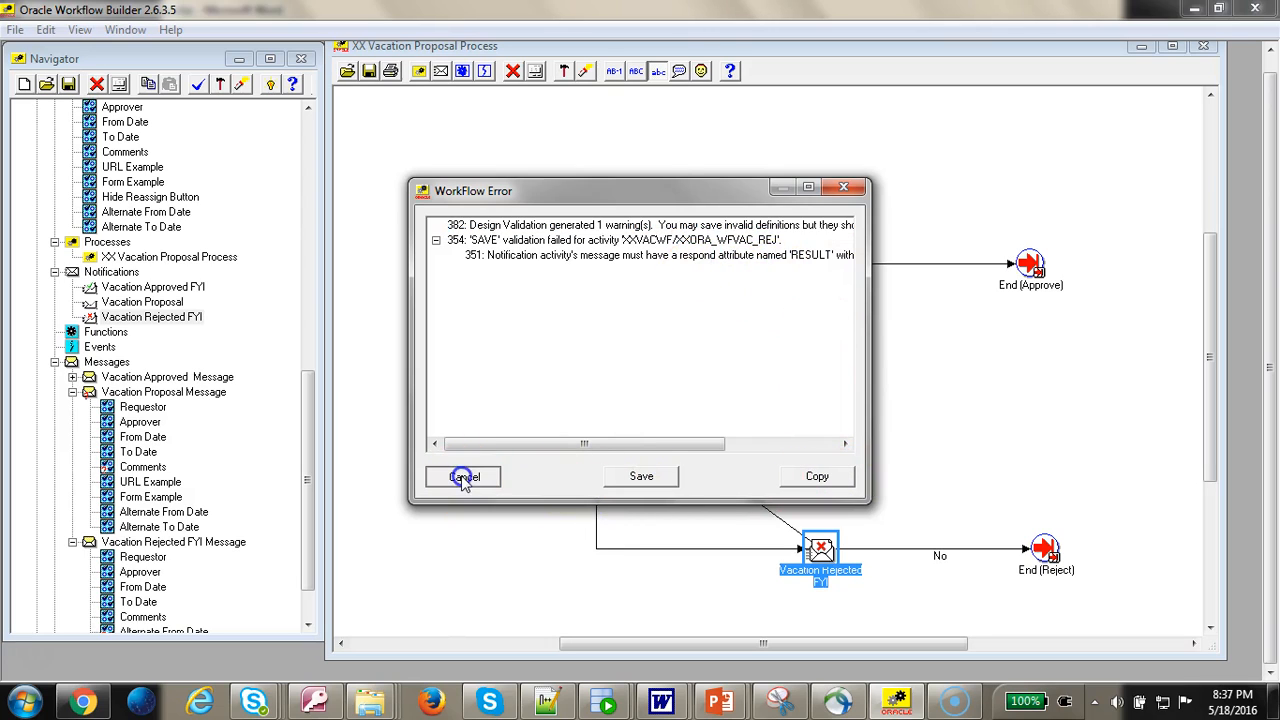
left_click(464, 476)
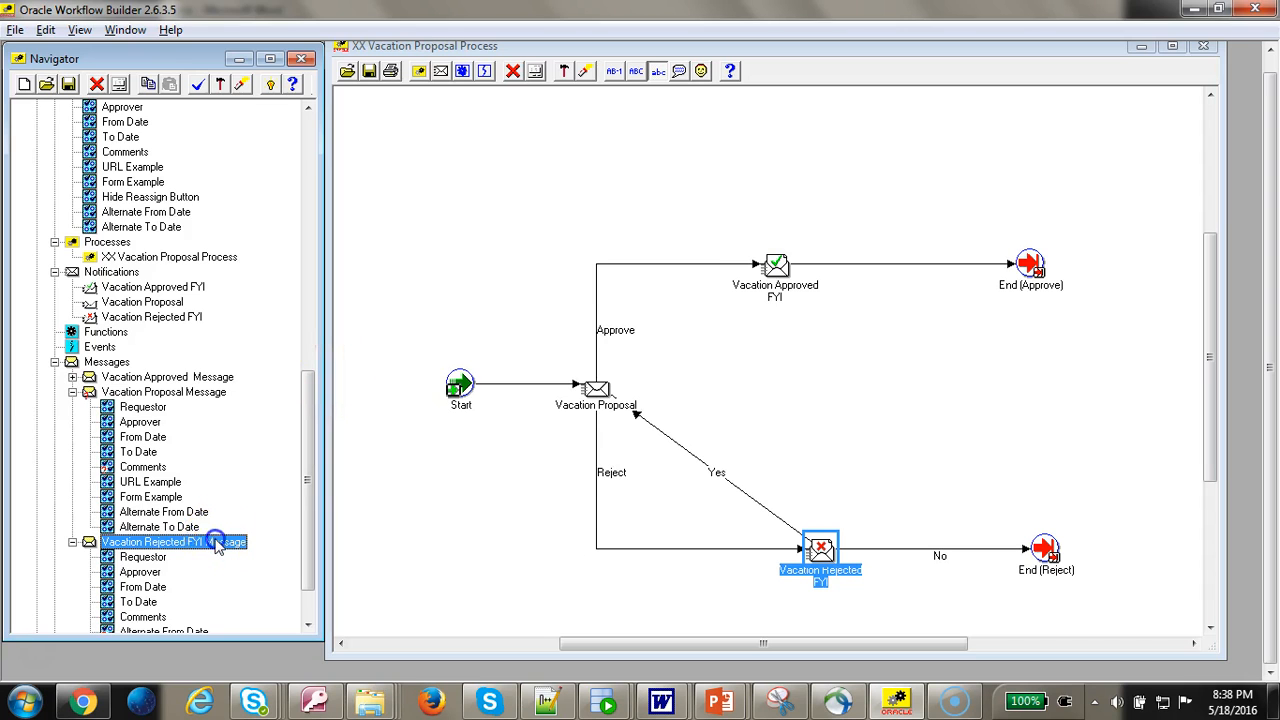
Step: Confirm the Vacation Rejected FYI Message's Result settings are empty, consulting the Word guide
double_click(156, 540)
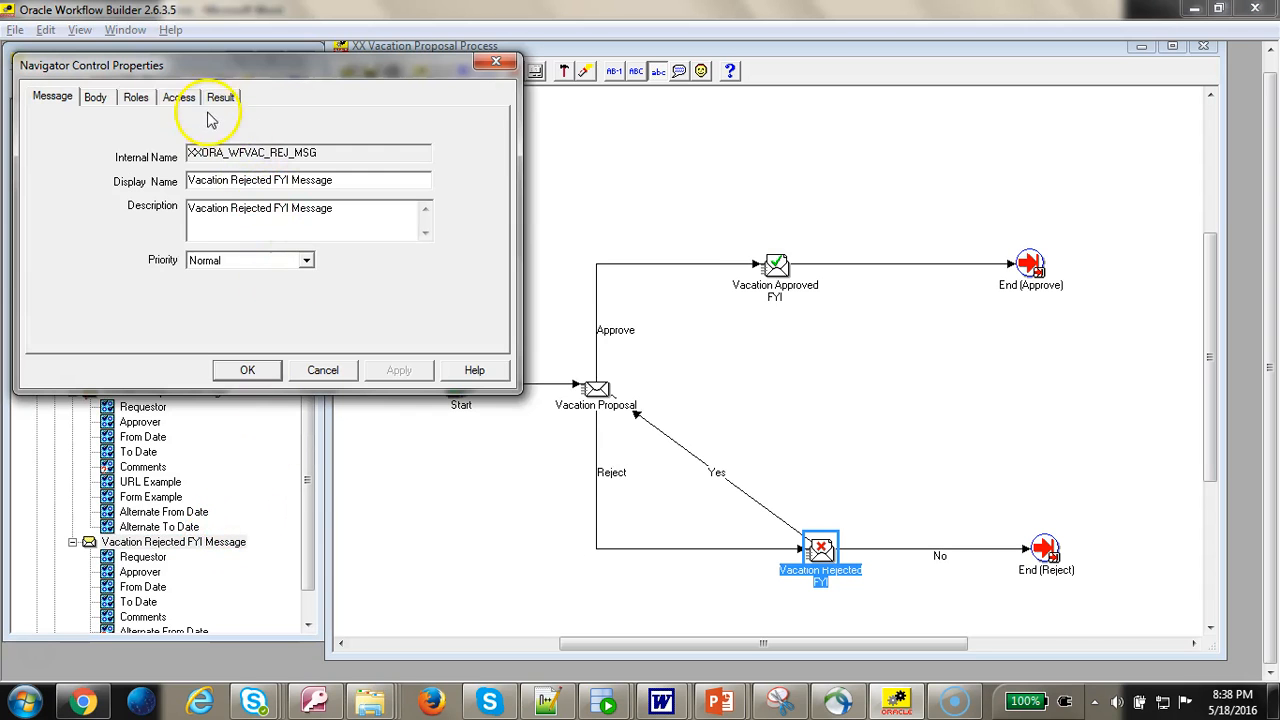
left_click(220, 96)
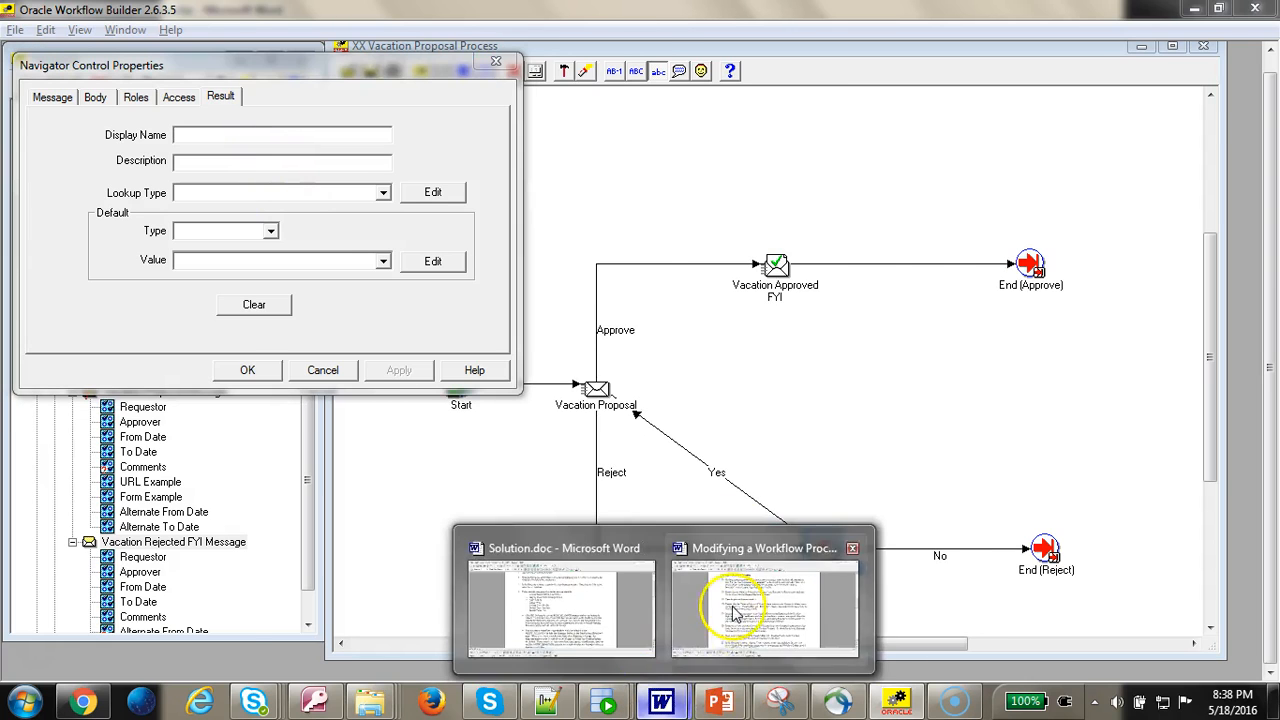
left_click(764, 608)
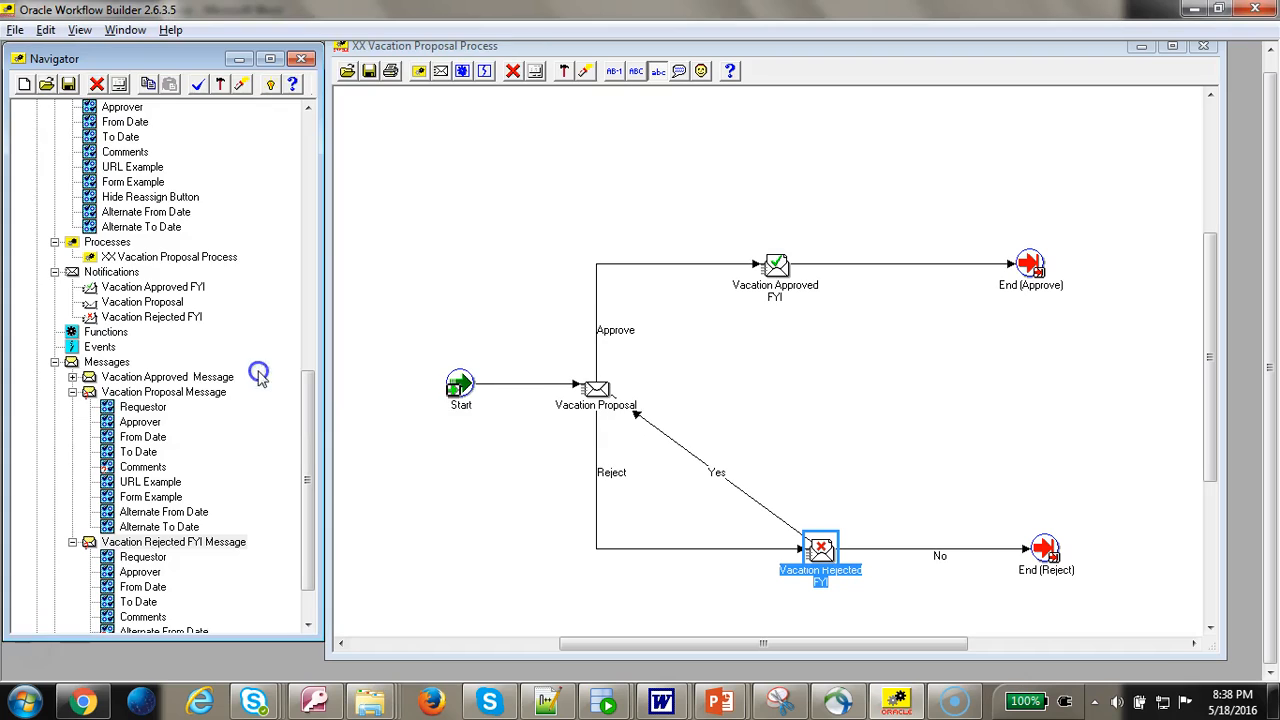
left_click(16, 30)
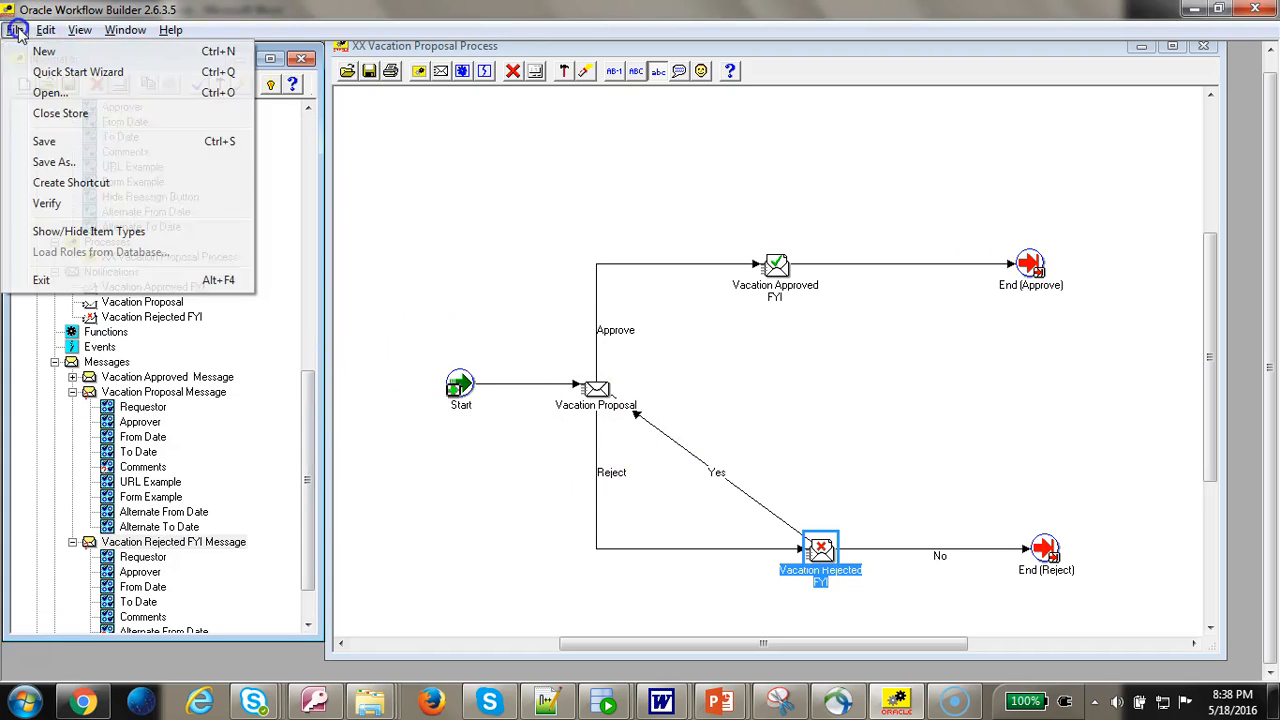
mouse_move(48, 204)
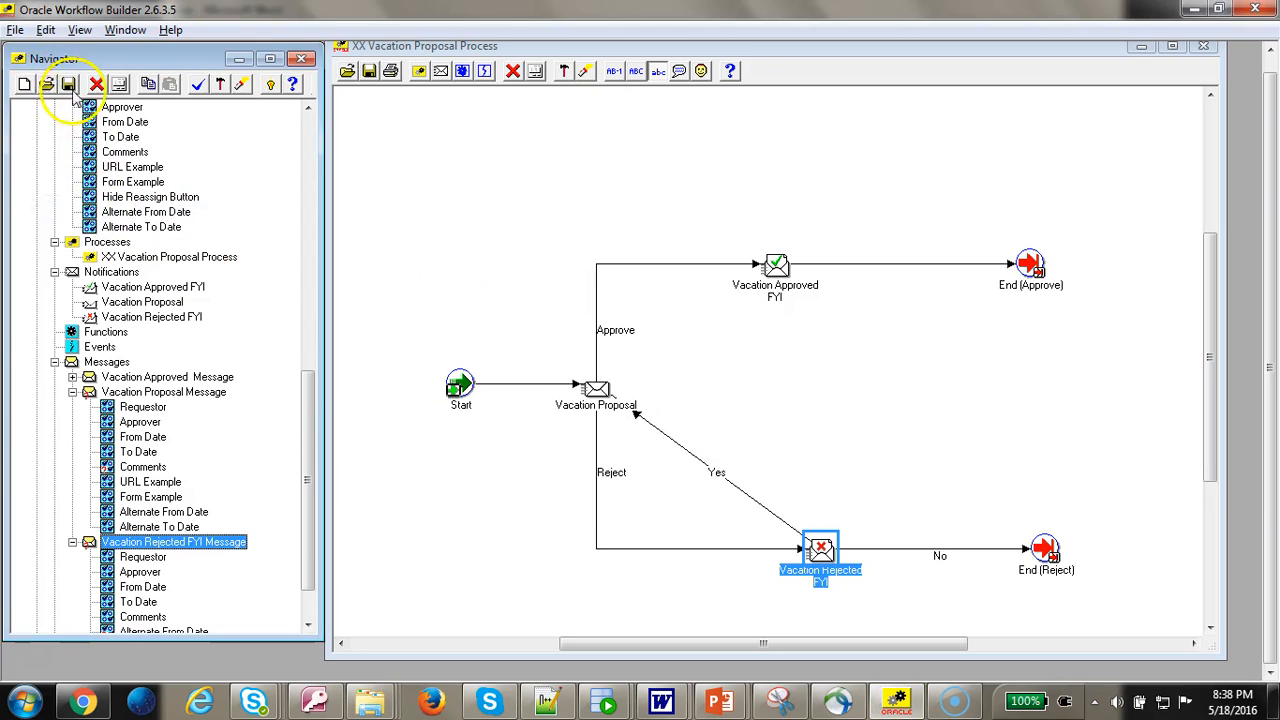
left_click(16, 30)
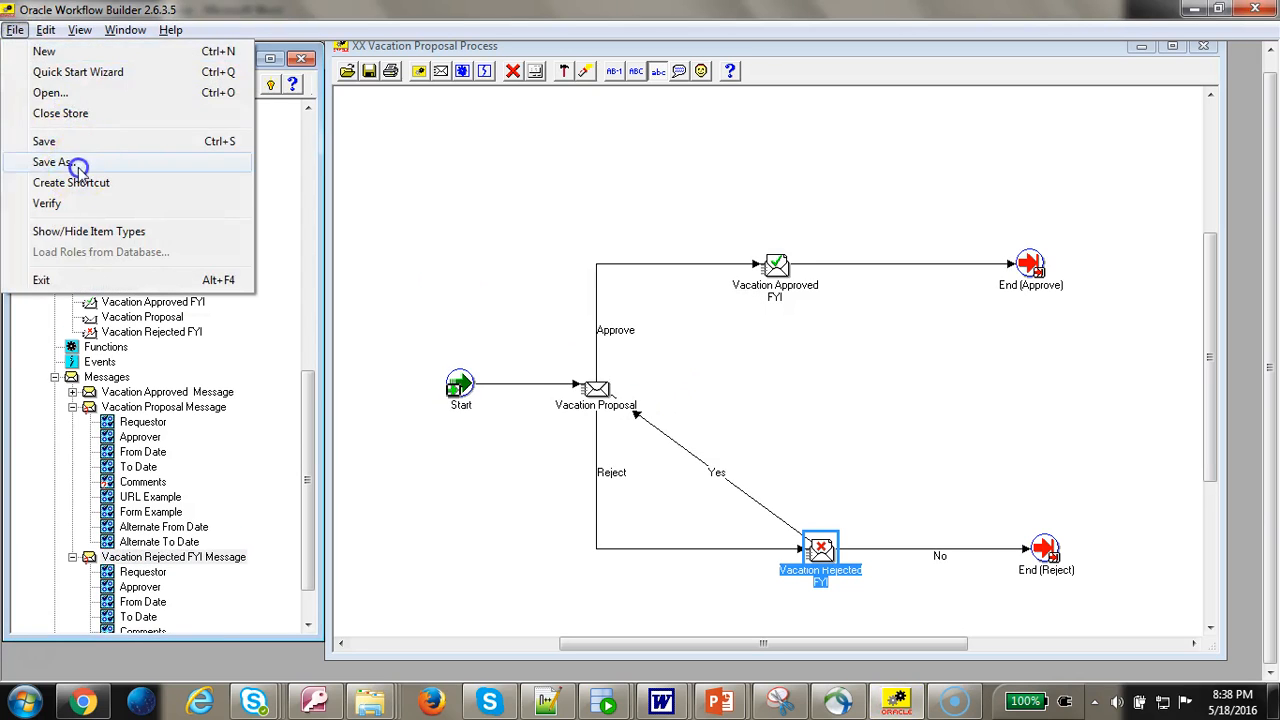
left_click(52, 162)
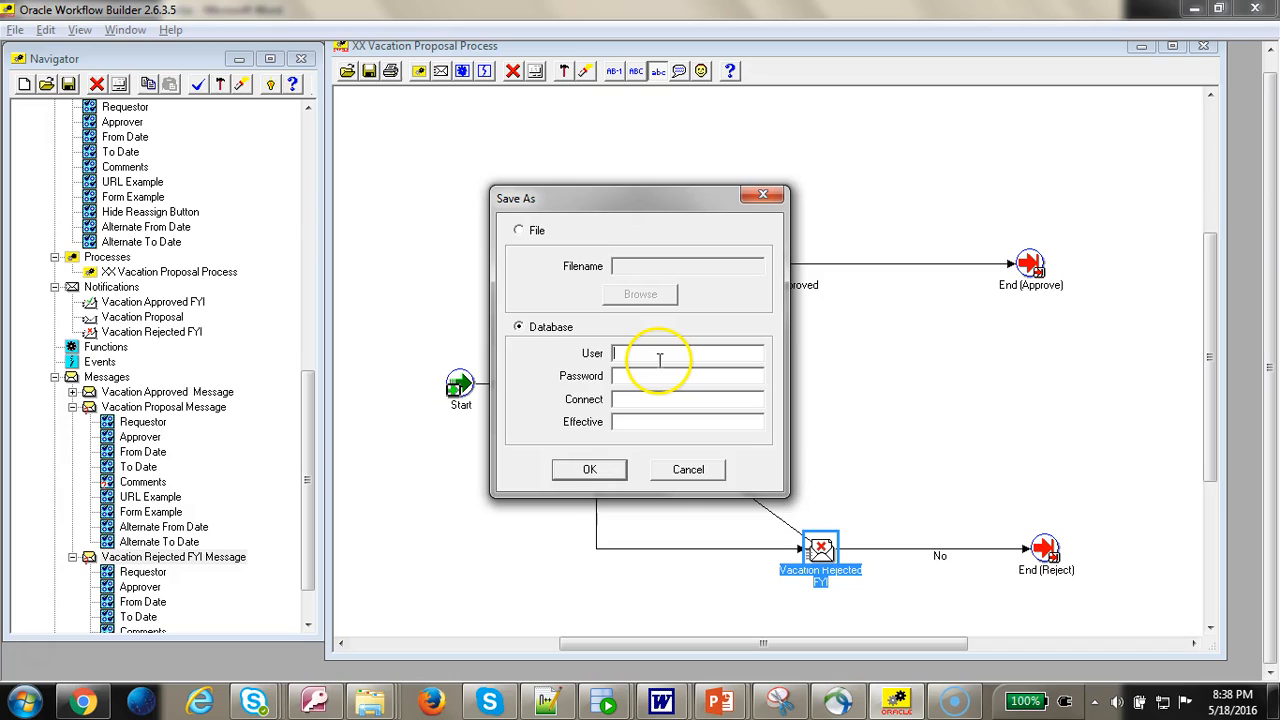
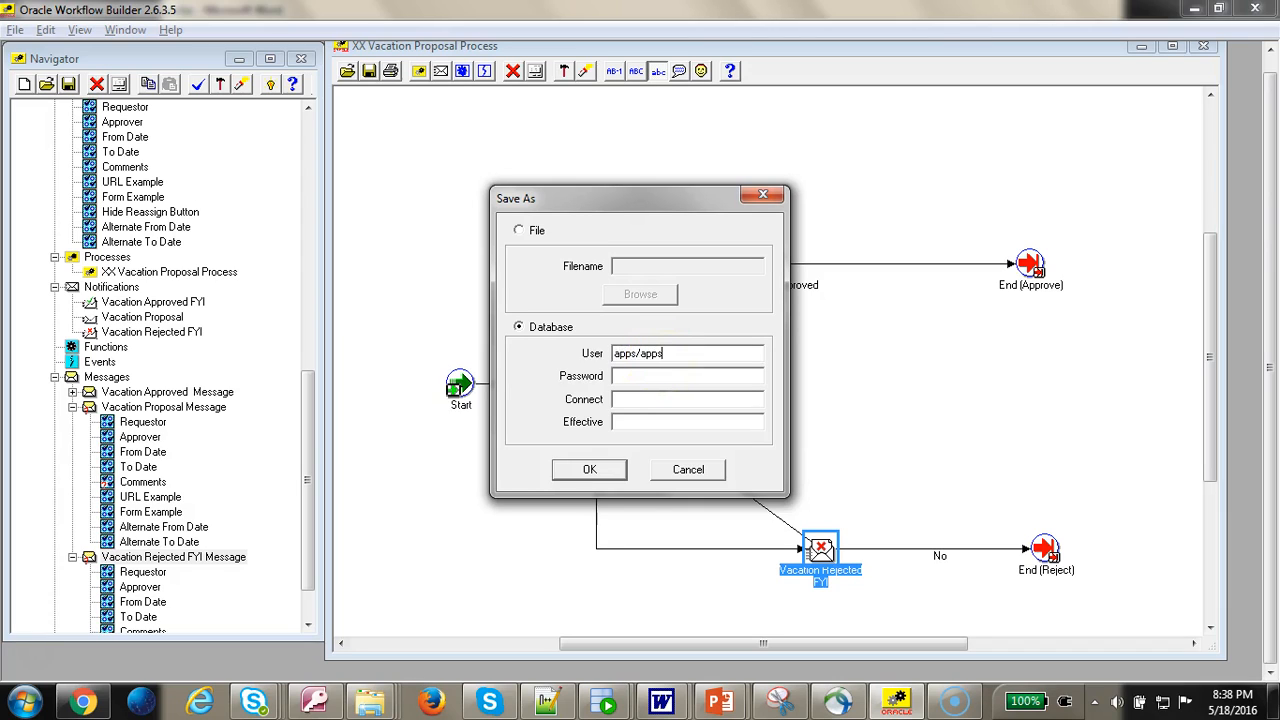
type("@ho")
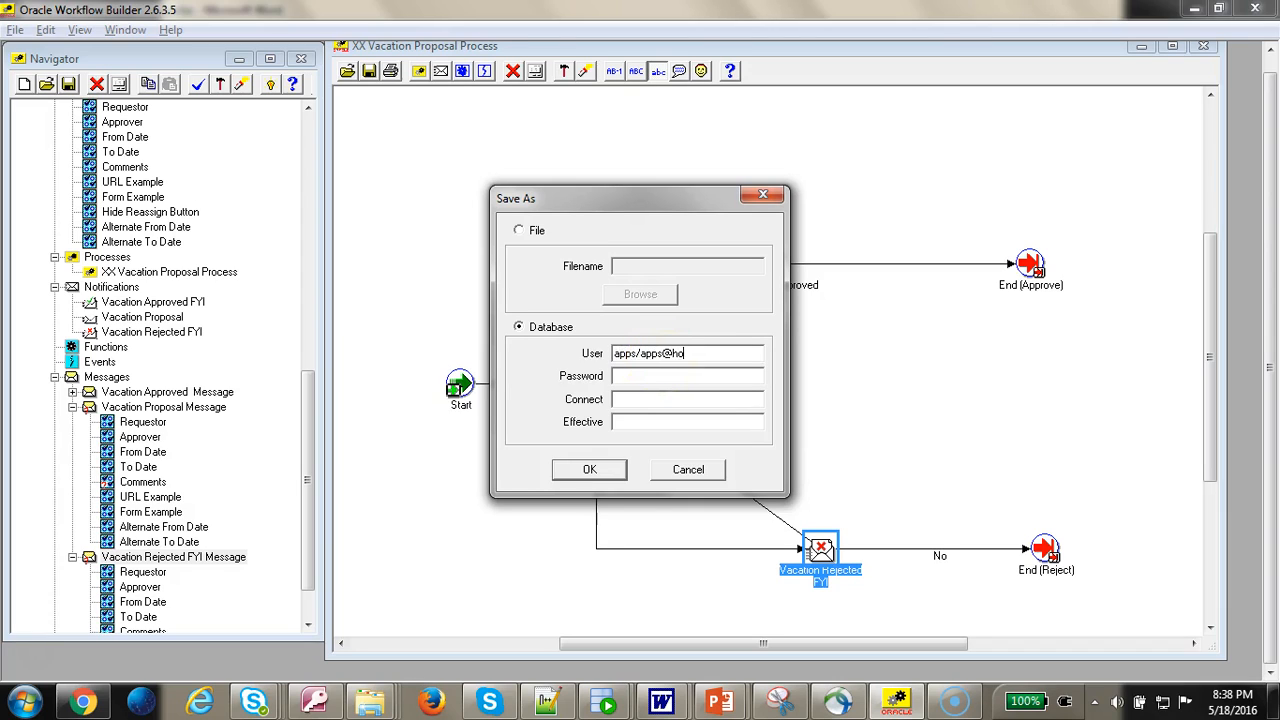
type("stname.")
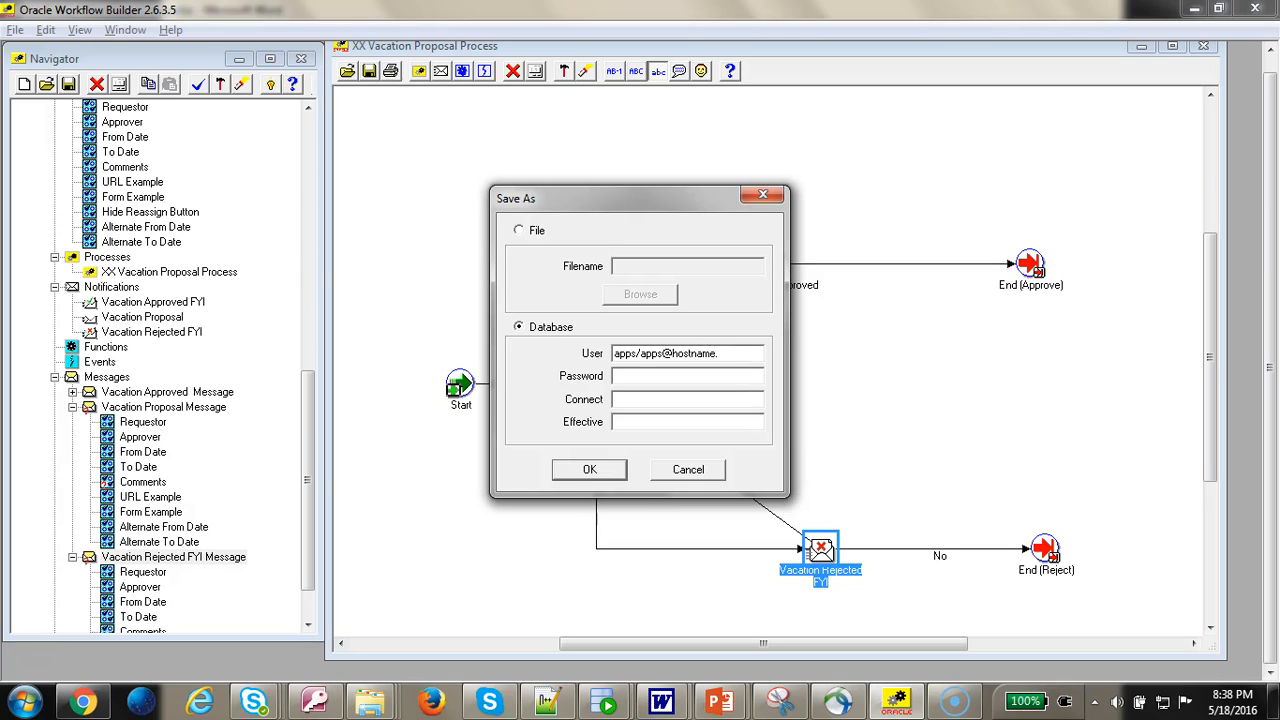
type("serv.com")
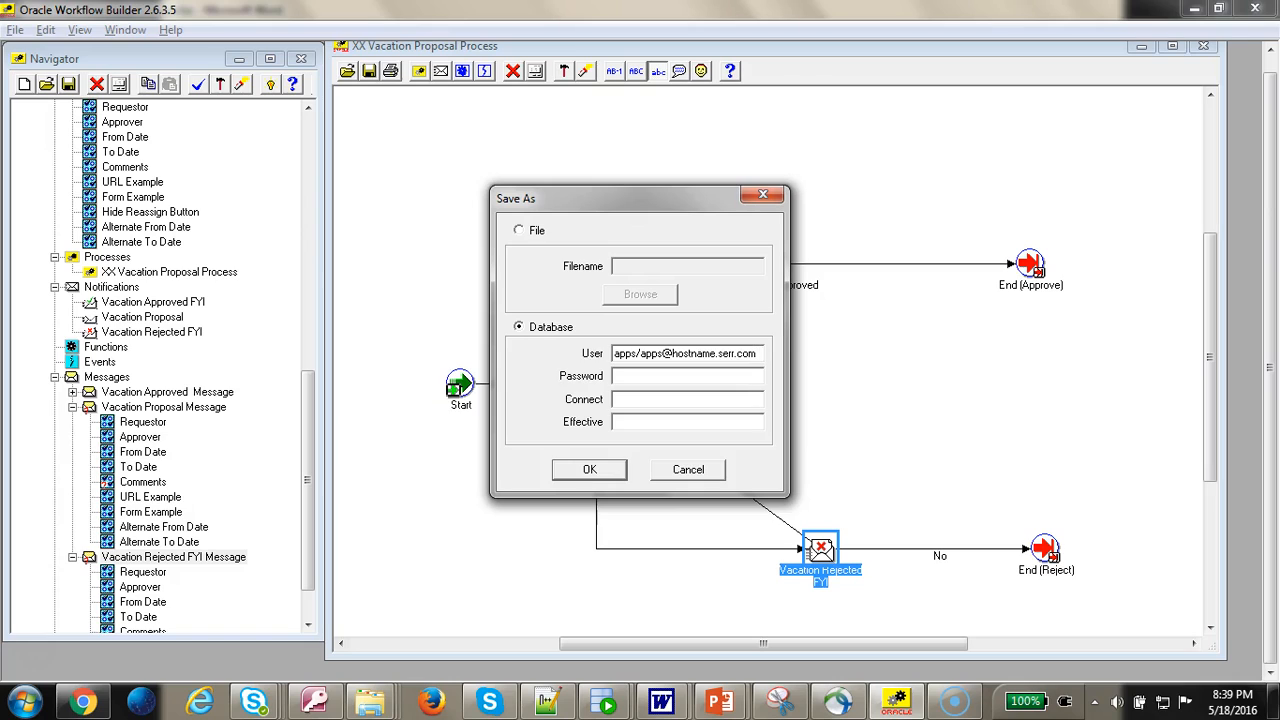
type(":1910/B")
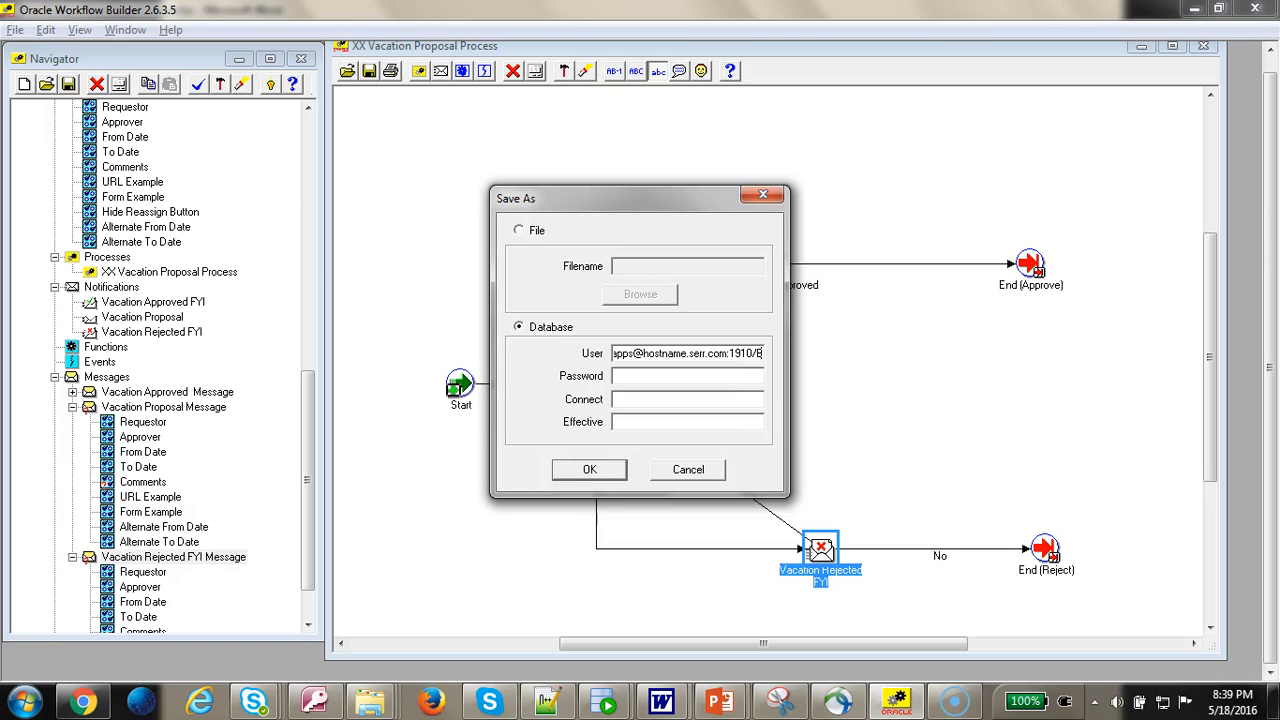
type("EBSdb")
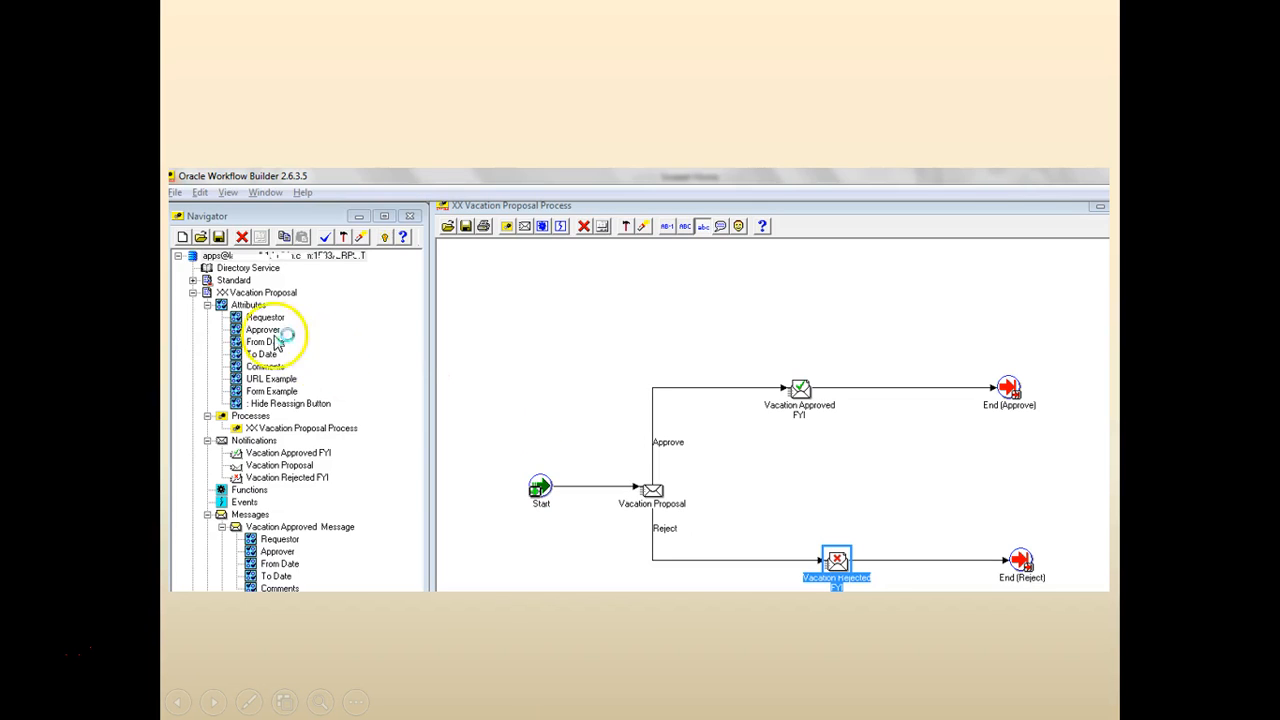
mouse_move(224, 264)
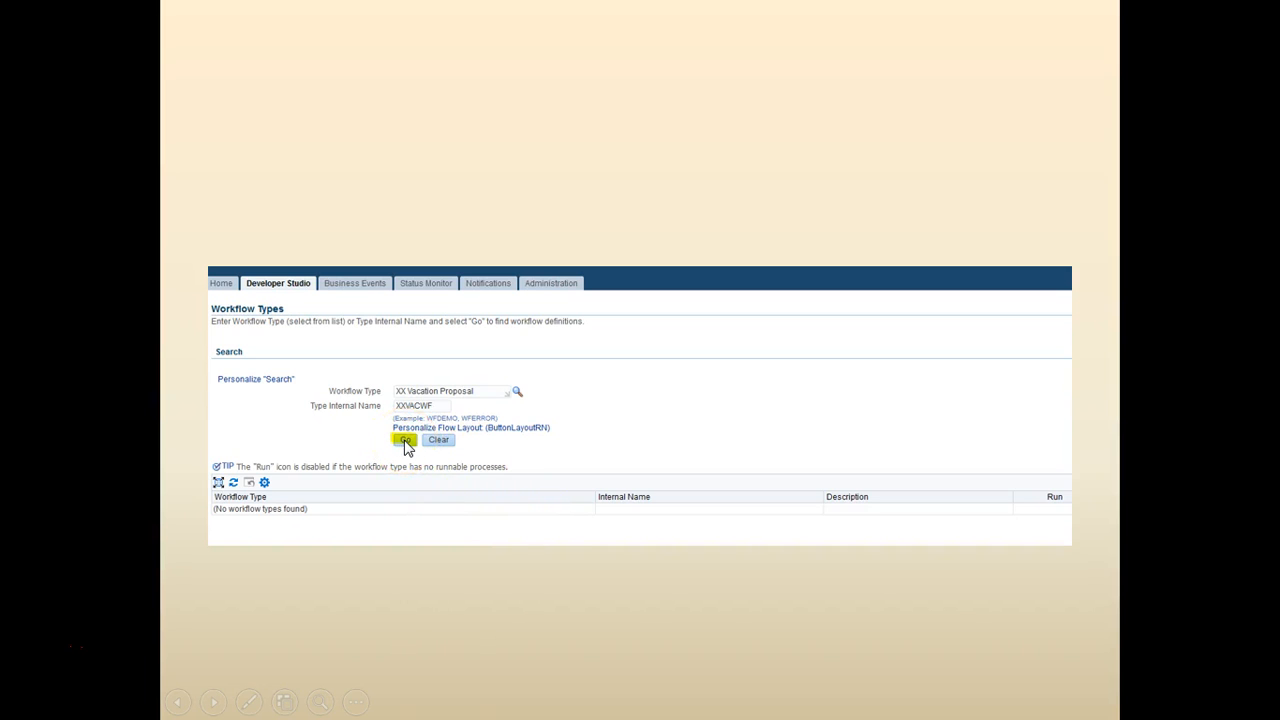
Step: Run XX Vacation Proposal as item XX072 with the entered attributes and acknowledge the start message
left_click(404, 440)
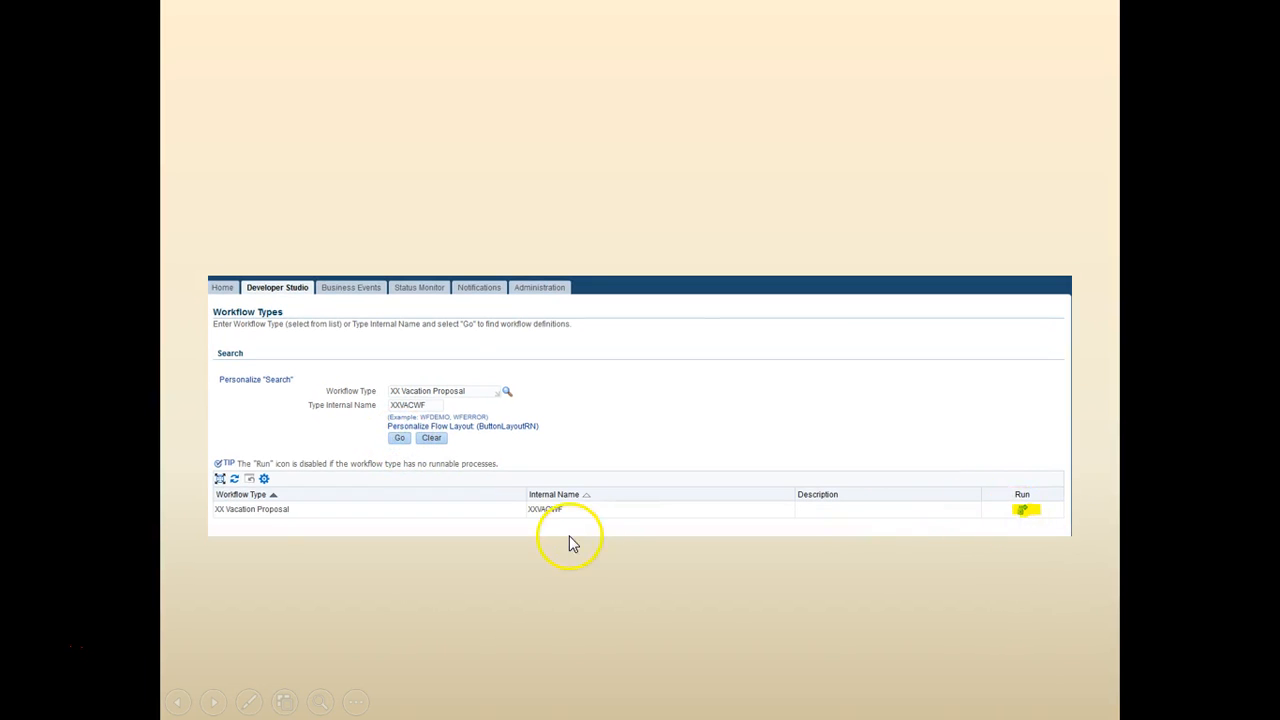
left_click(1024, 510)
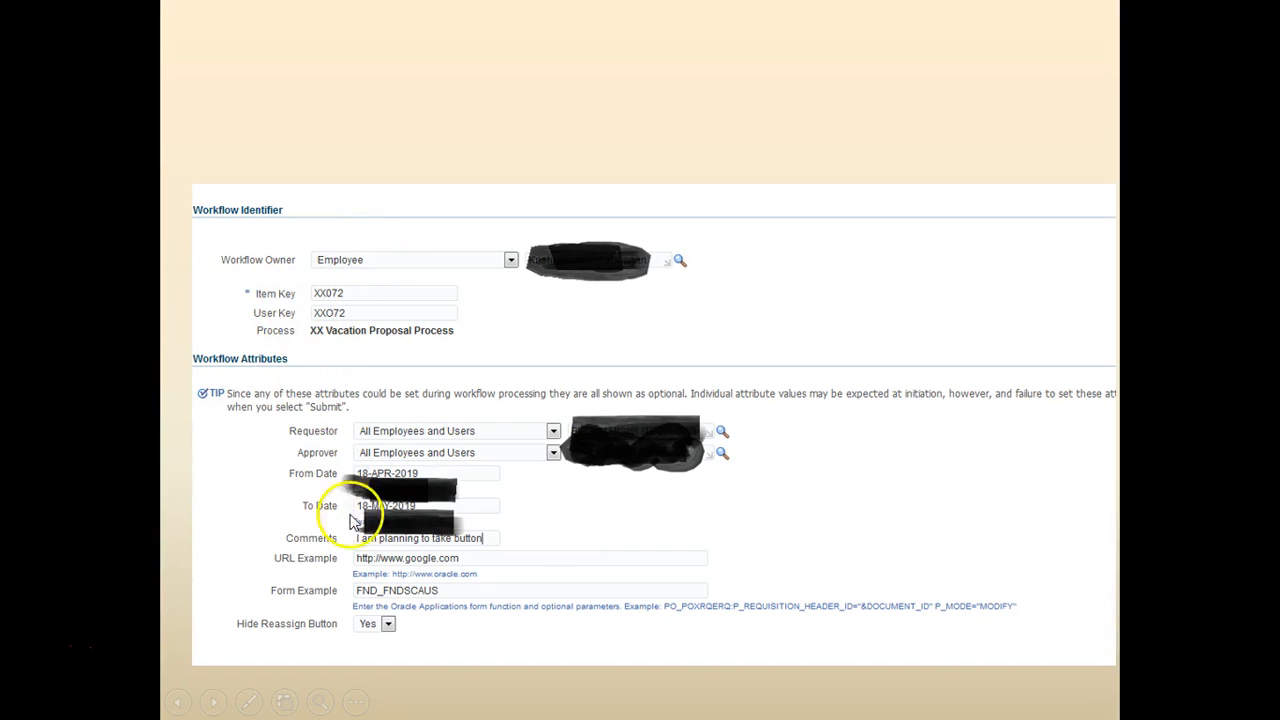
mouse_move(350, 300)
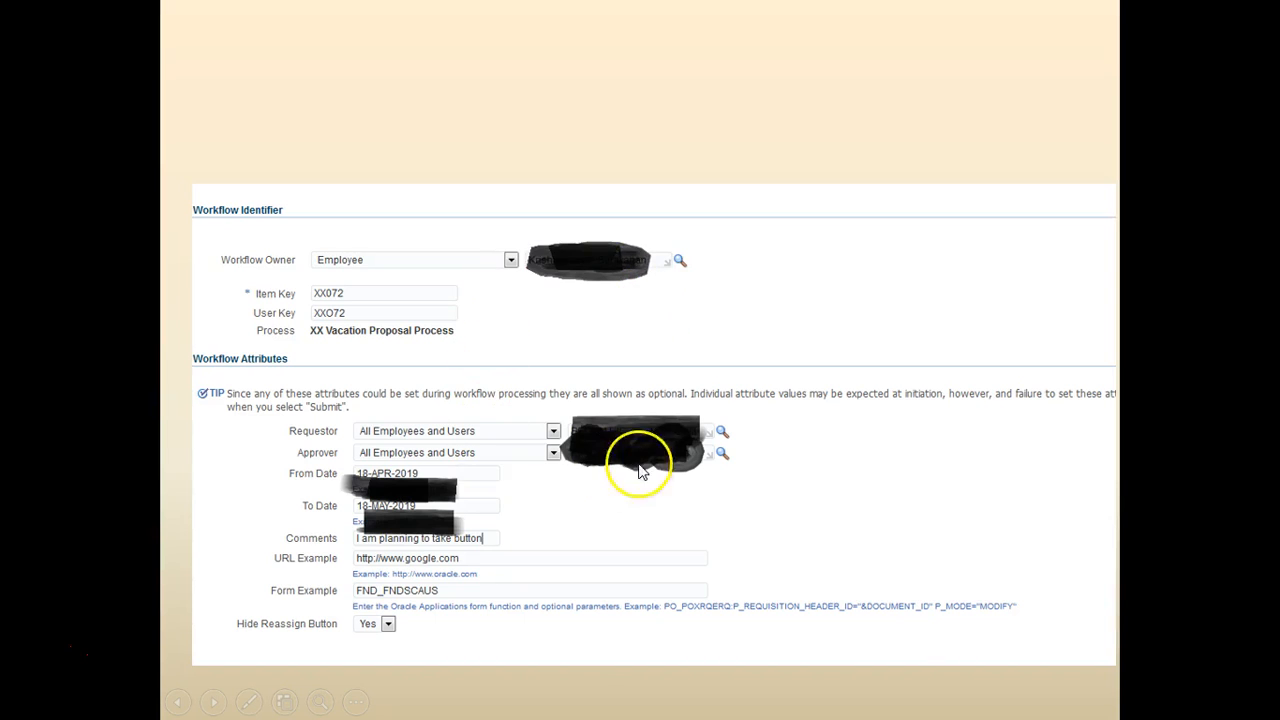
mouse_move(332, 612)
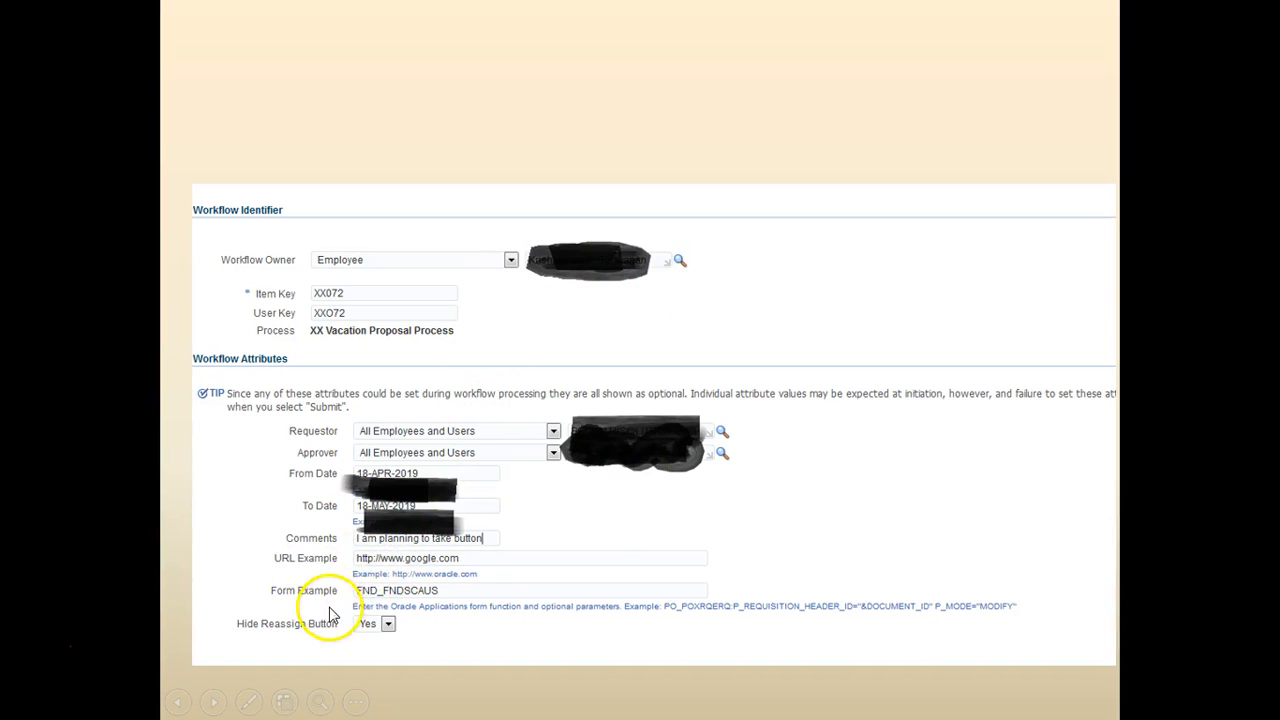
left_click(1068, 264)
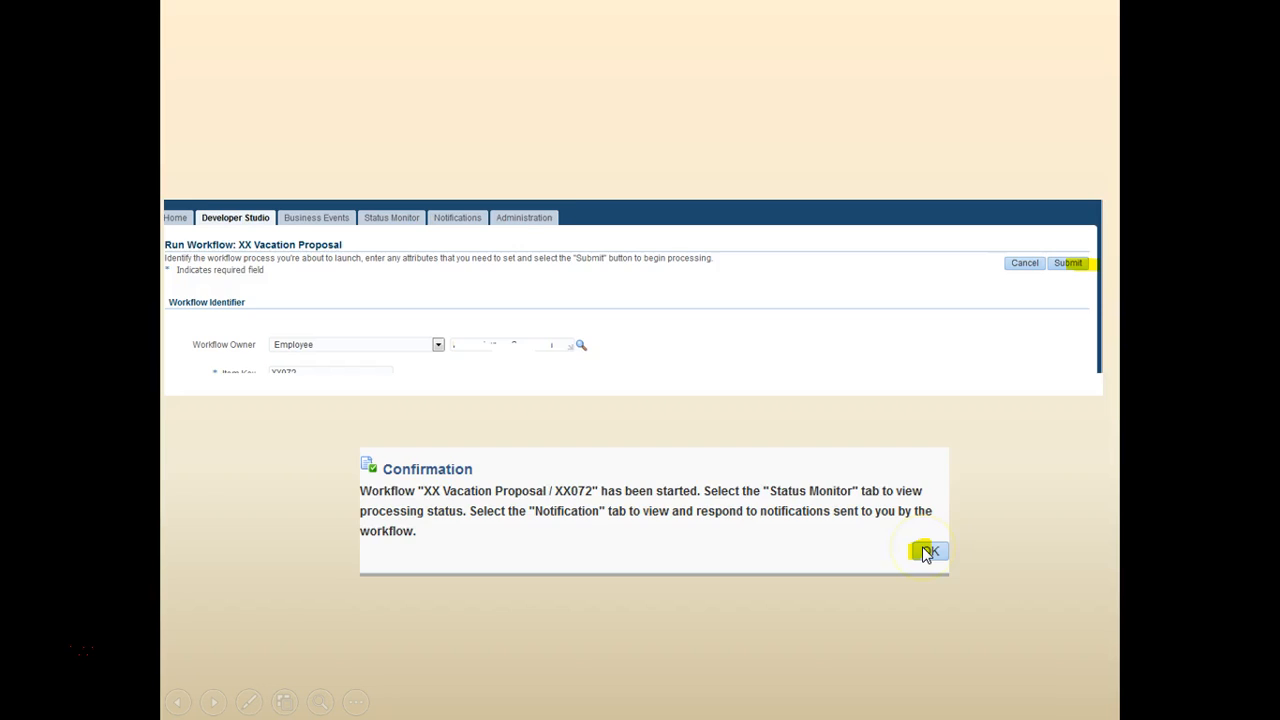
left_click(928, 552)
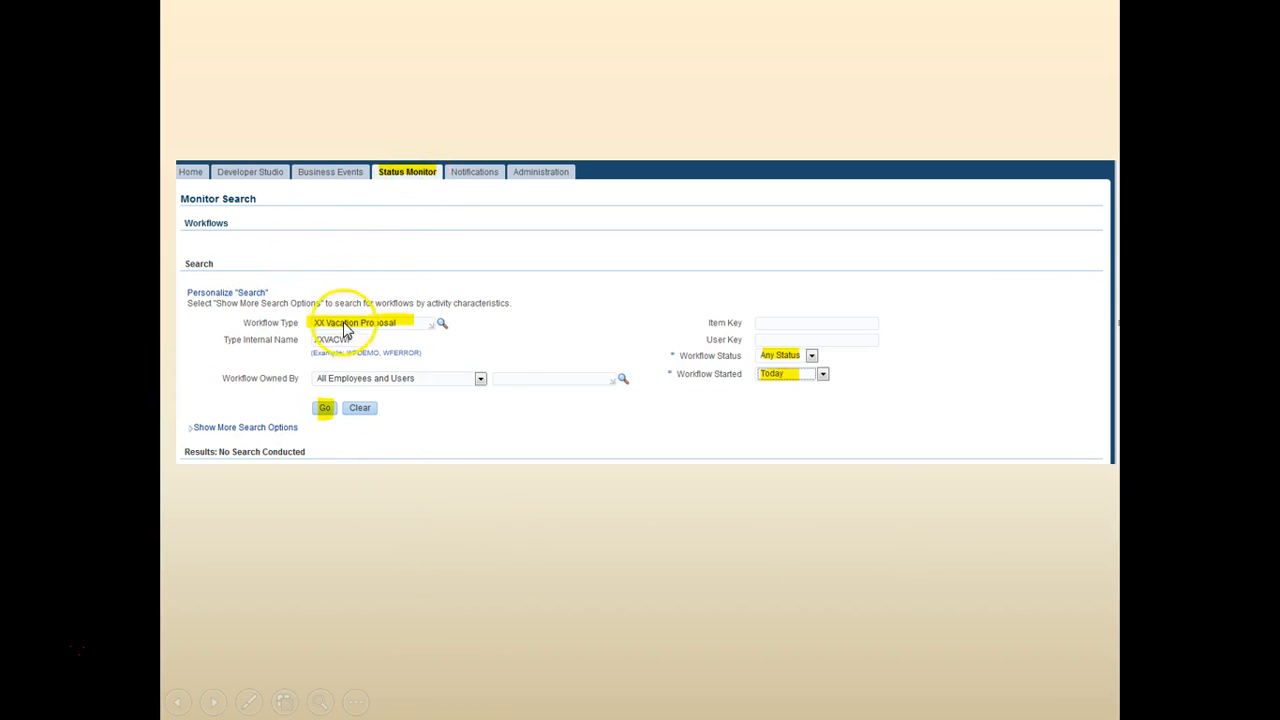
mouse_move(350, 384)
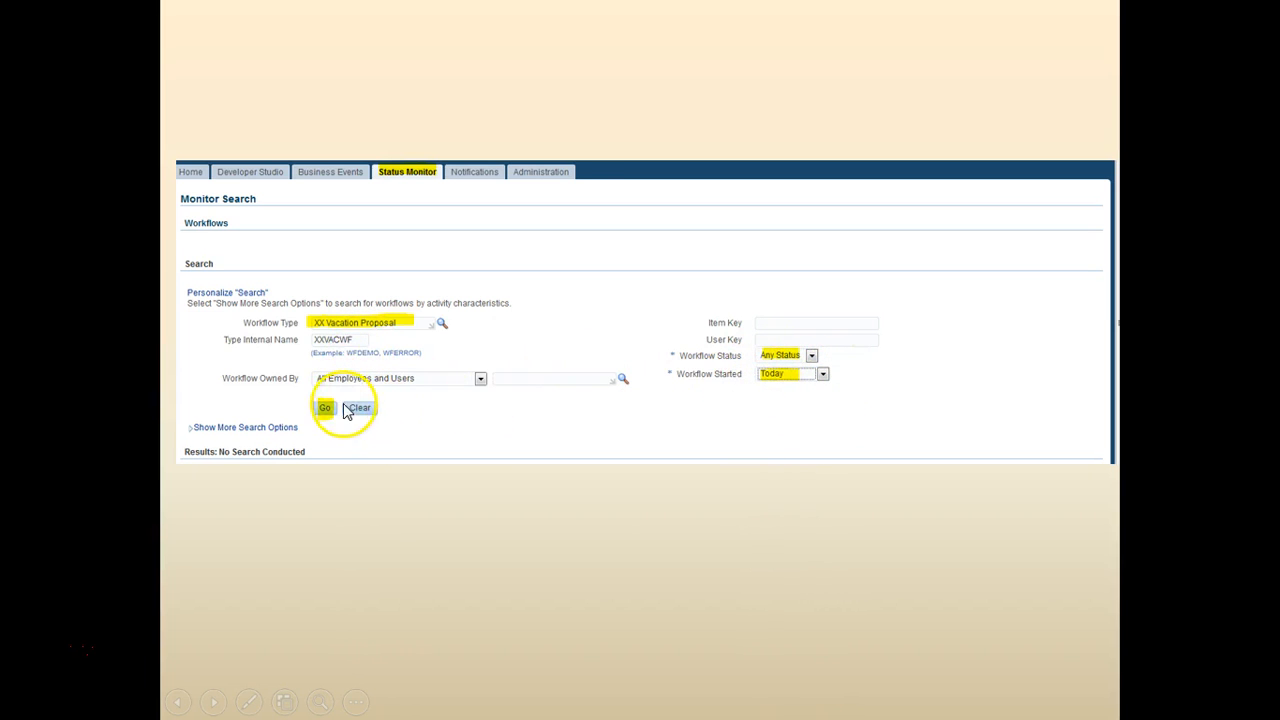
mouse_move(344, 478)
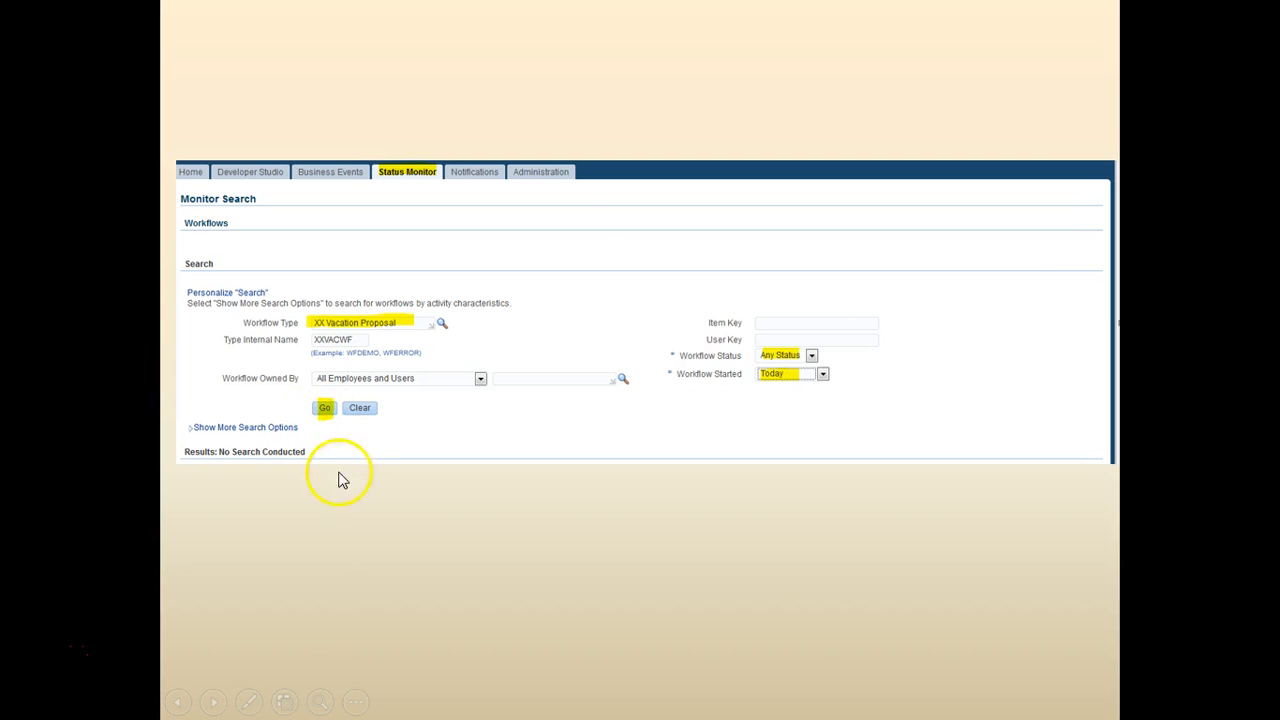
mouse_move(404, 572)
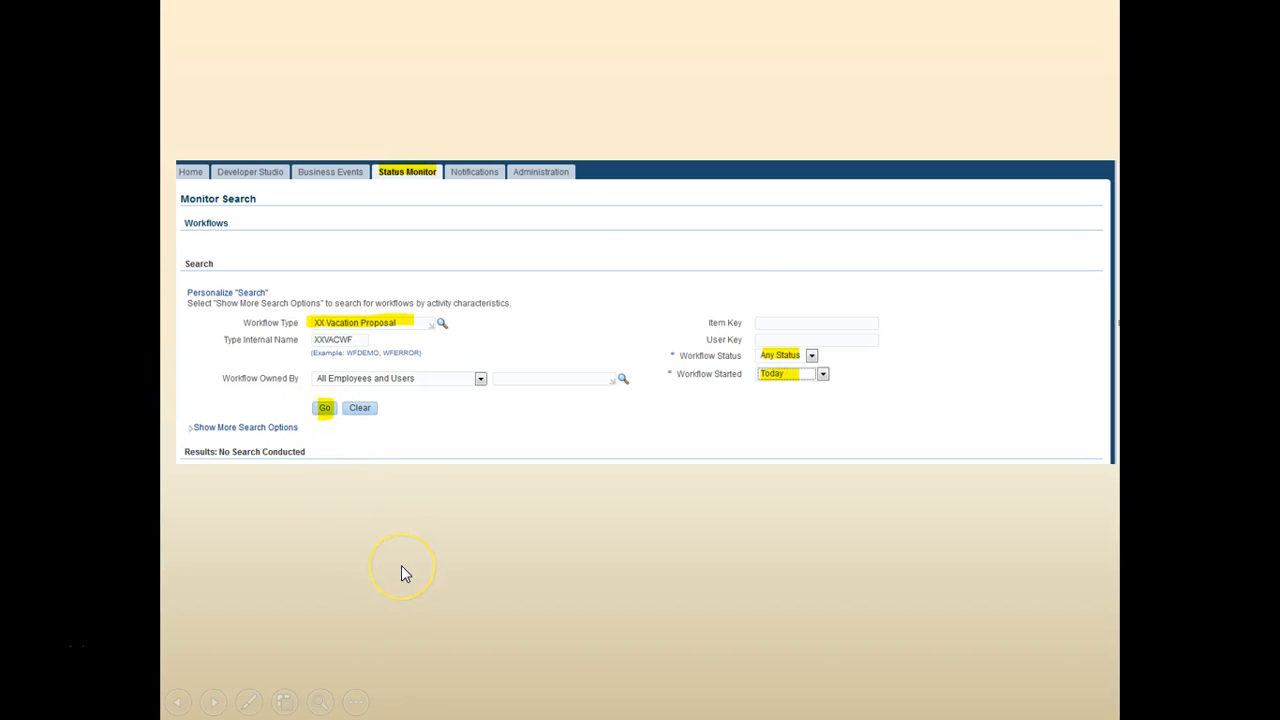
Step: List today's XX Vacation Proposal runs and show the active XX073 status diagram
left_click(324, 408)
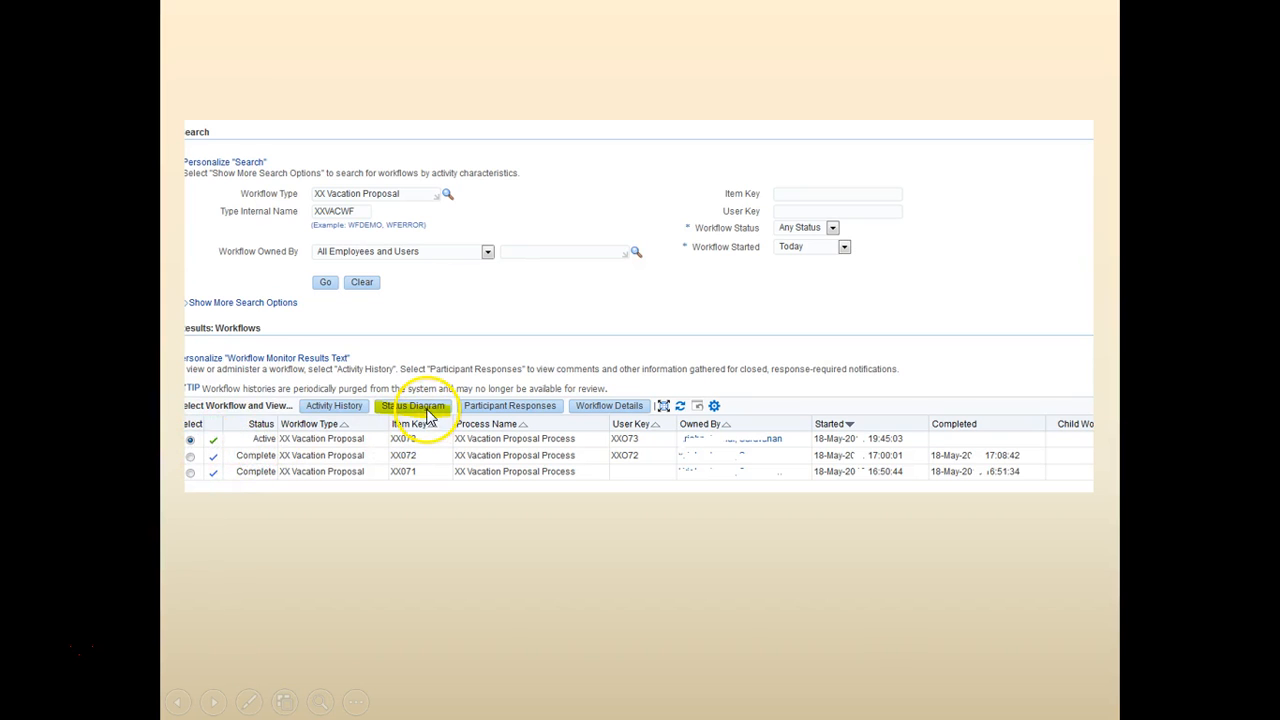
left_click(412, 404)
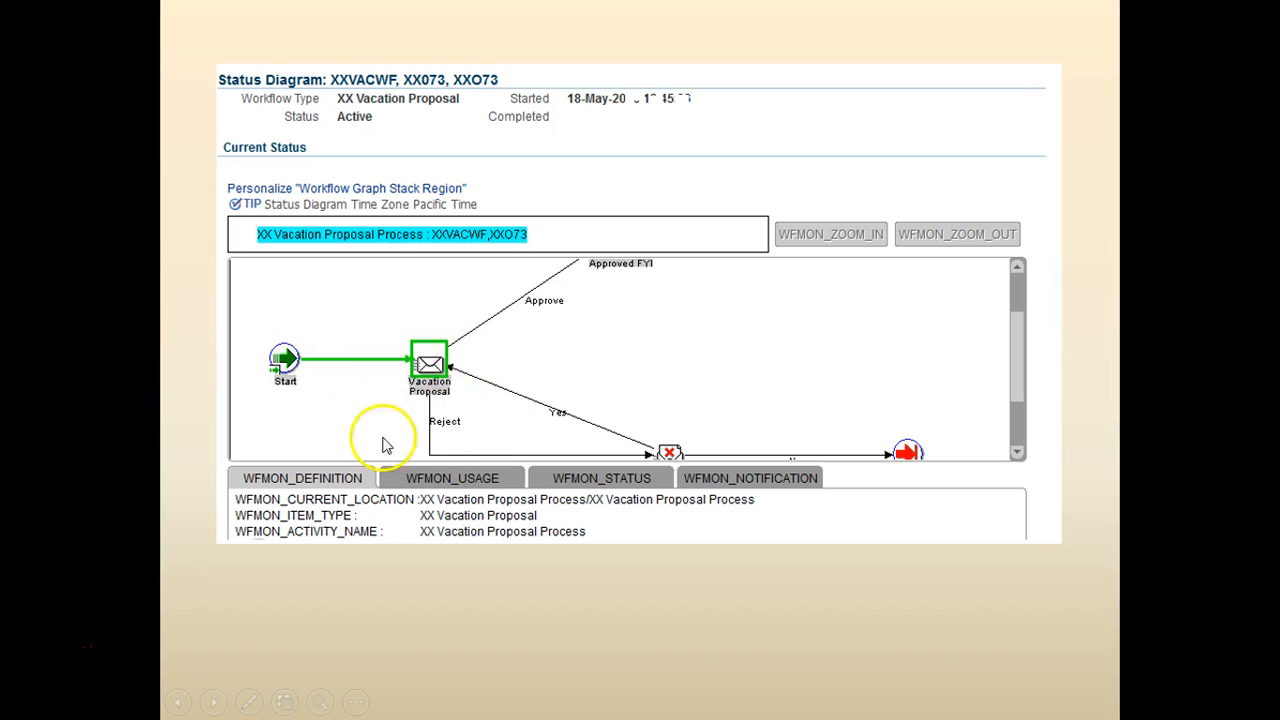
mouse_move(450, 384)
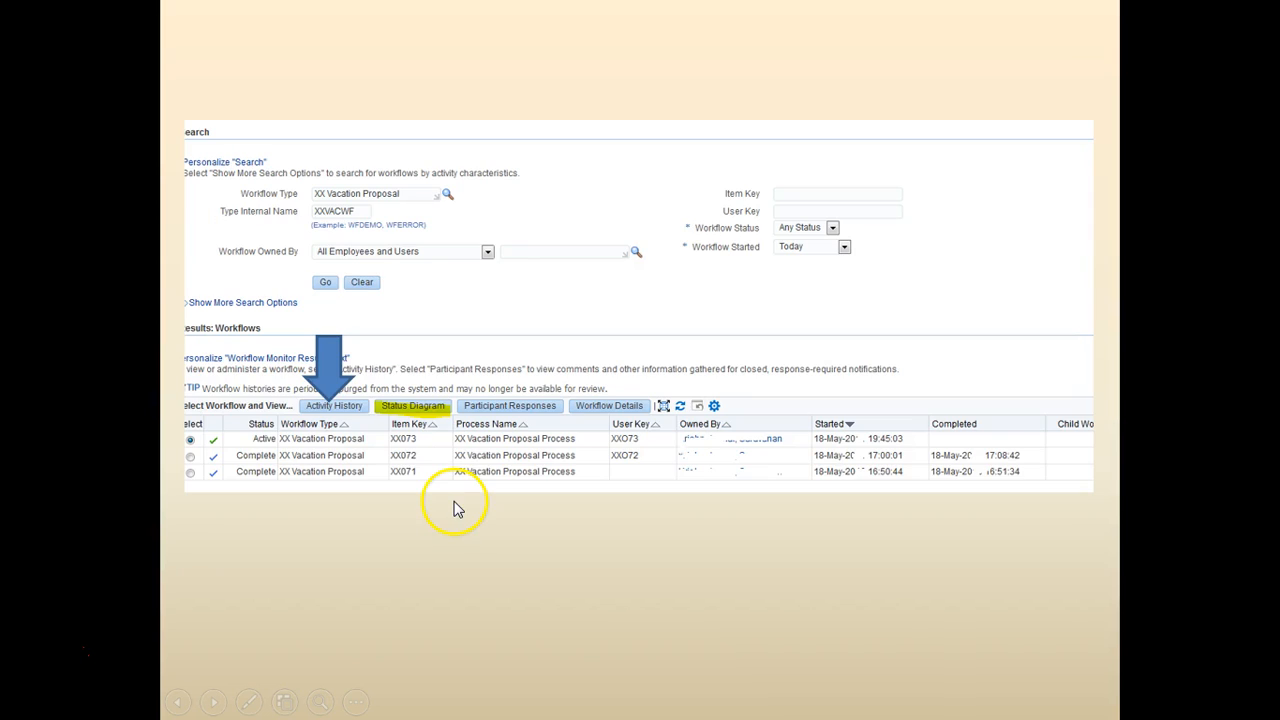
mouse_move(420, 412)
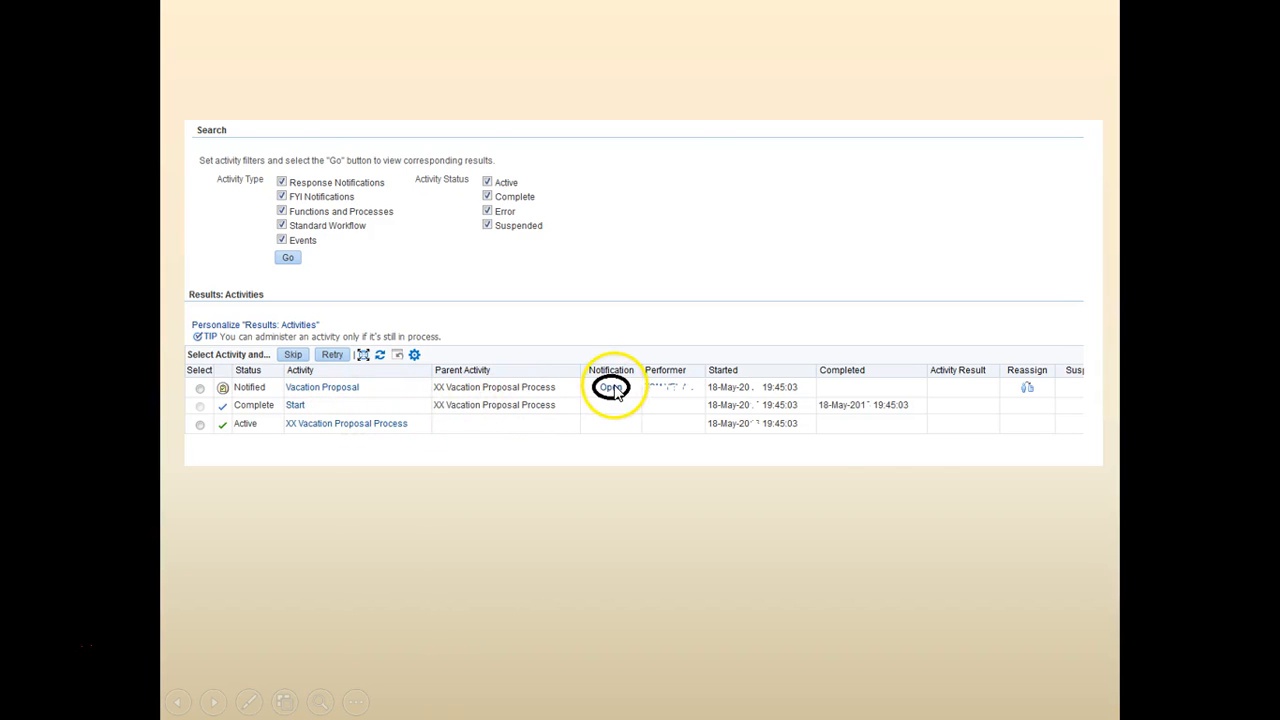
Step: Reject XX073's pending Vacation Proposal notification from its Activity History
left_click(612, 388)
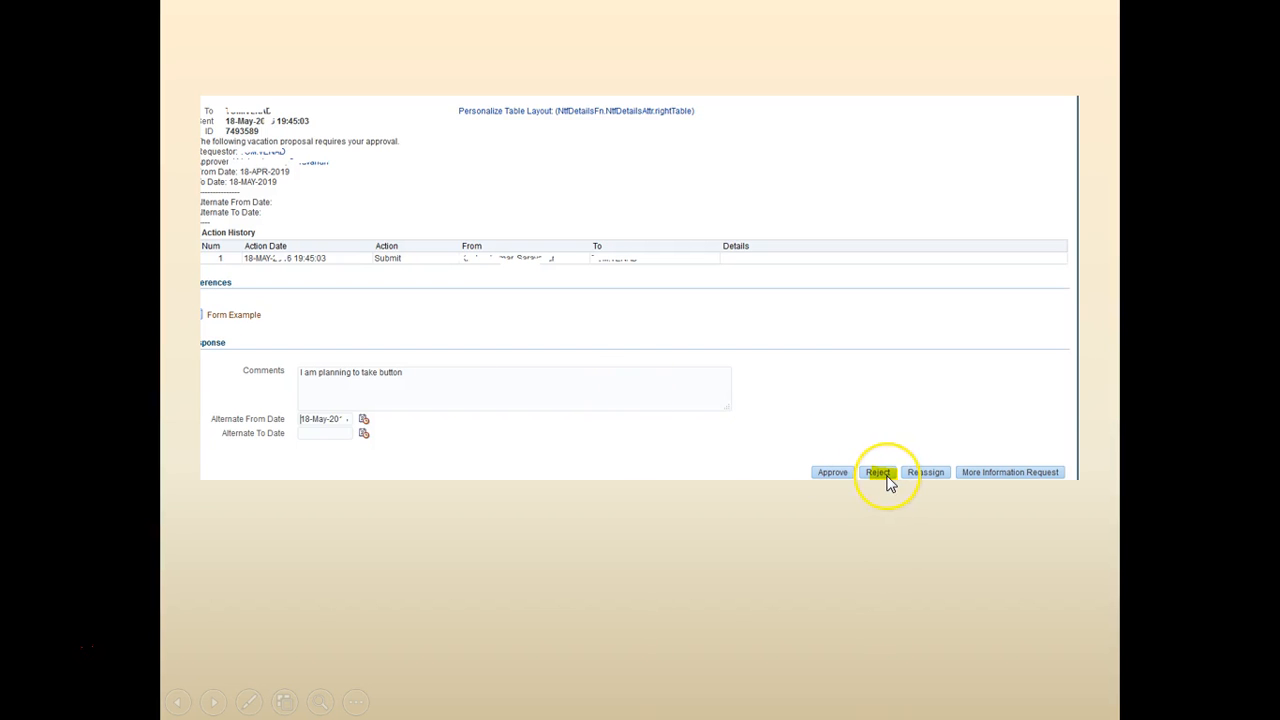
mouse_move(308, 448)
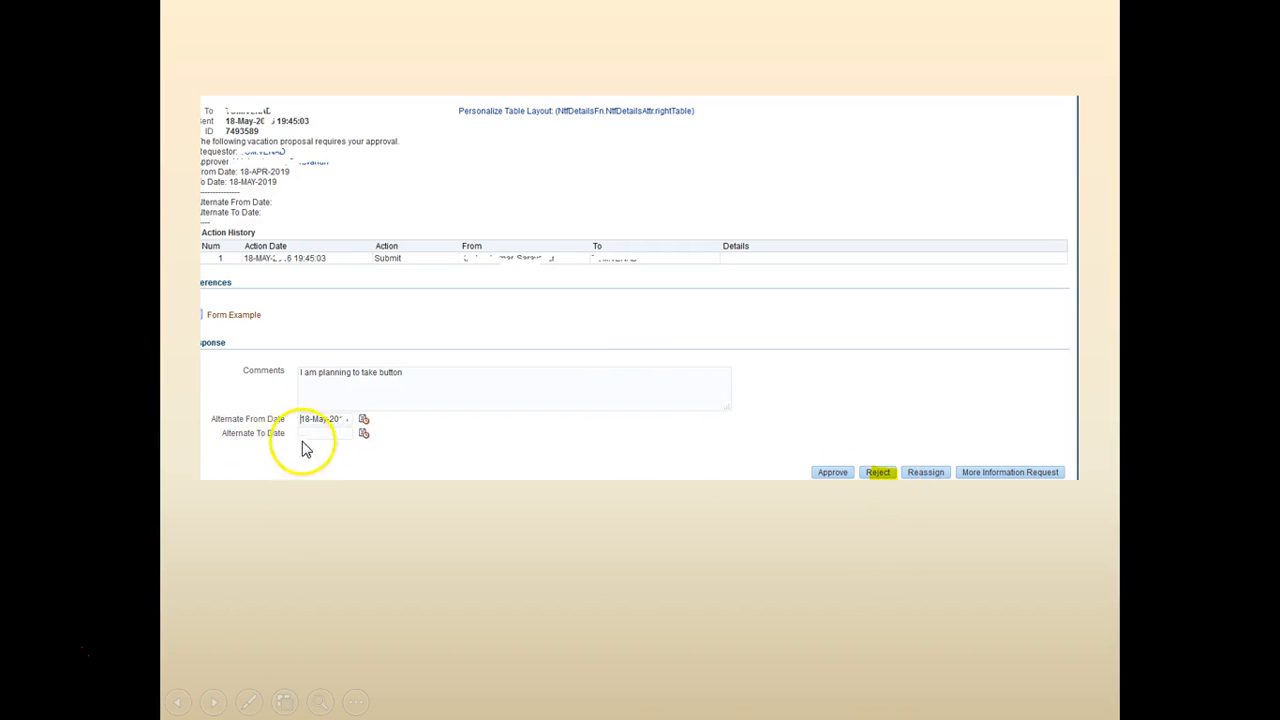
mouse_move(348, 442)
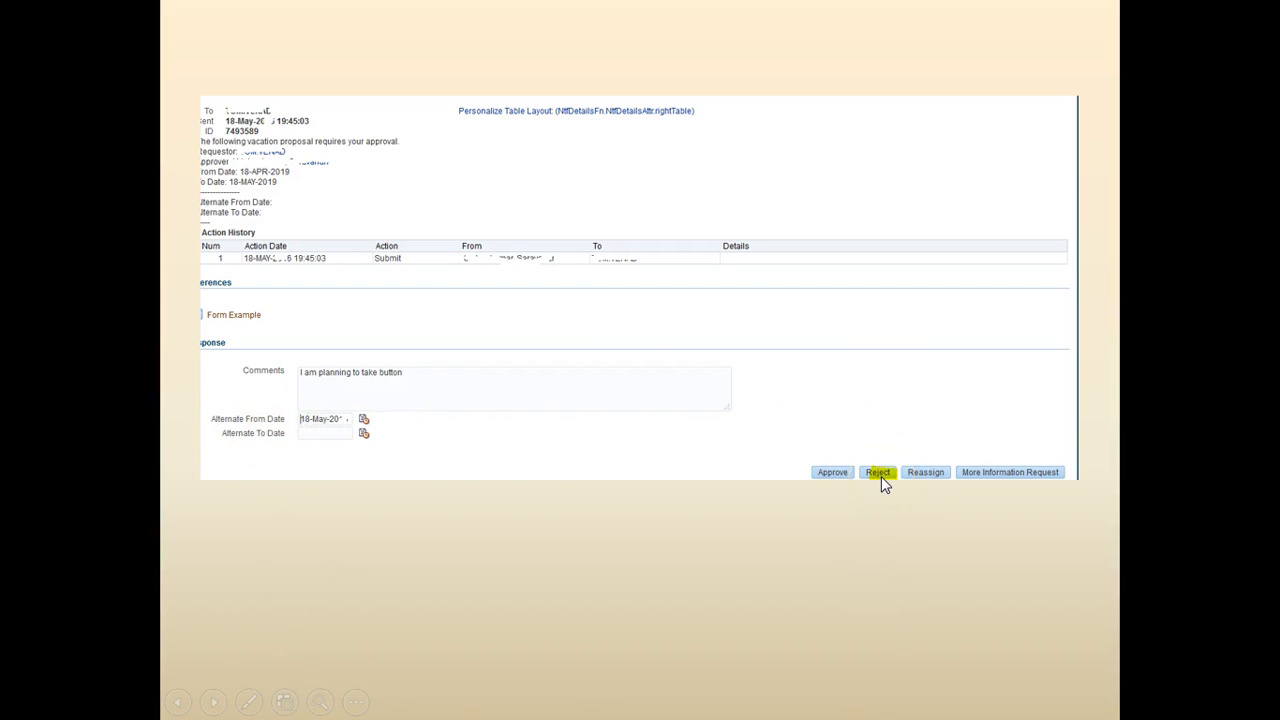
left_click(876, 472)
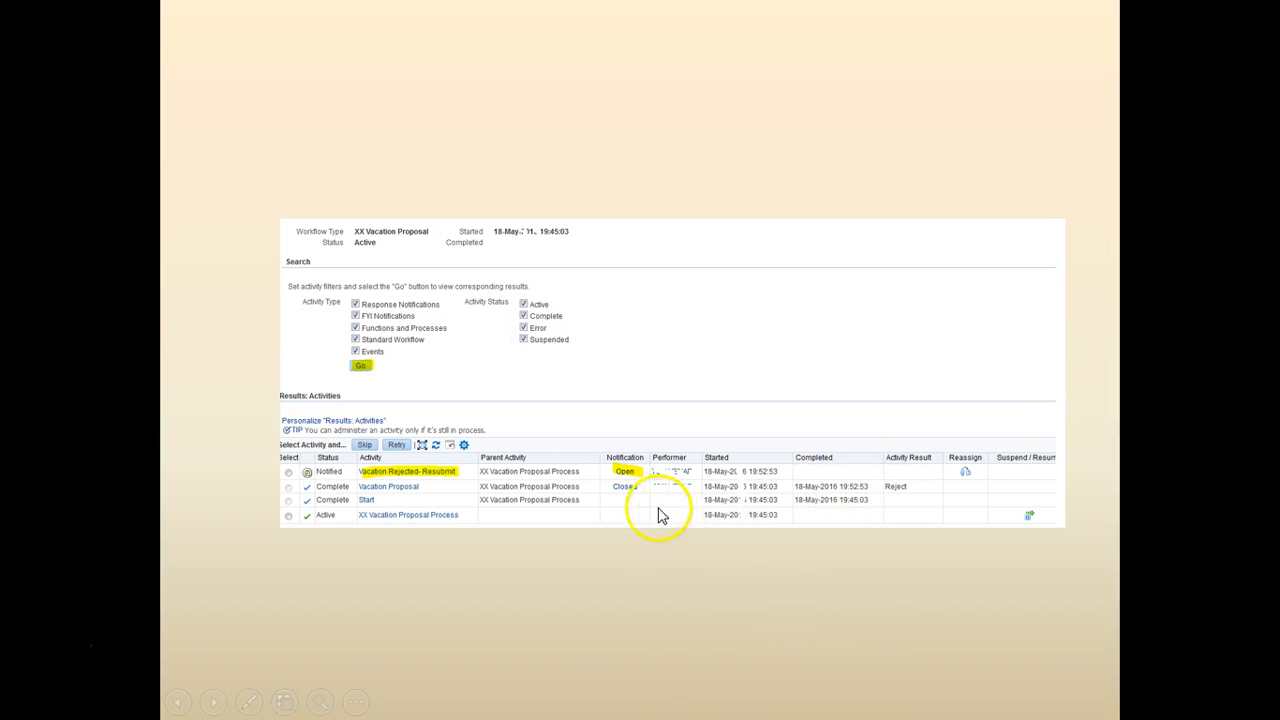
Step: Answer Yes on XX073's Vacation Rejected FYI notice to resubmit the proposal
left_click(360, 366)
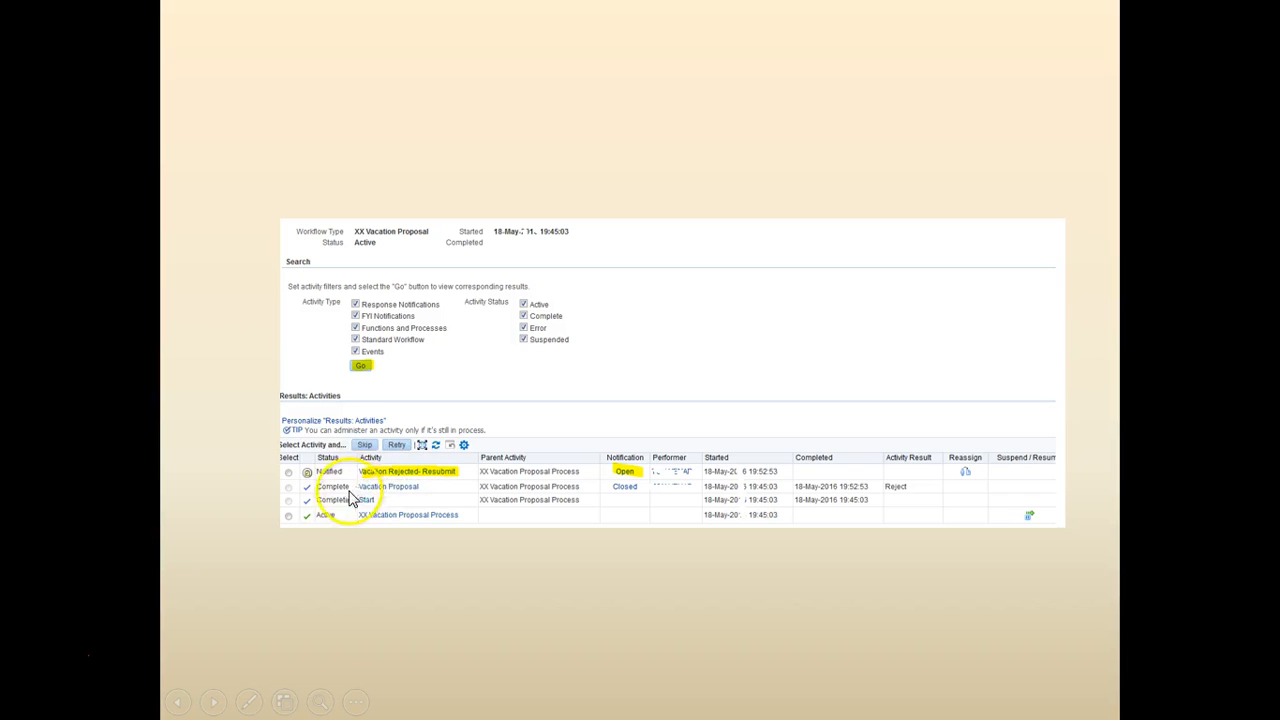
mouse_move(604, 490)
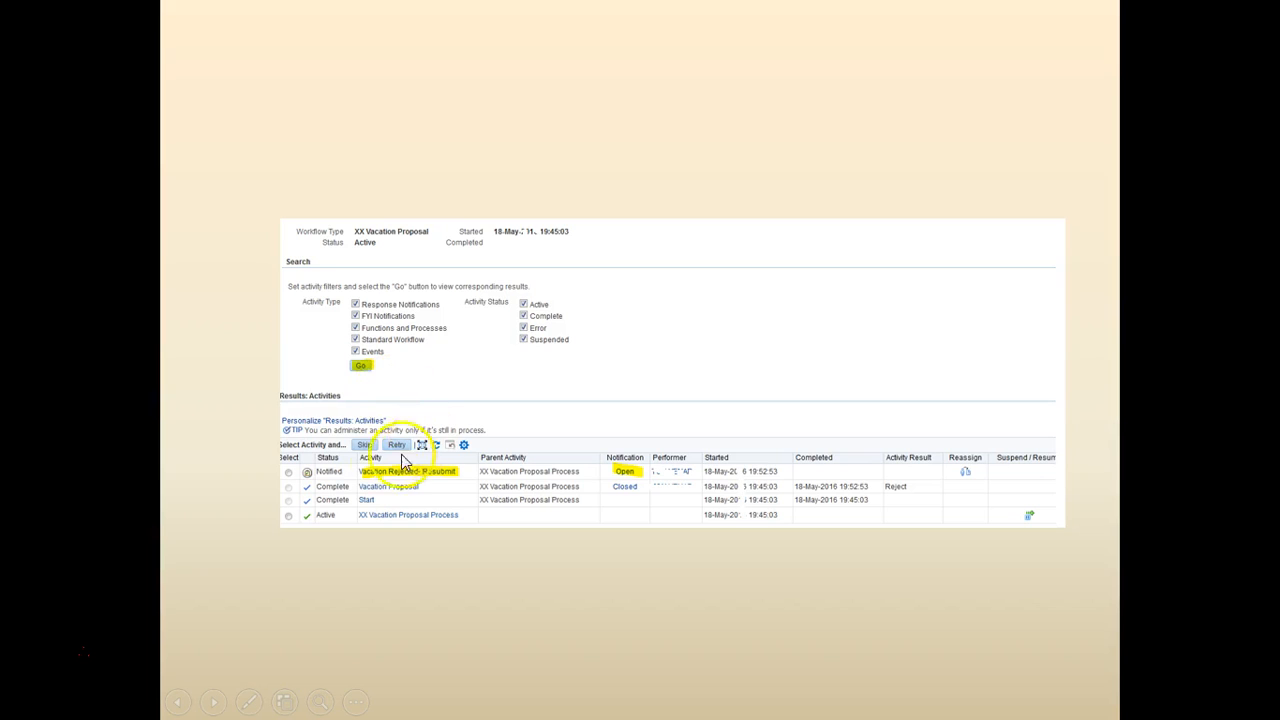
mouse_move(838, 592)
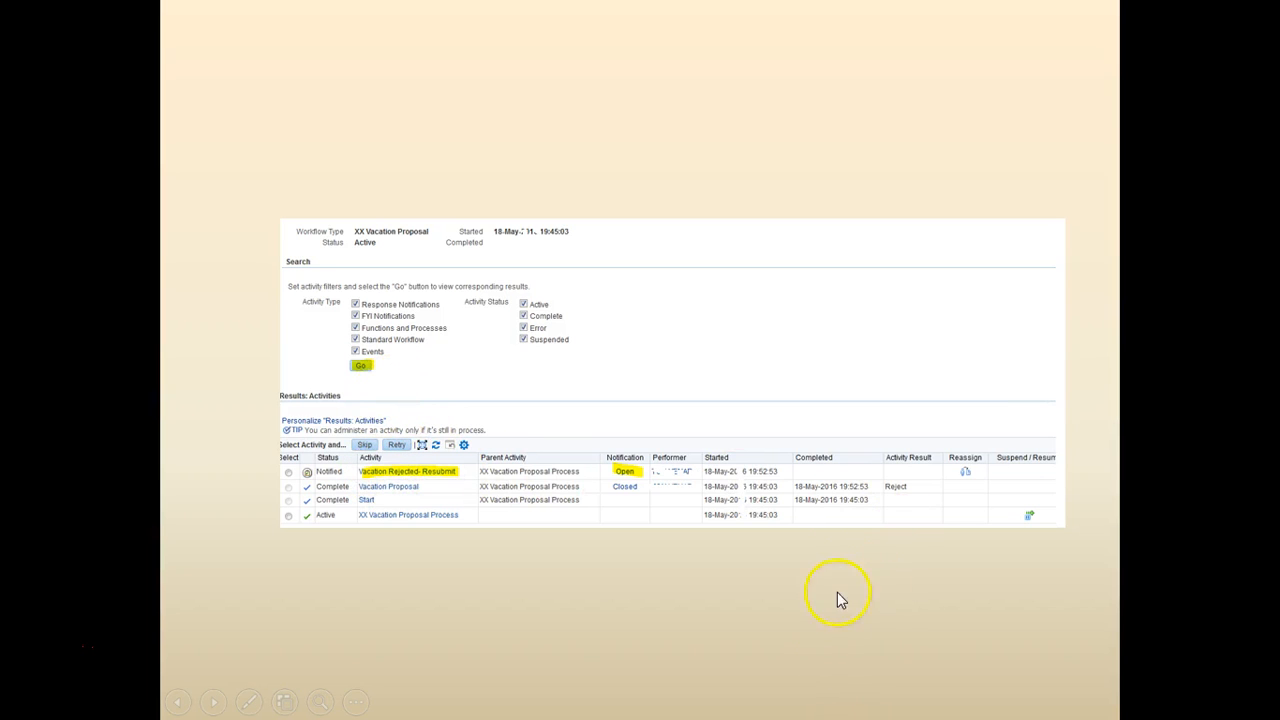
mouse_move(860, 628)
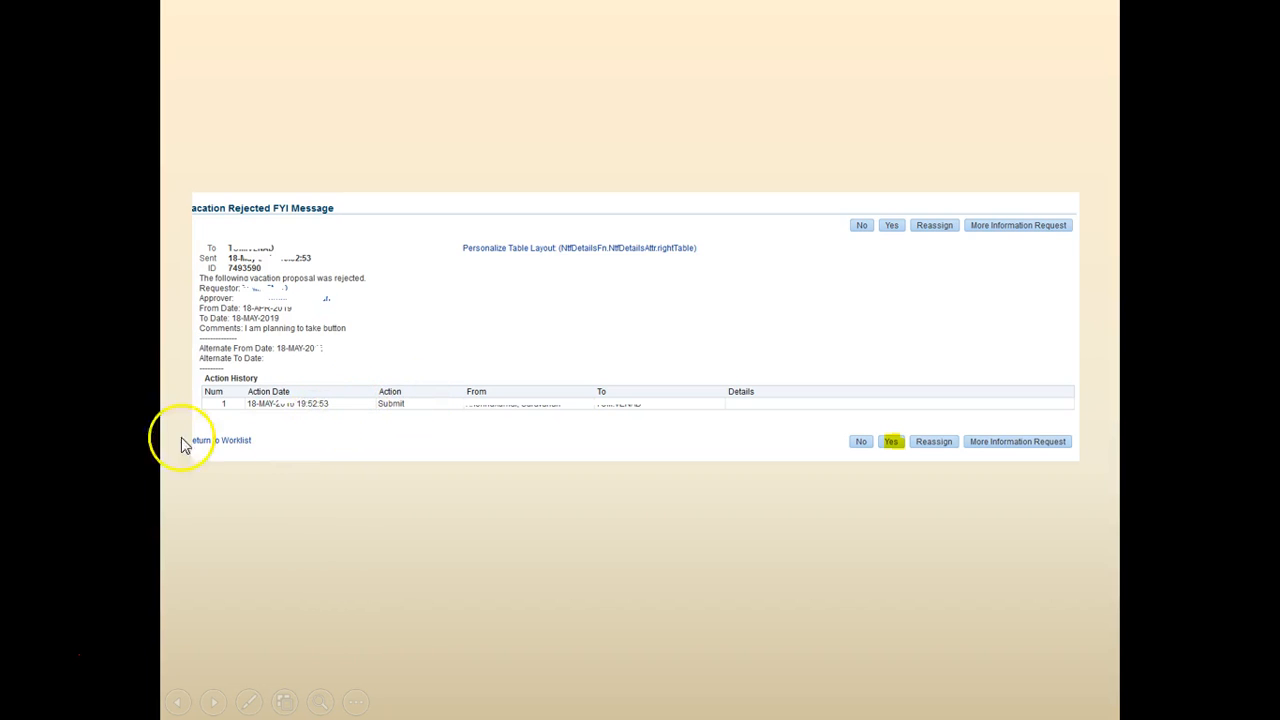
mouse_move(700, 424)
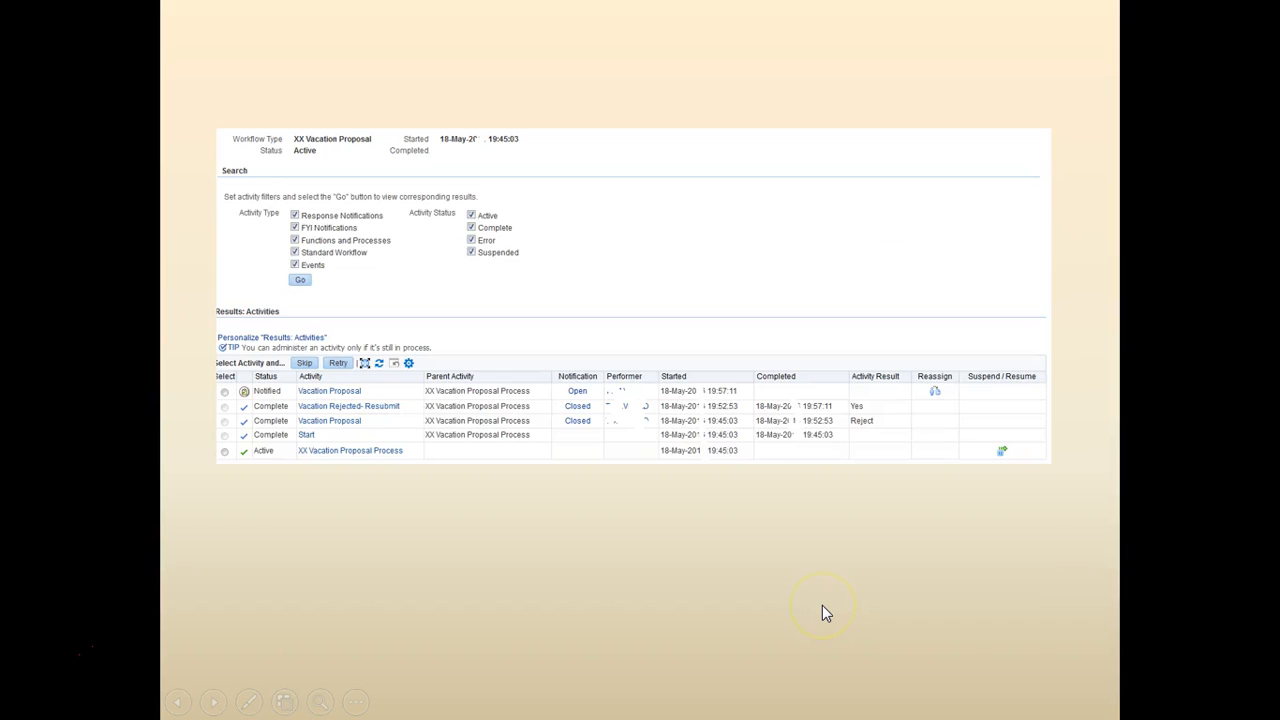
mouse_move(548, 412)
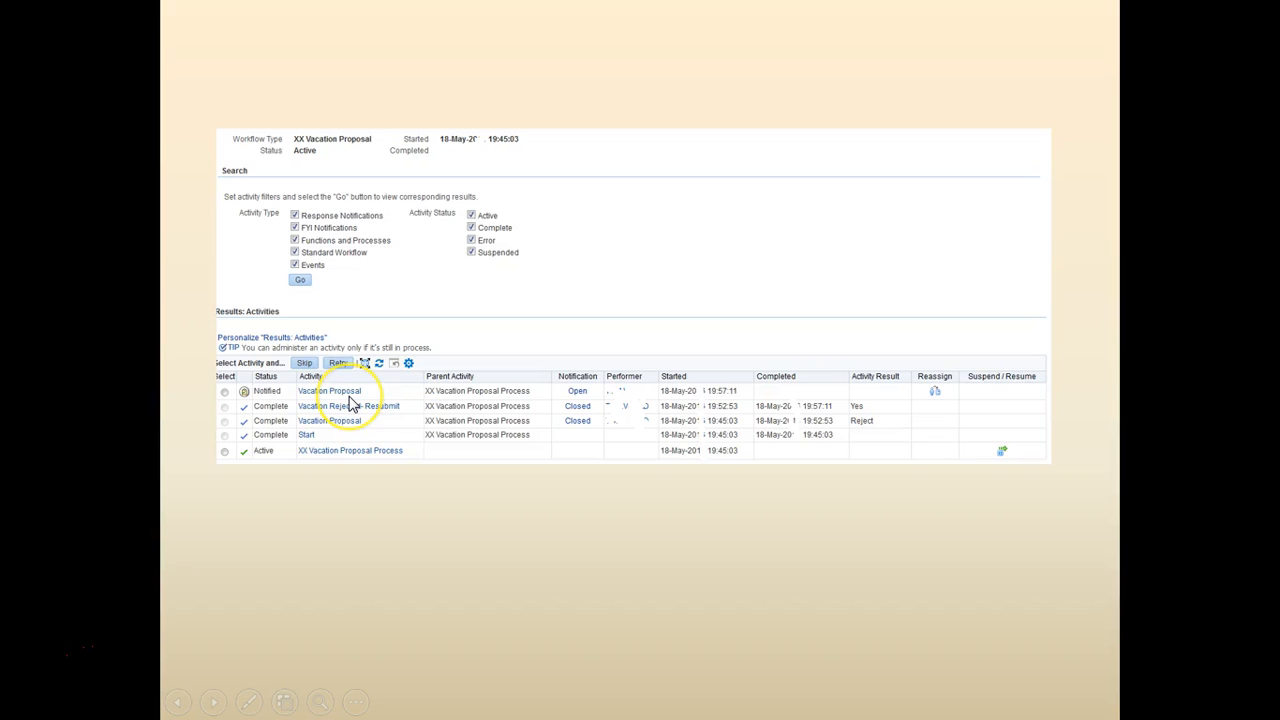
left_click(328, 404)
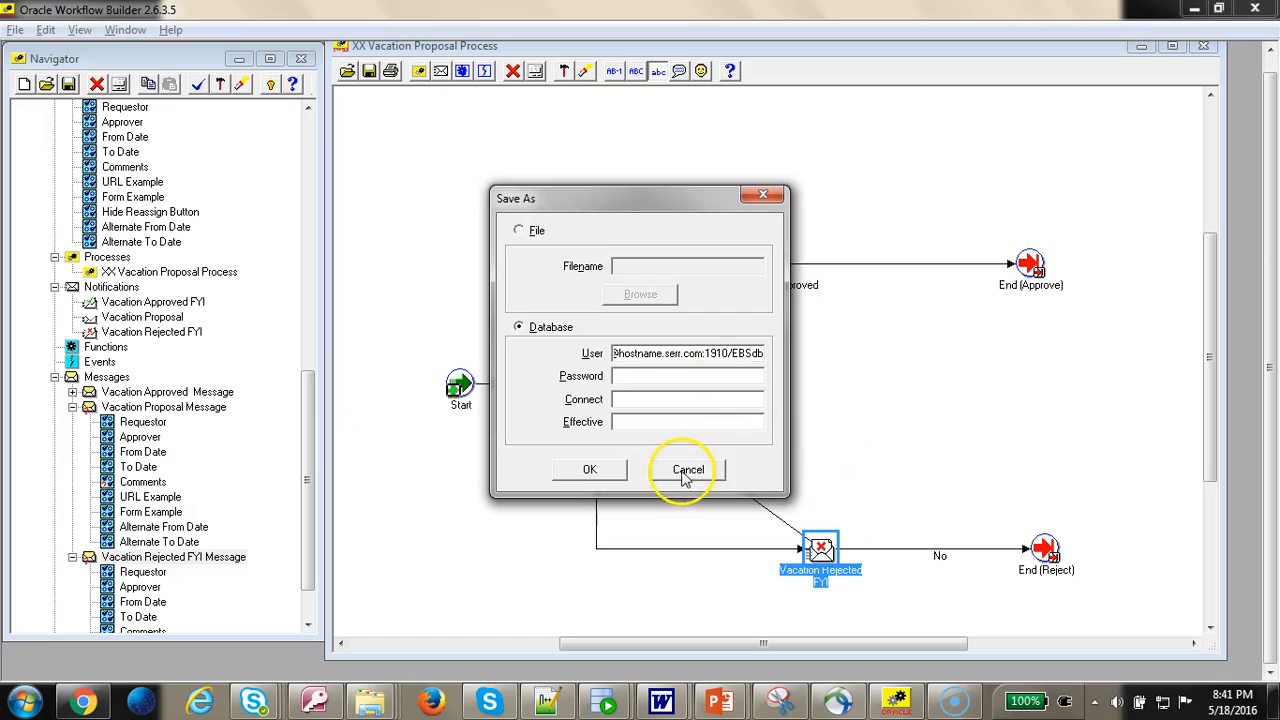
Step: Cancel the save-to-database dialog, keeping the vacation proposal process diagram unchanged
left_click(688, 470)
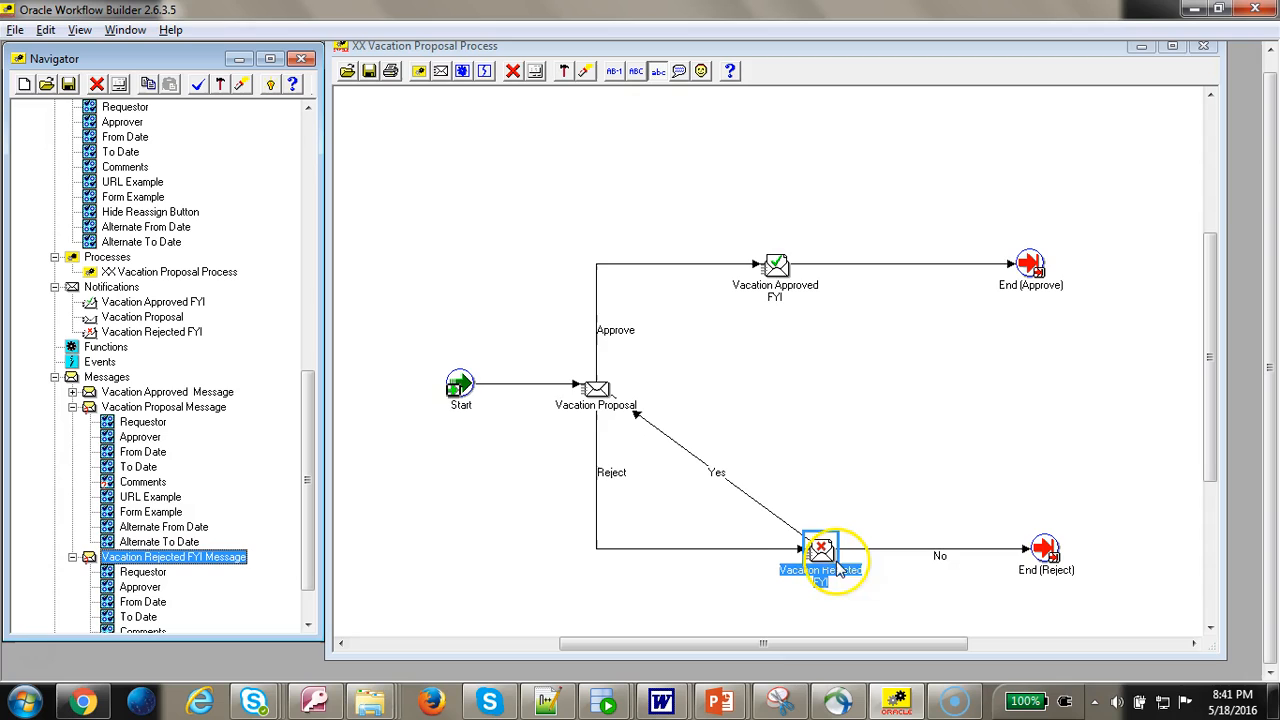
mouse_move(756, 556)
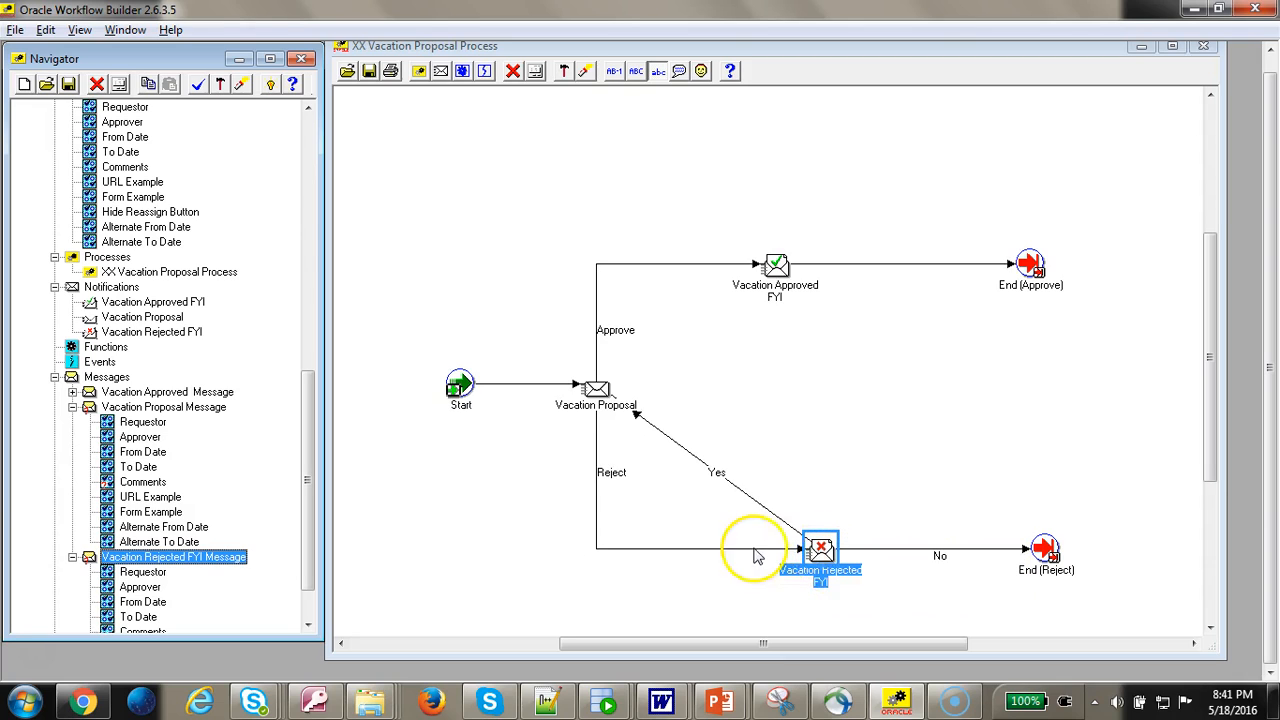
mouse_move(820, 548)
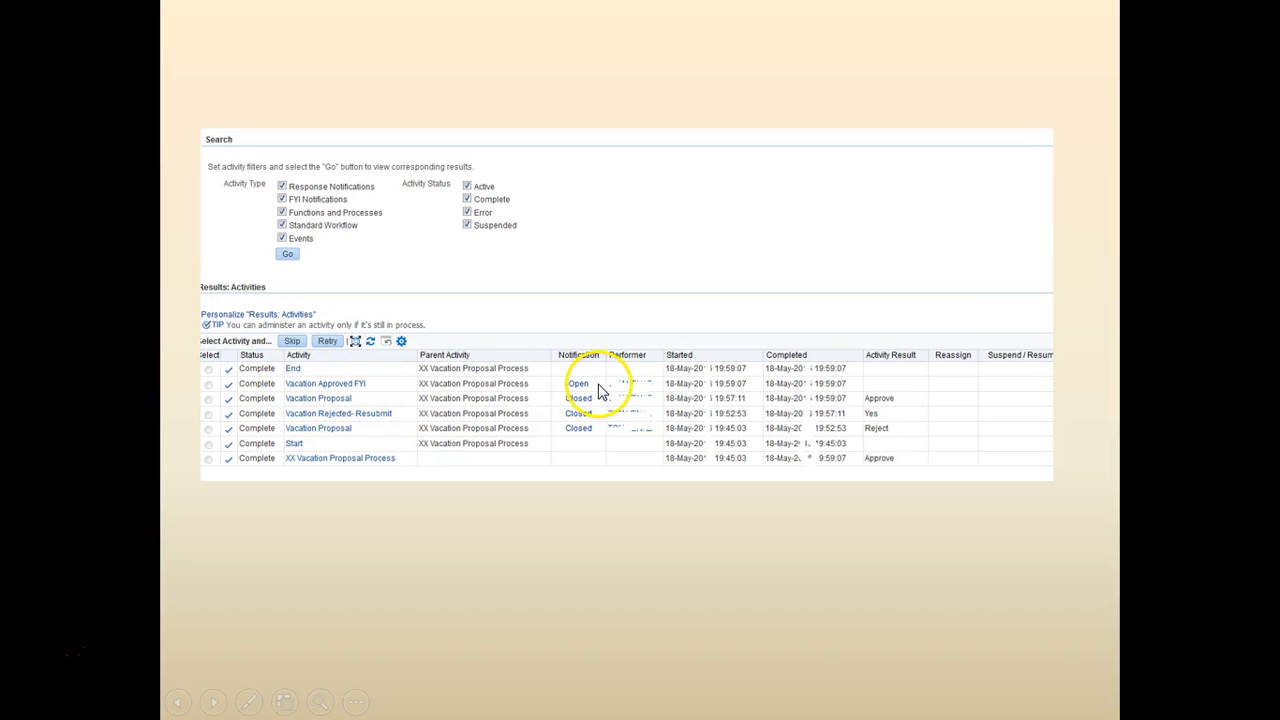
left_click(600, 390)
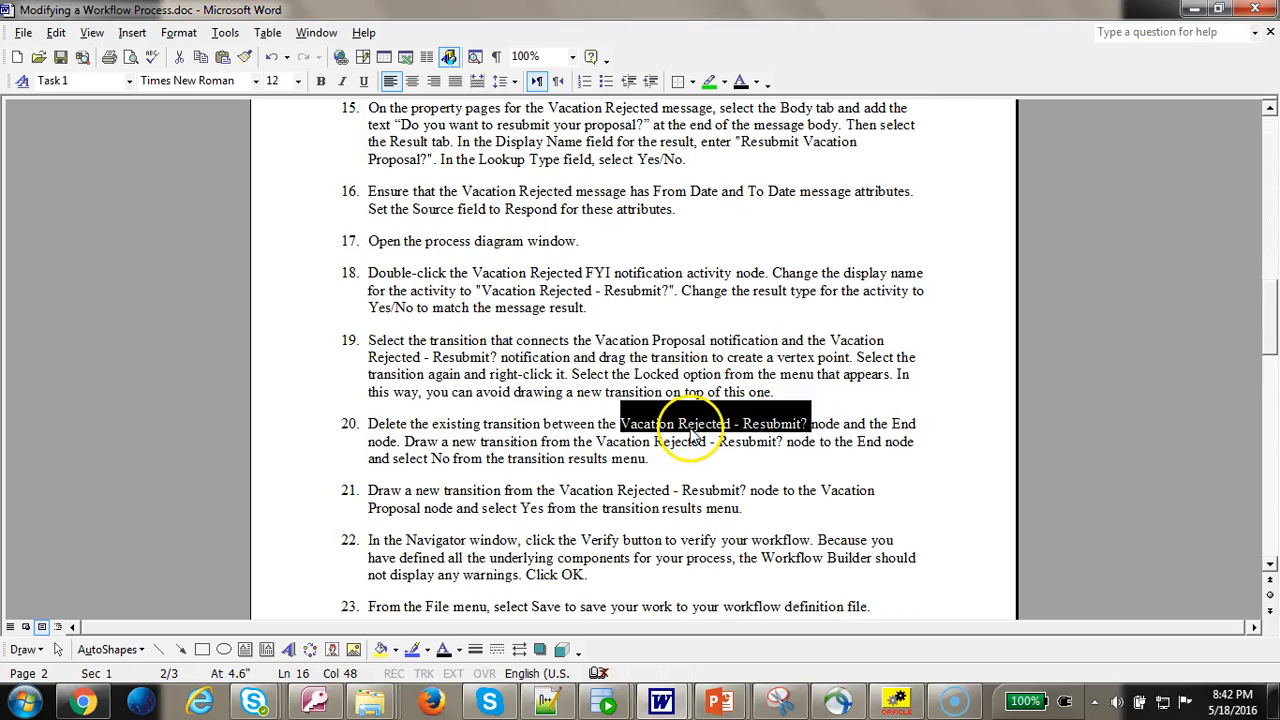
key("alt+tab")
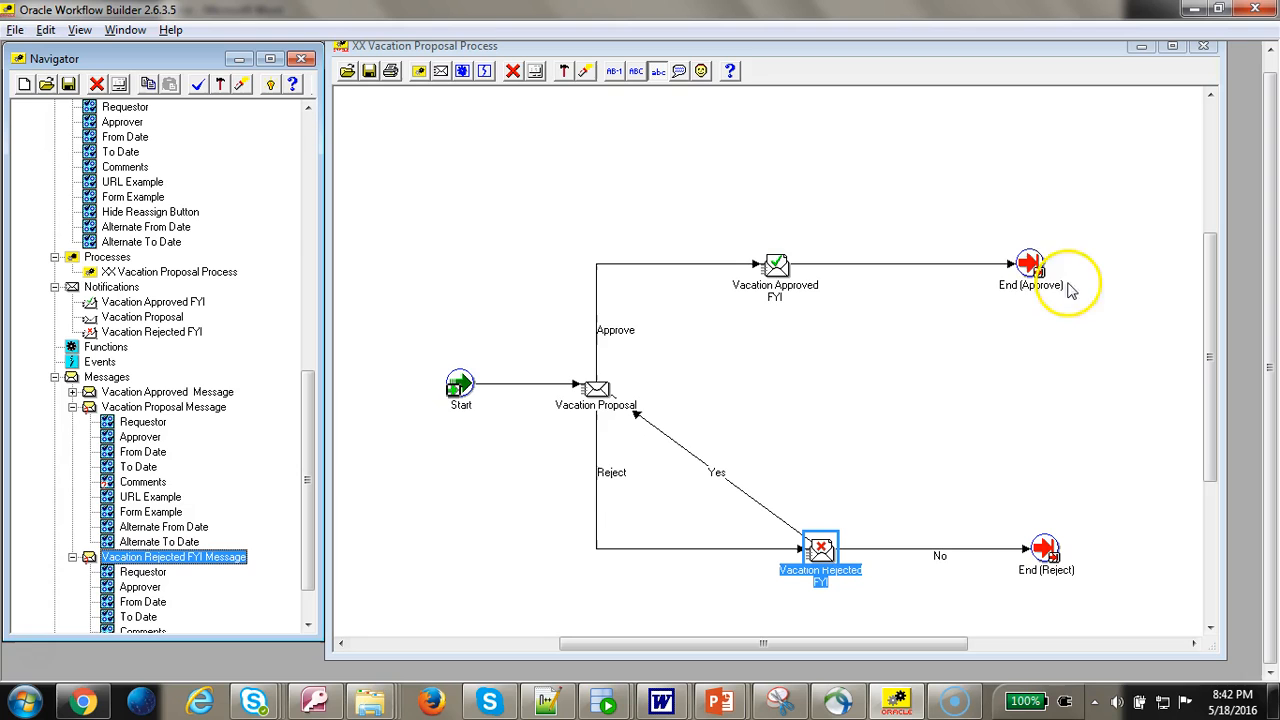
mouse_move(864, 330)
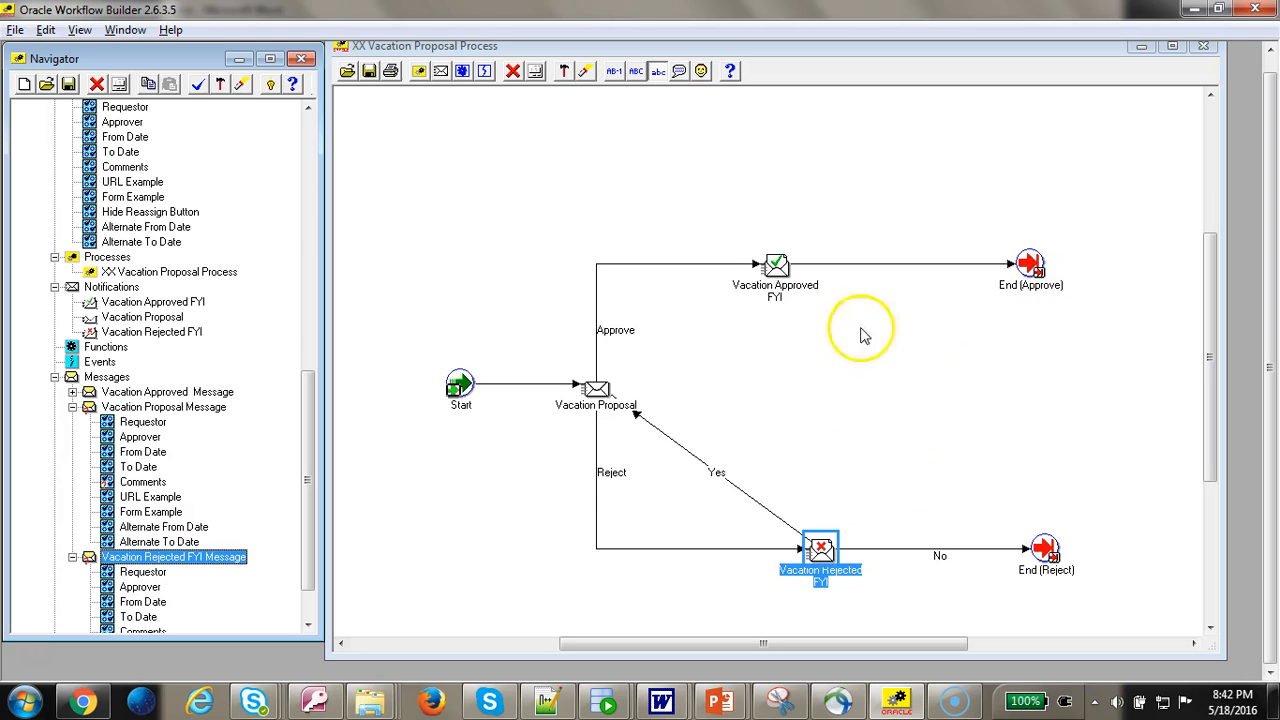
mouse_move(728, 462)
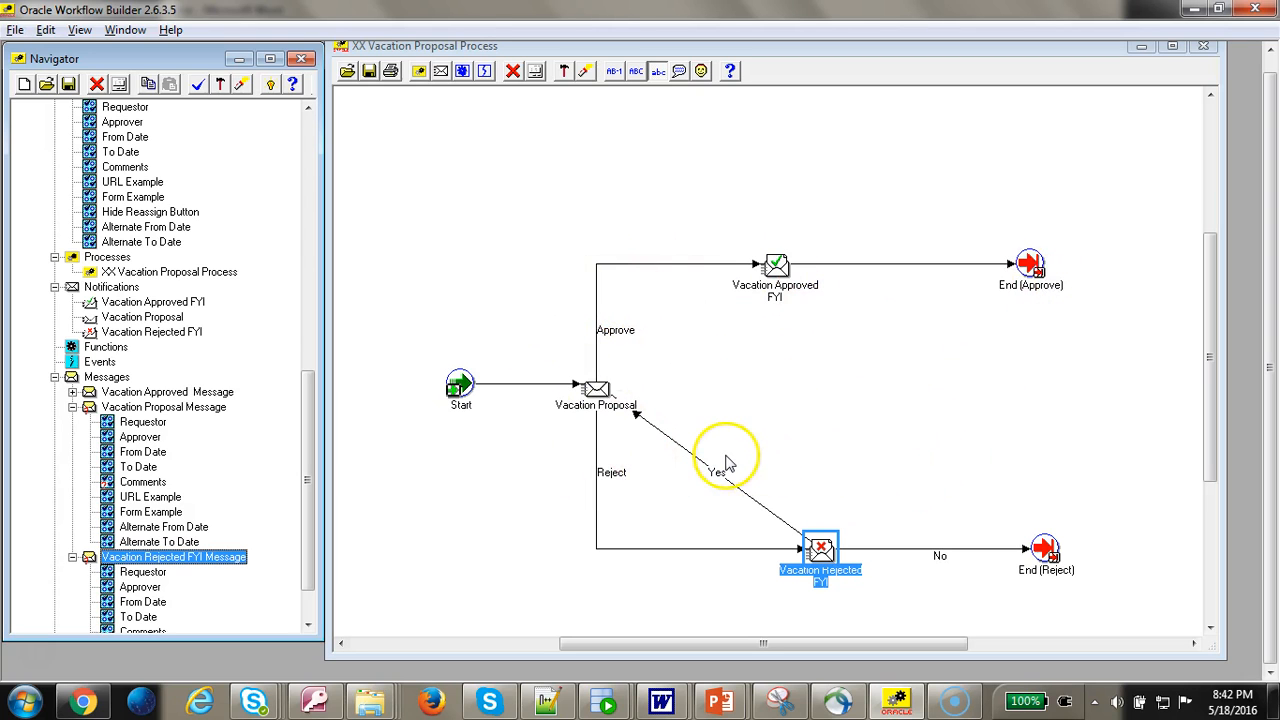
key("alt+tab")
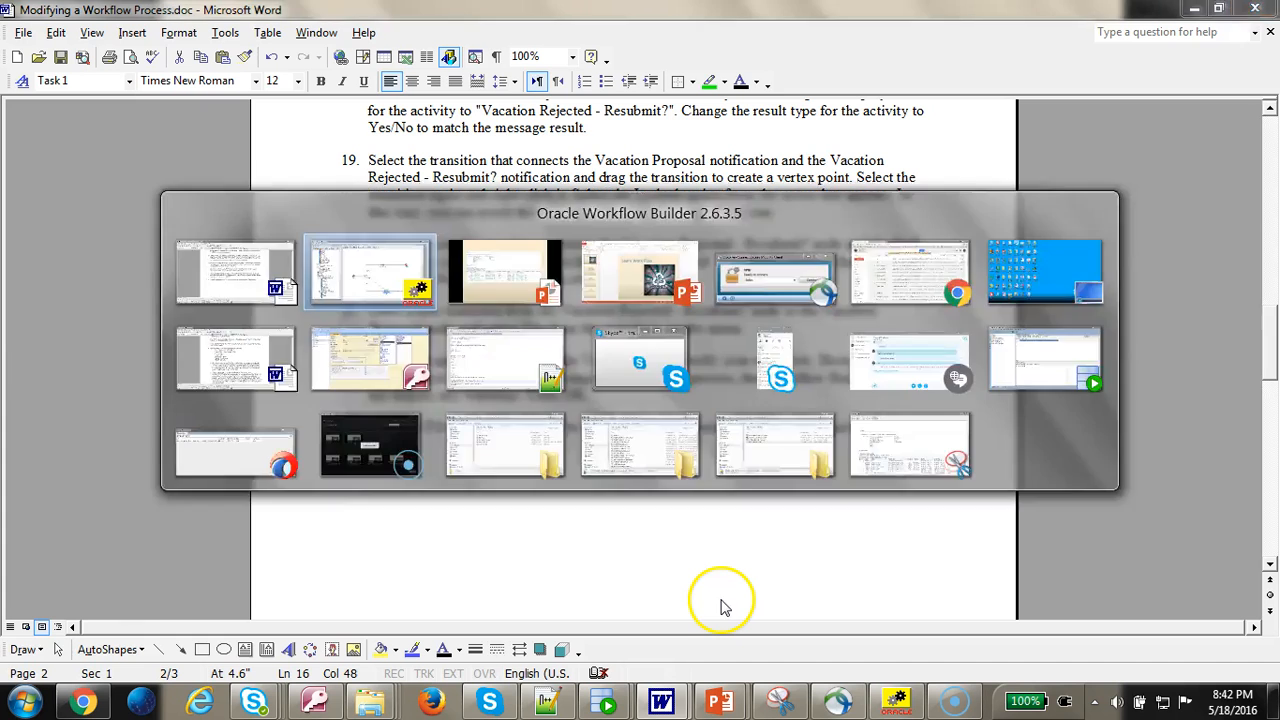